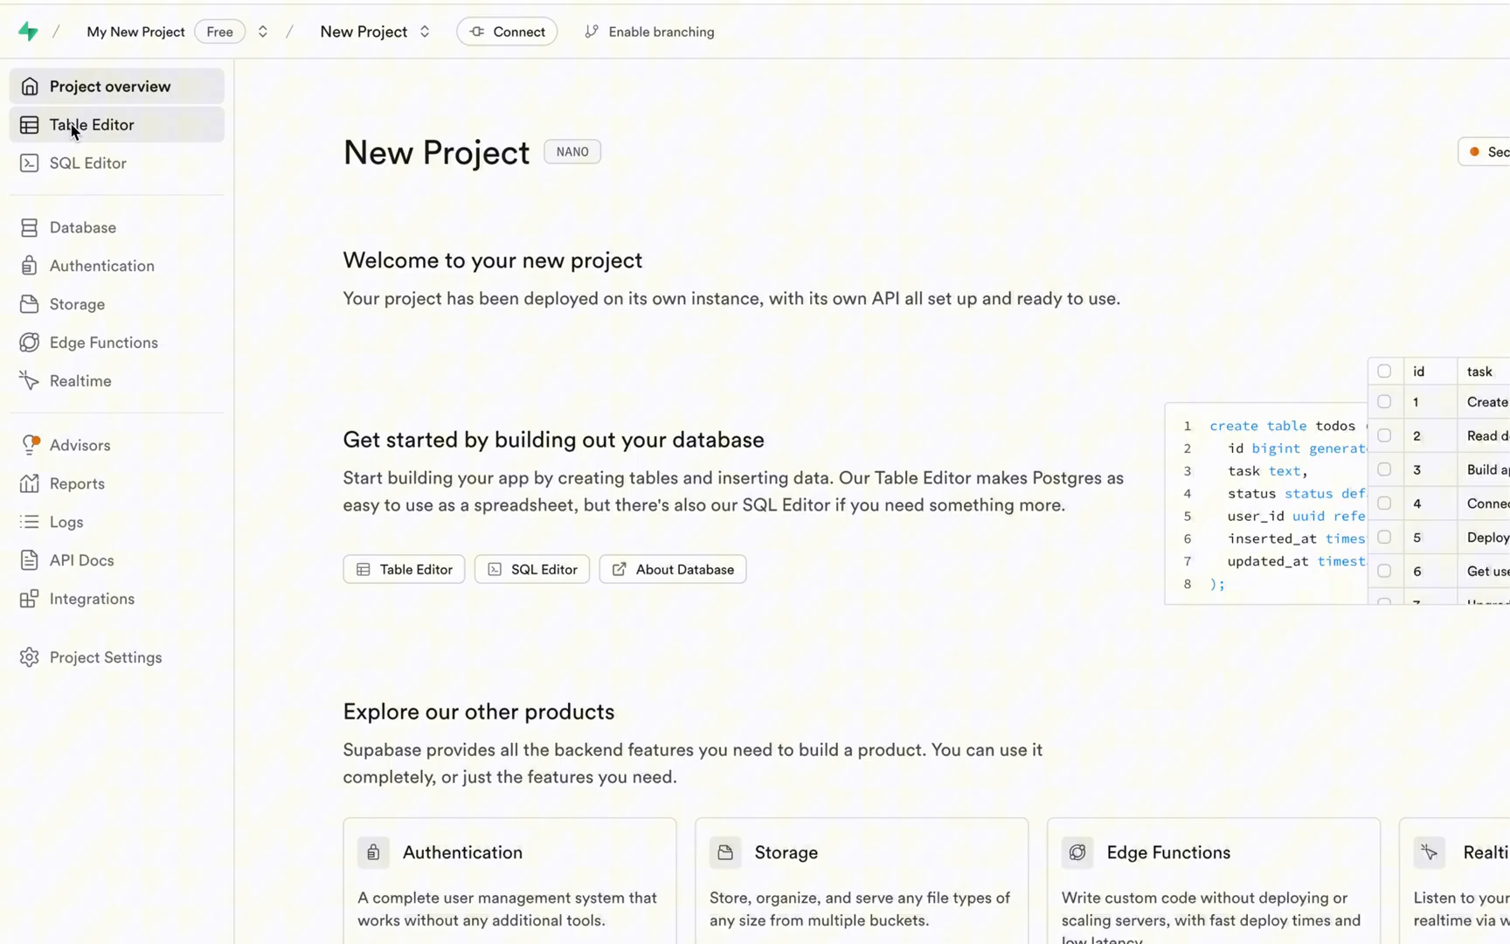
# Step: Visit the Table Editor, Database, Storage, Edge Functions and API Docs pages, then the Supabase homepage
pyautogui.click(91, 124)
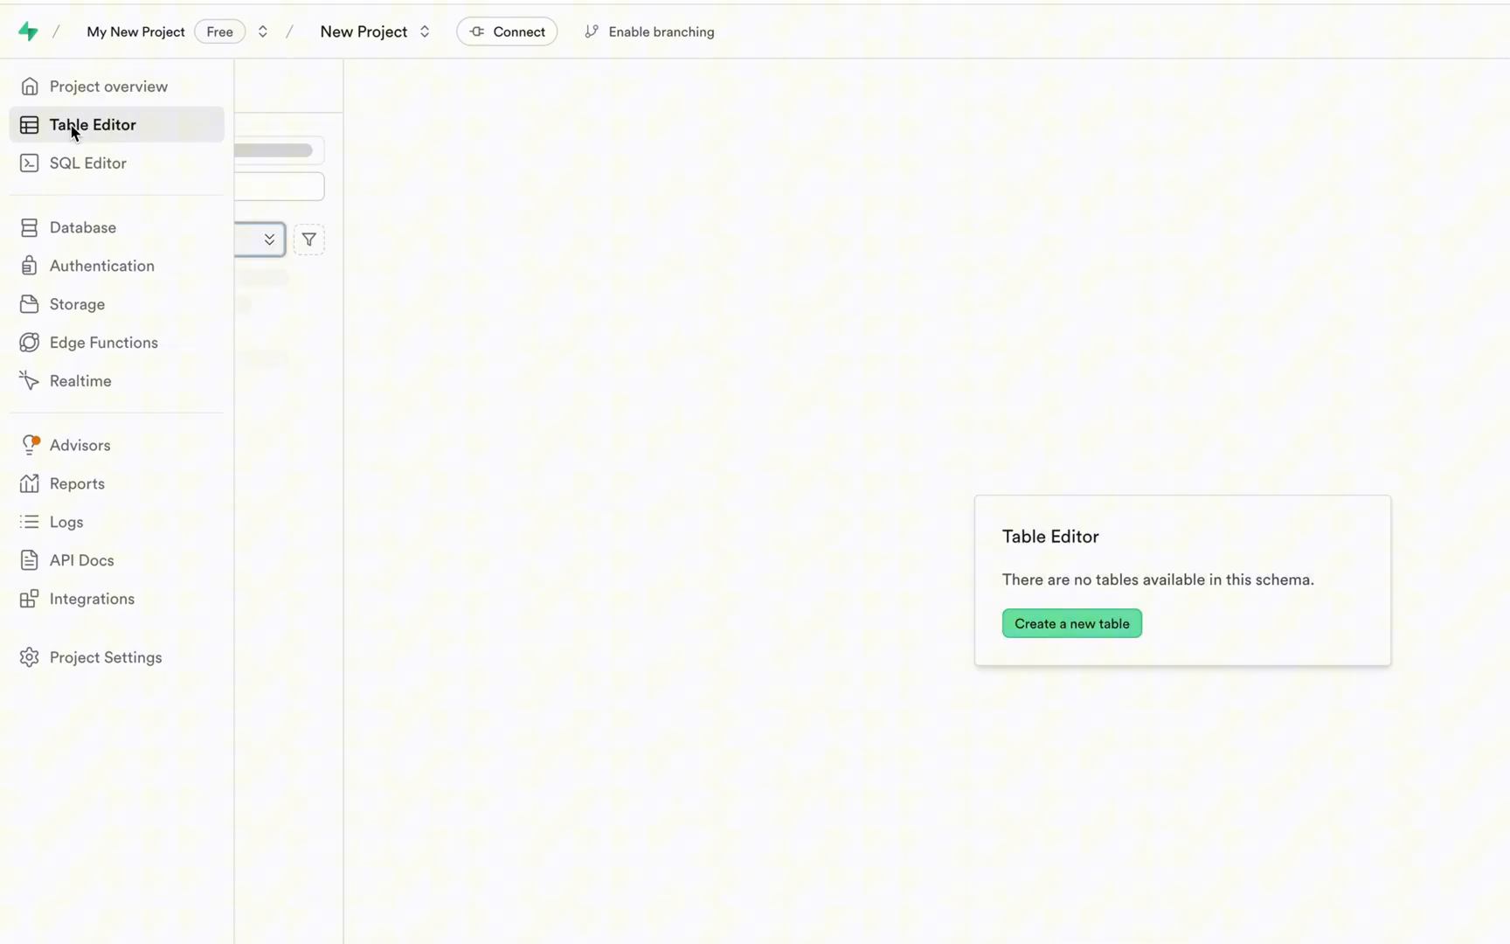
pyautogui.click(84, 227)
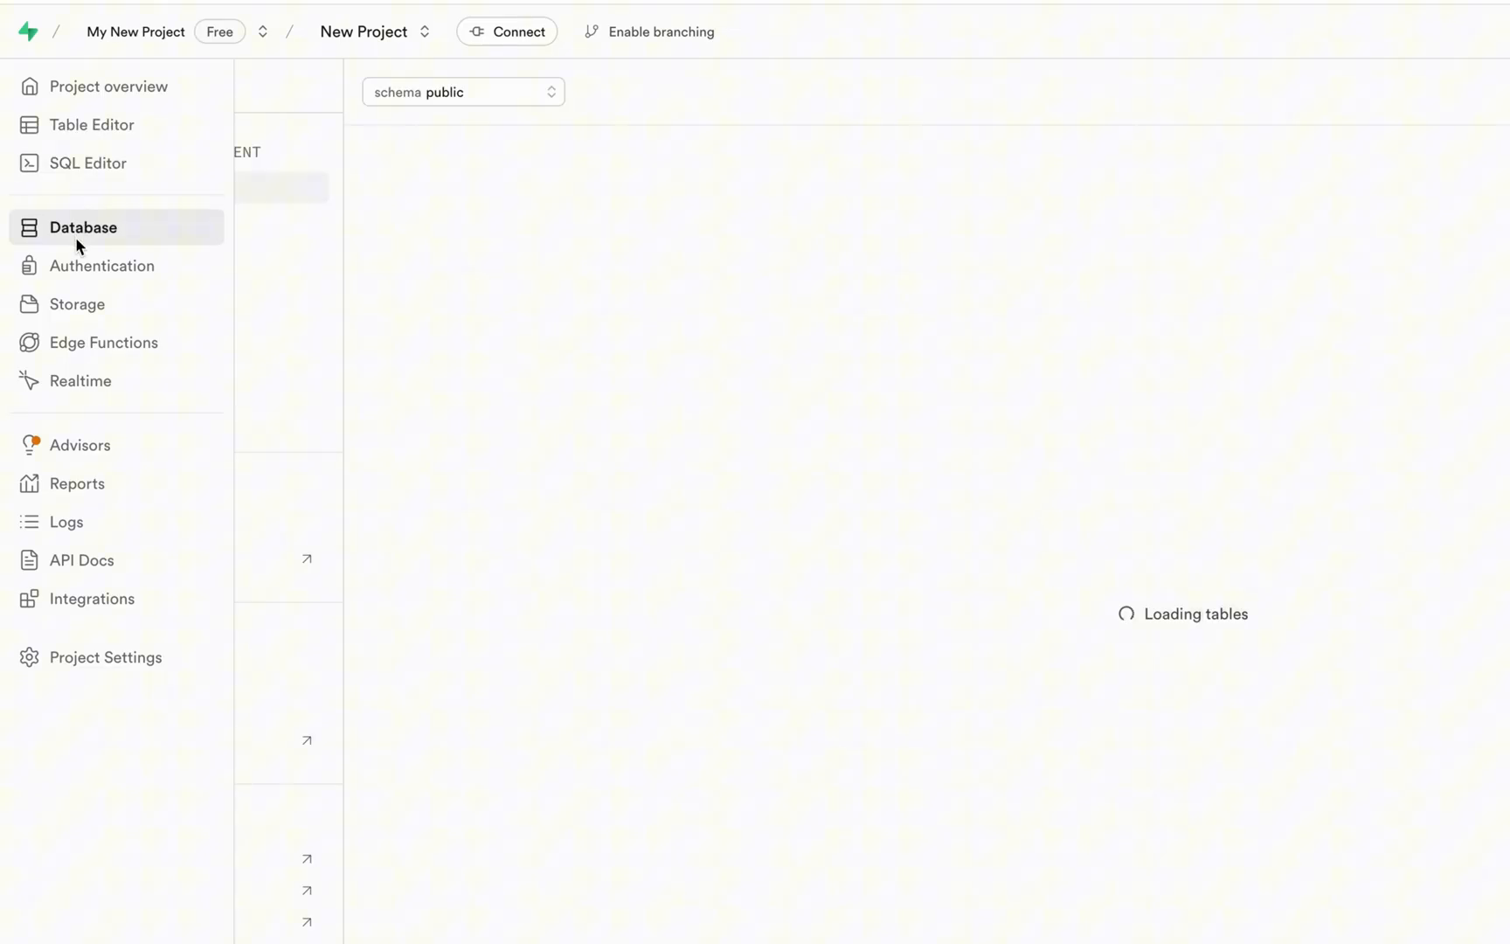
pyautogui.click(77, 303)
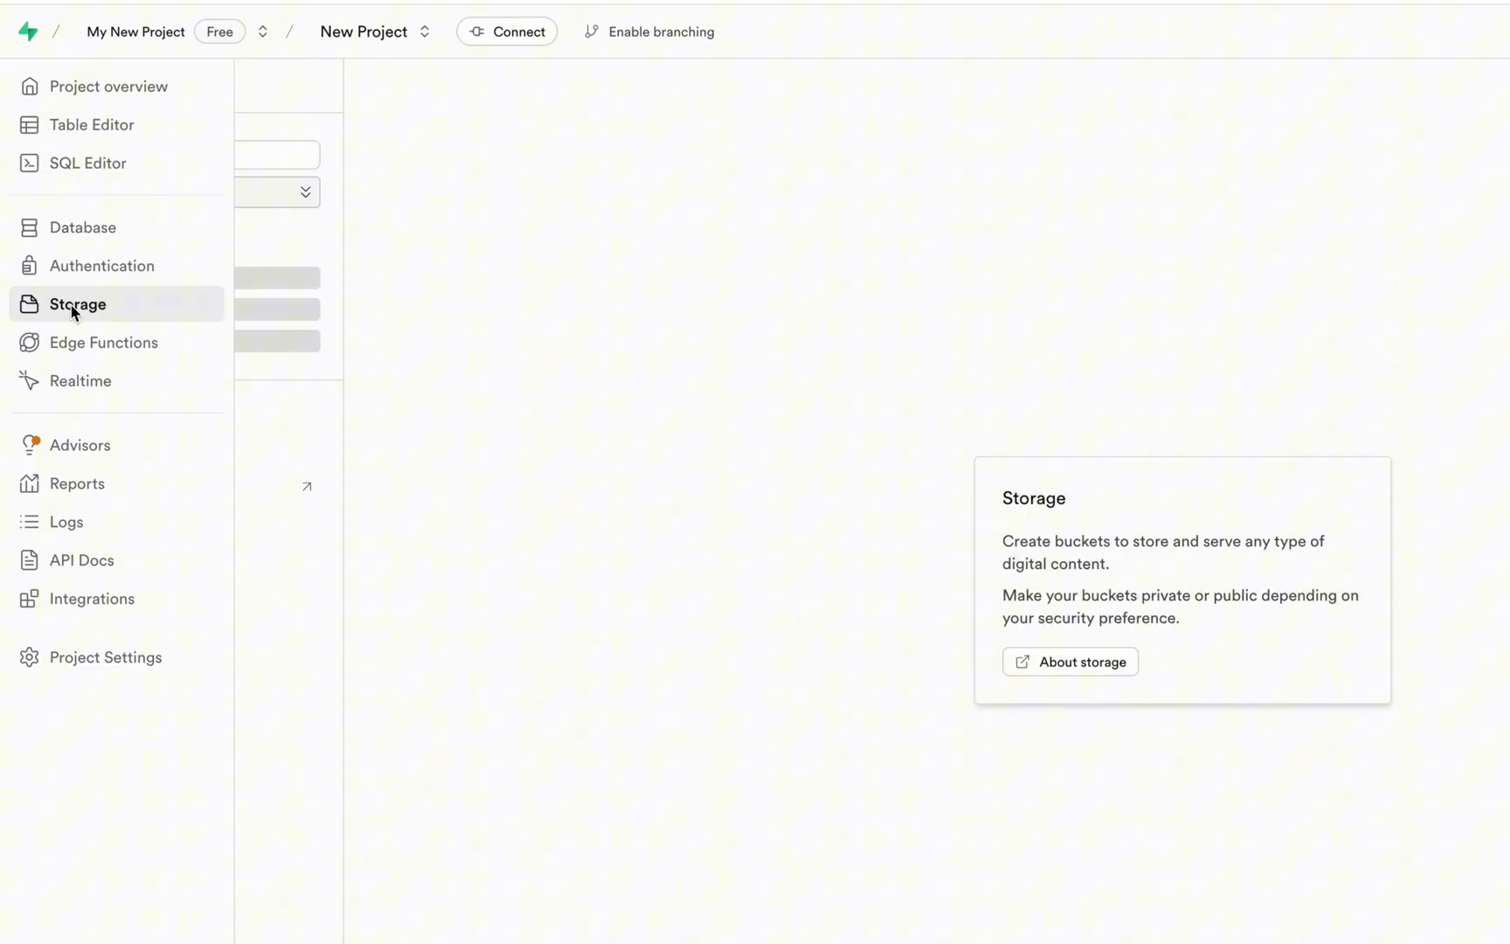
pyautogui.click(102, 342)
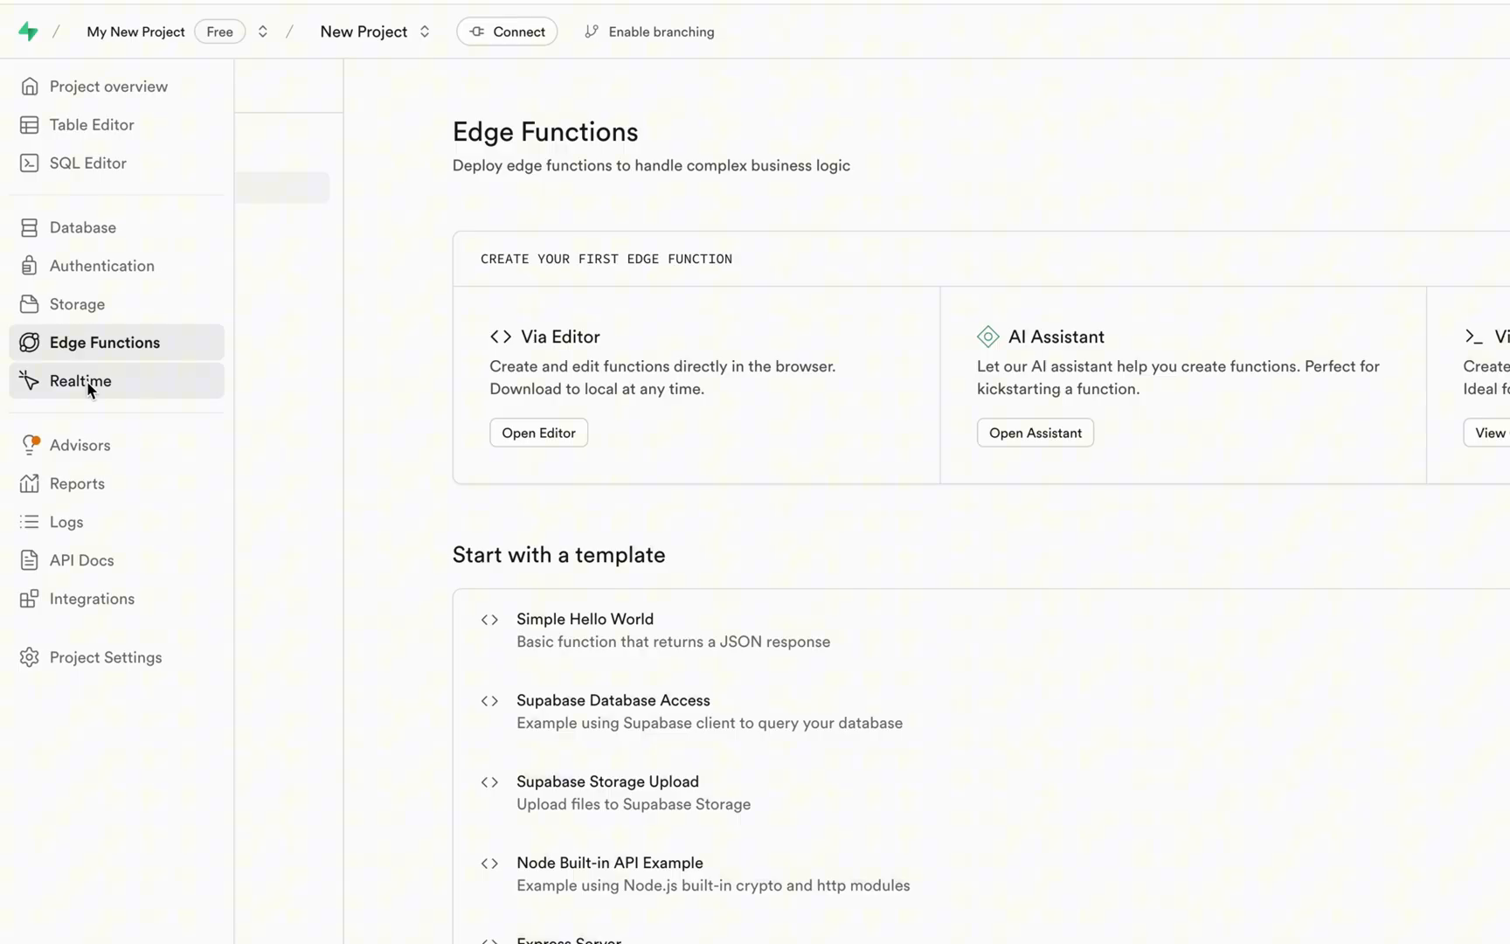
pyautogui.click(82, 560)
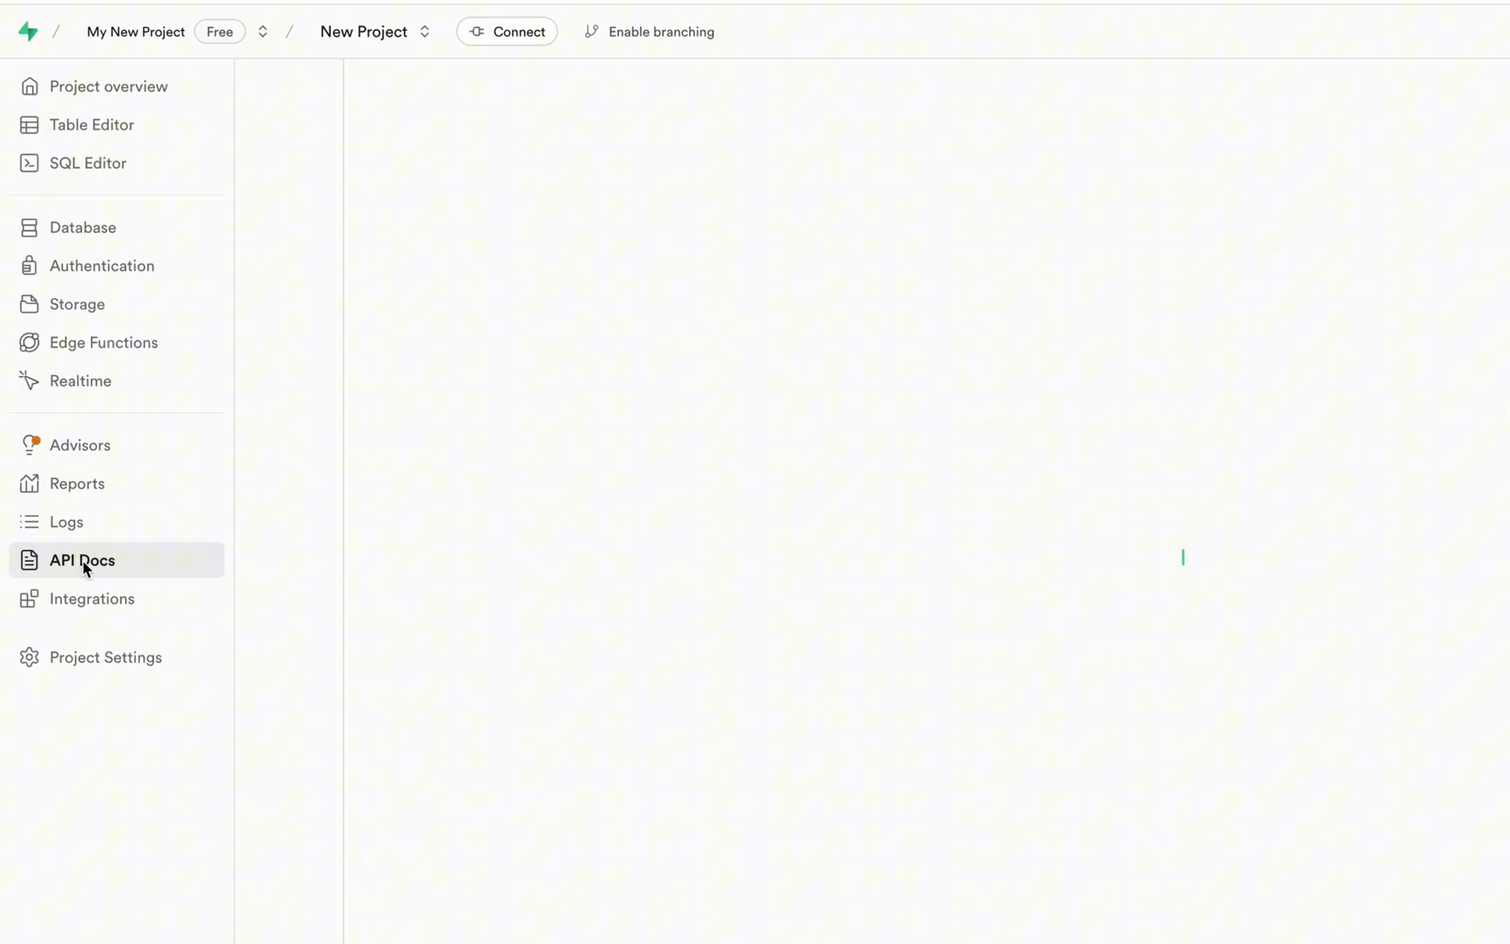
pyautogui.click(105, 657)
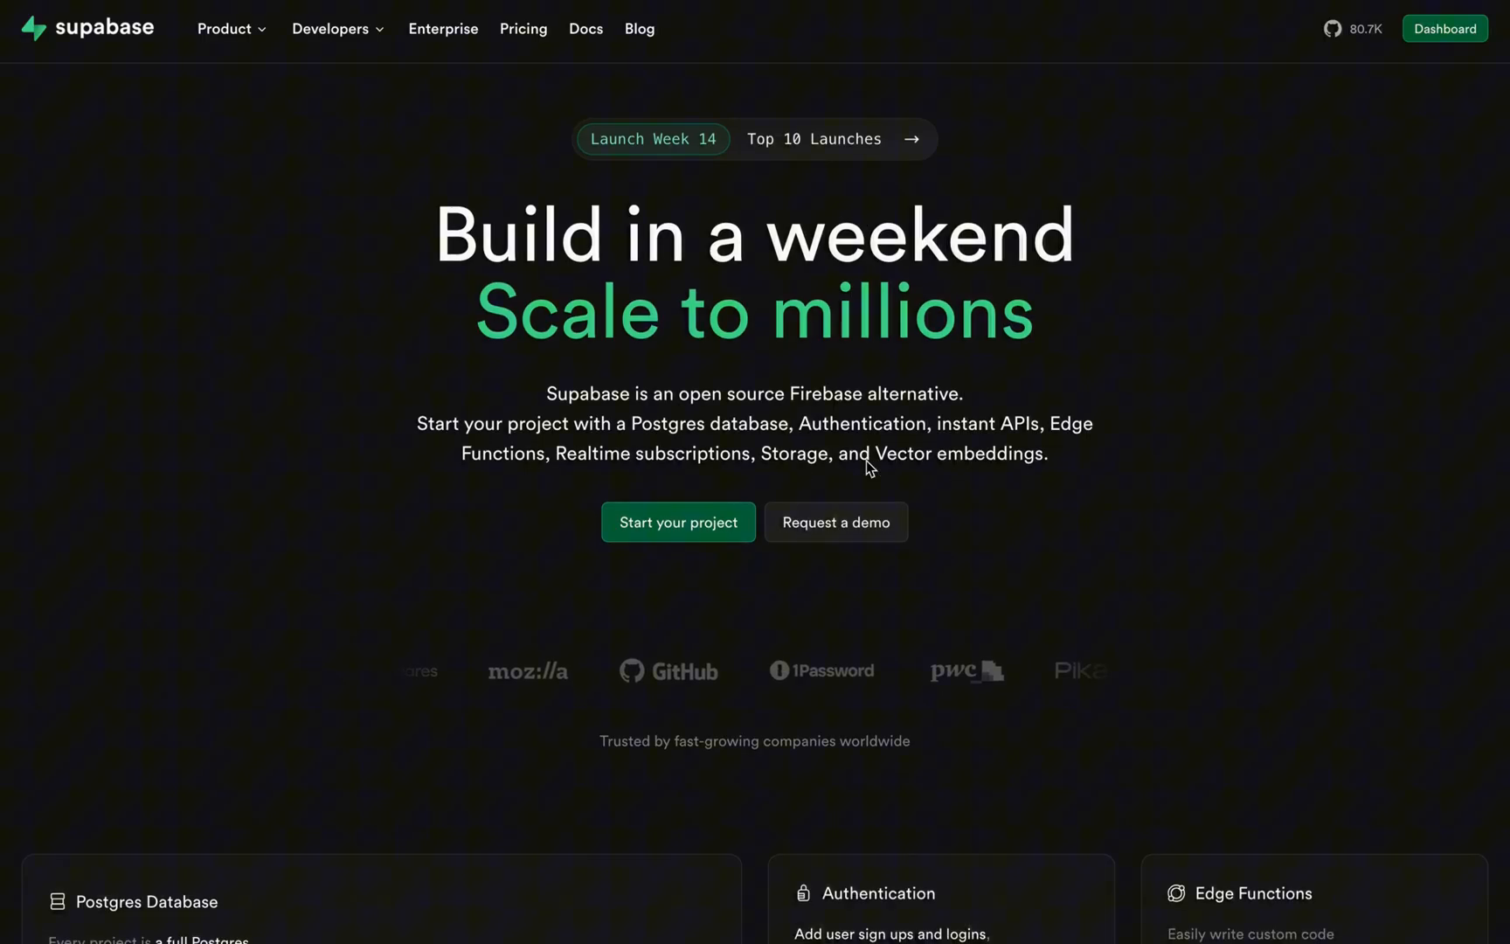
# Step: Switch to flutter_supabase_project's main.dart in VS Code, with the iPhone simulator beside it
pyautogui.click(812, 139)
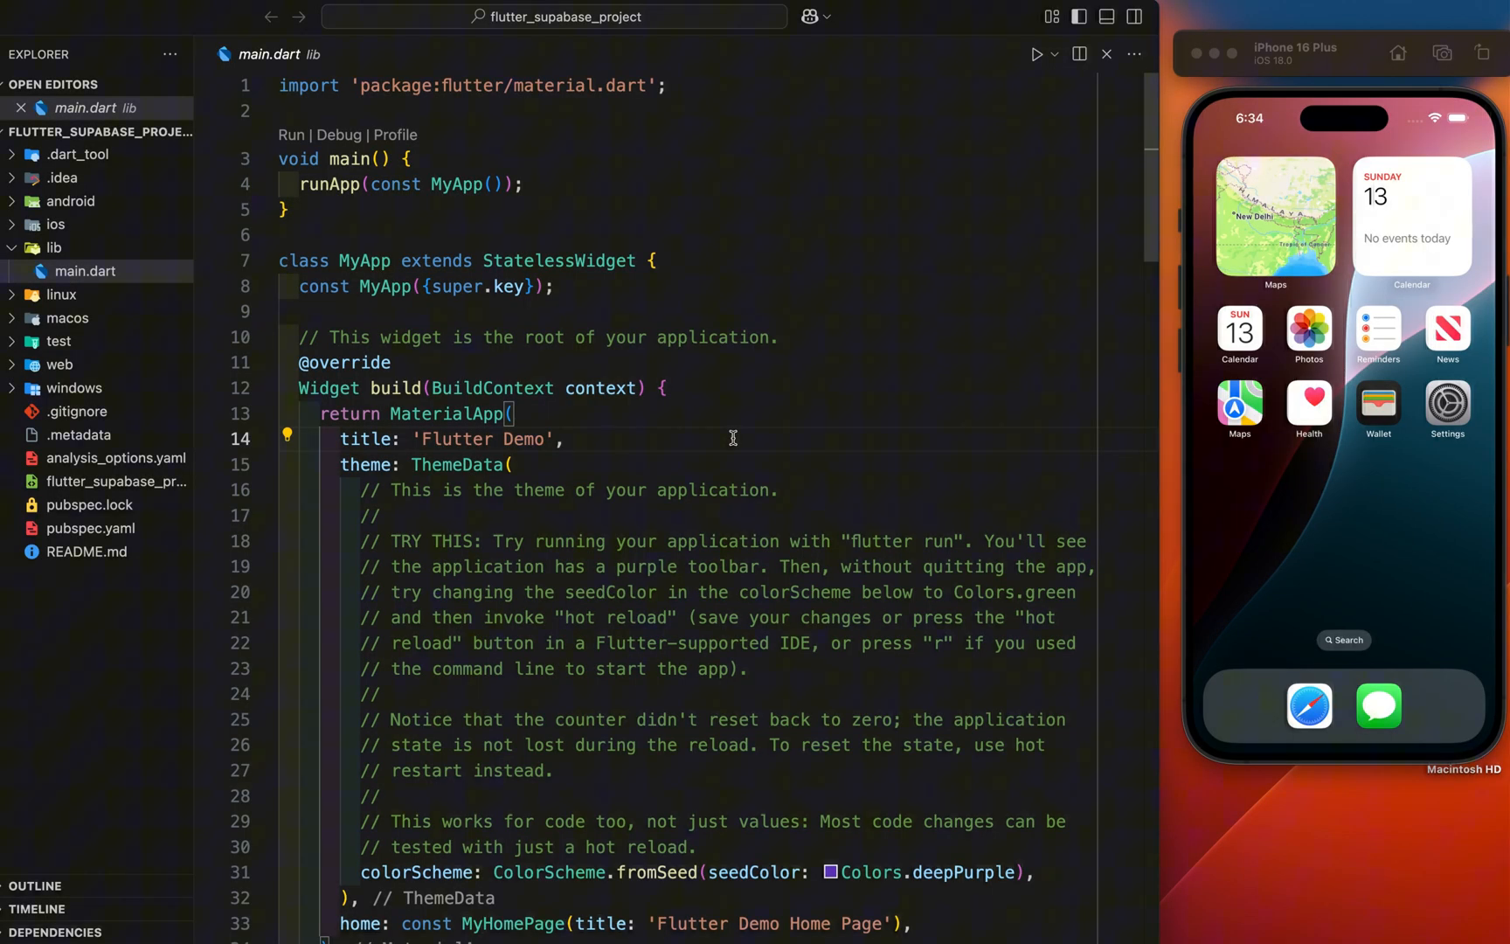
# Step: Scroll through the default Flutter starter code in main.dart
pyautogui.scroll(-3)
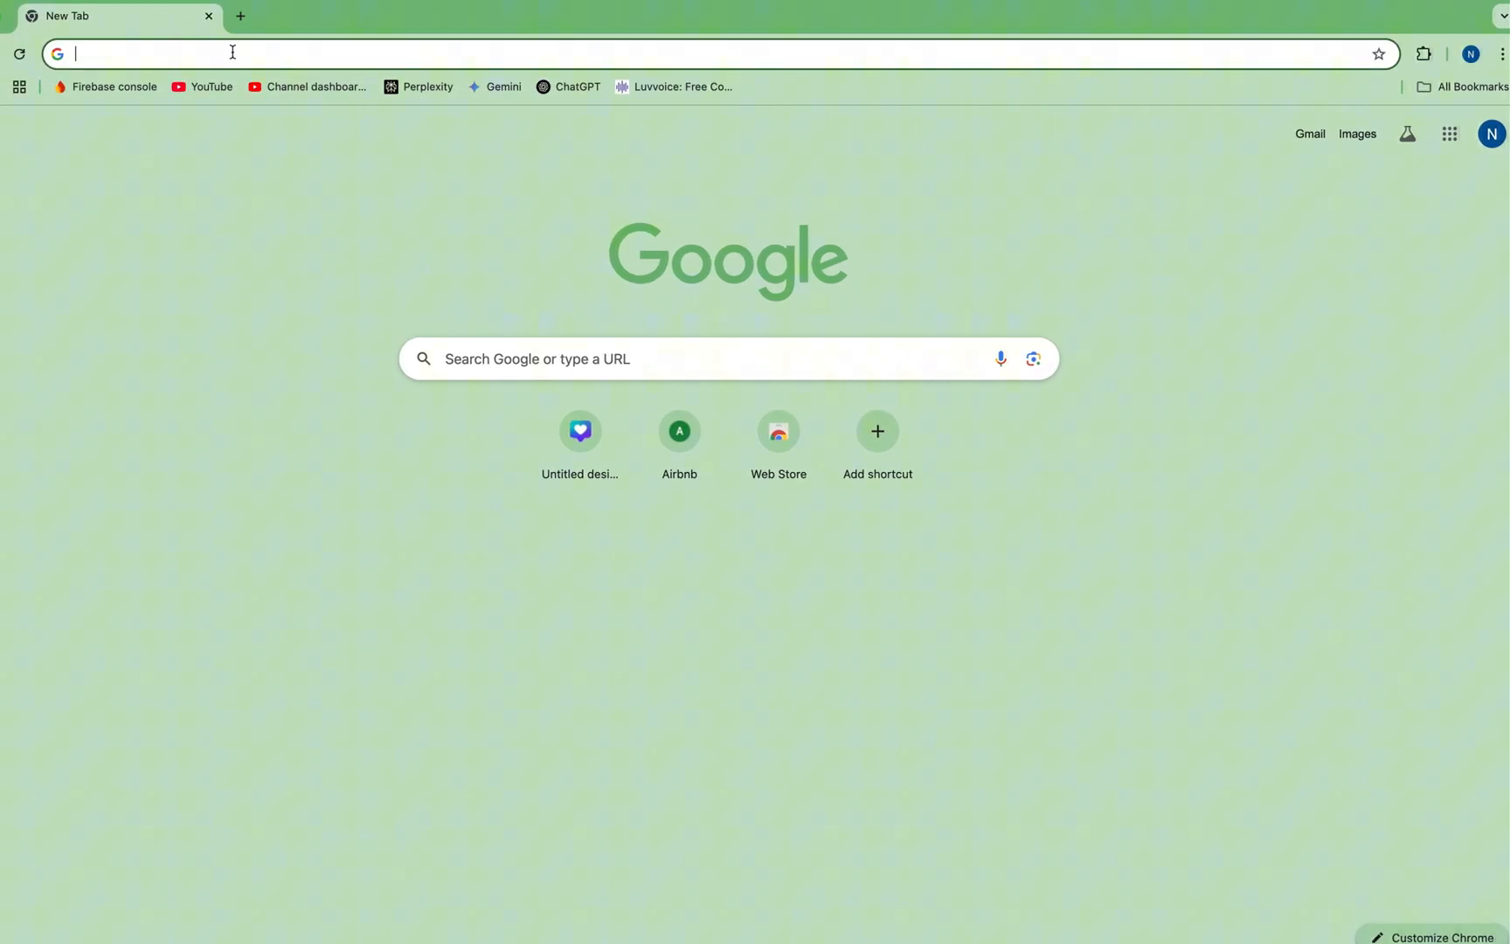
# Step: Search 'supabase', open supabase.com and go to the empty Dashboard projects page
pyautogui.write('supabase.com')
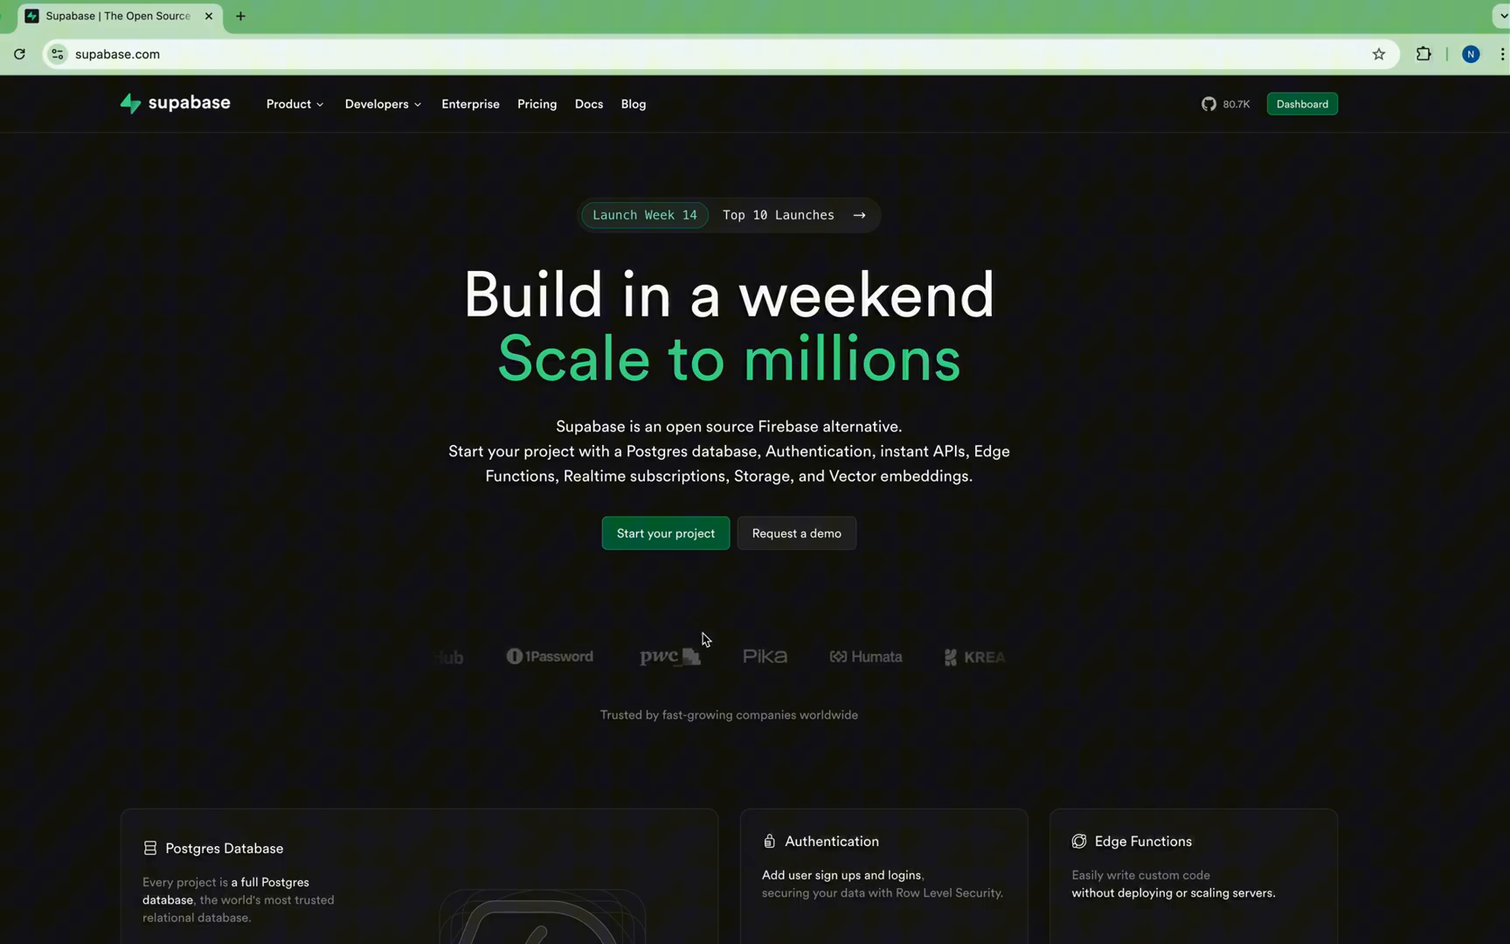
pyautogui.click(1301, 104)
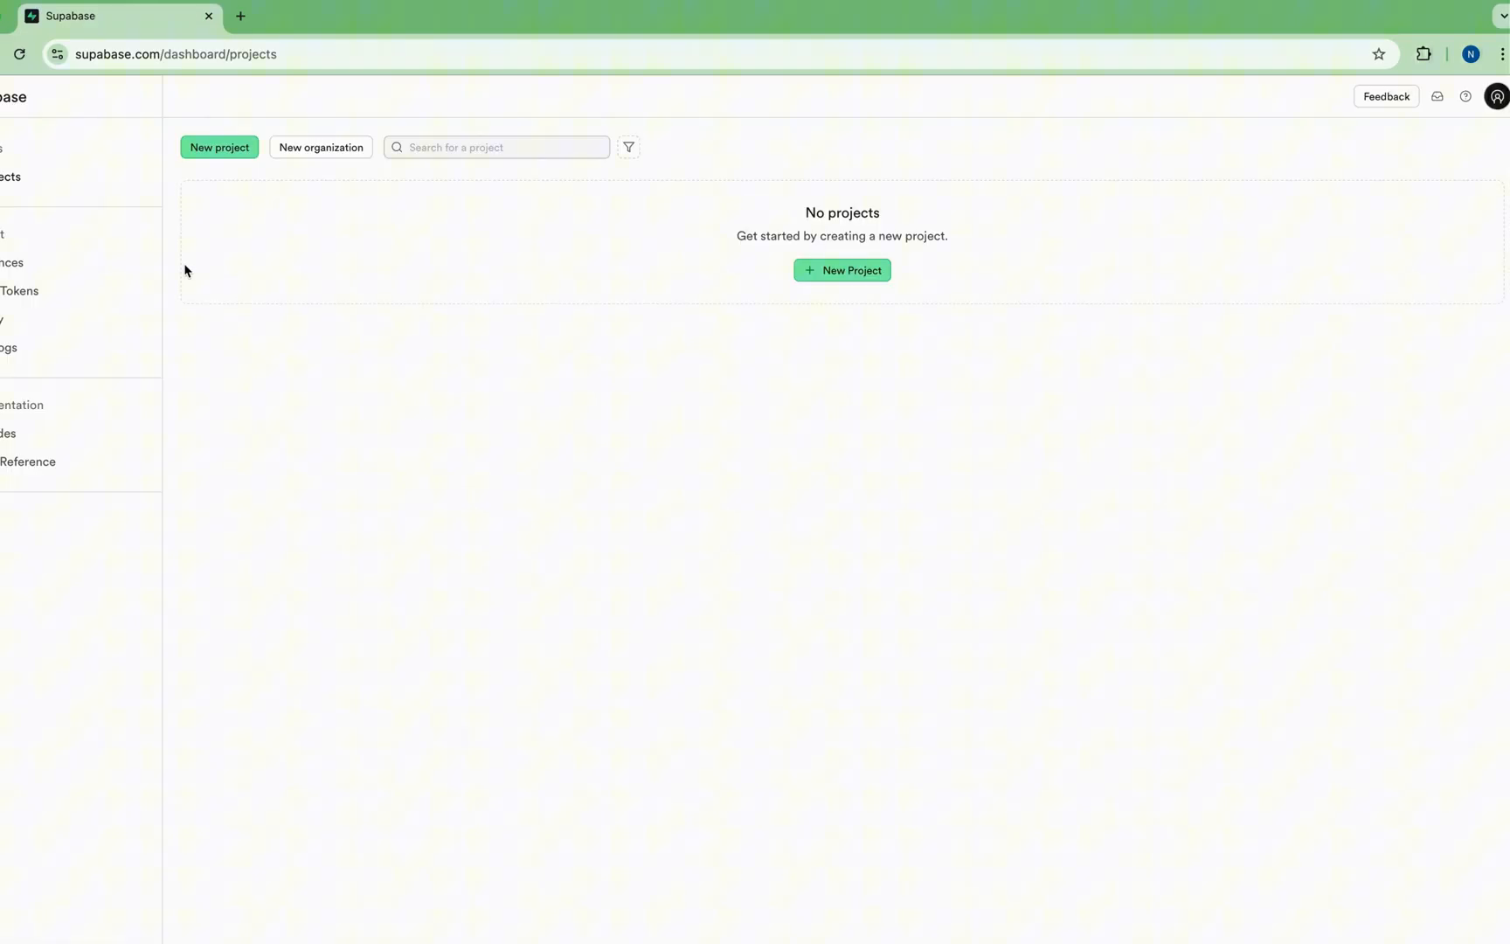
# Step: Create a Personal, Free-plan organization named 'My first project'
pyautogui.click(841, 270)
pyautogui.write('My')
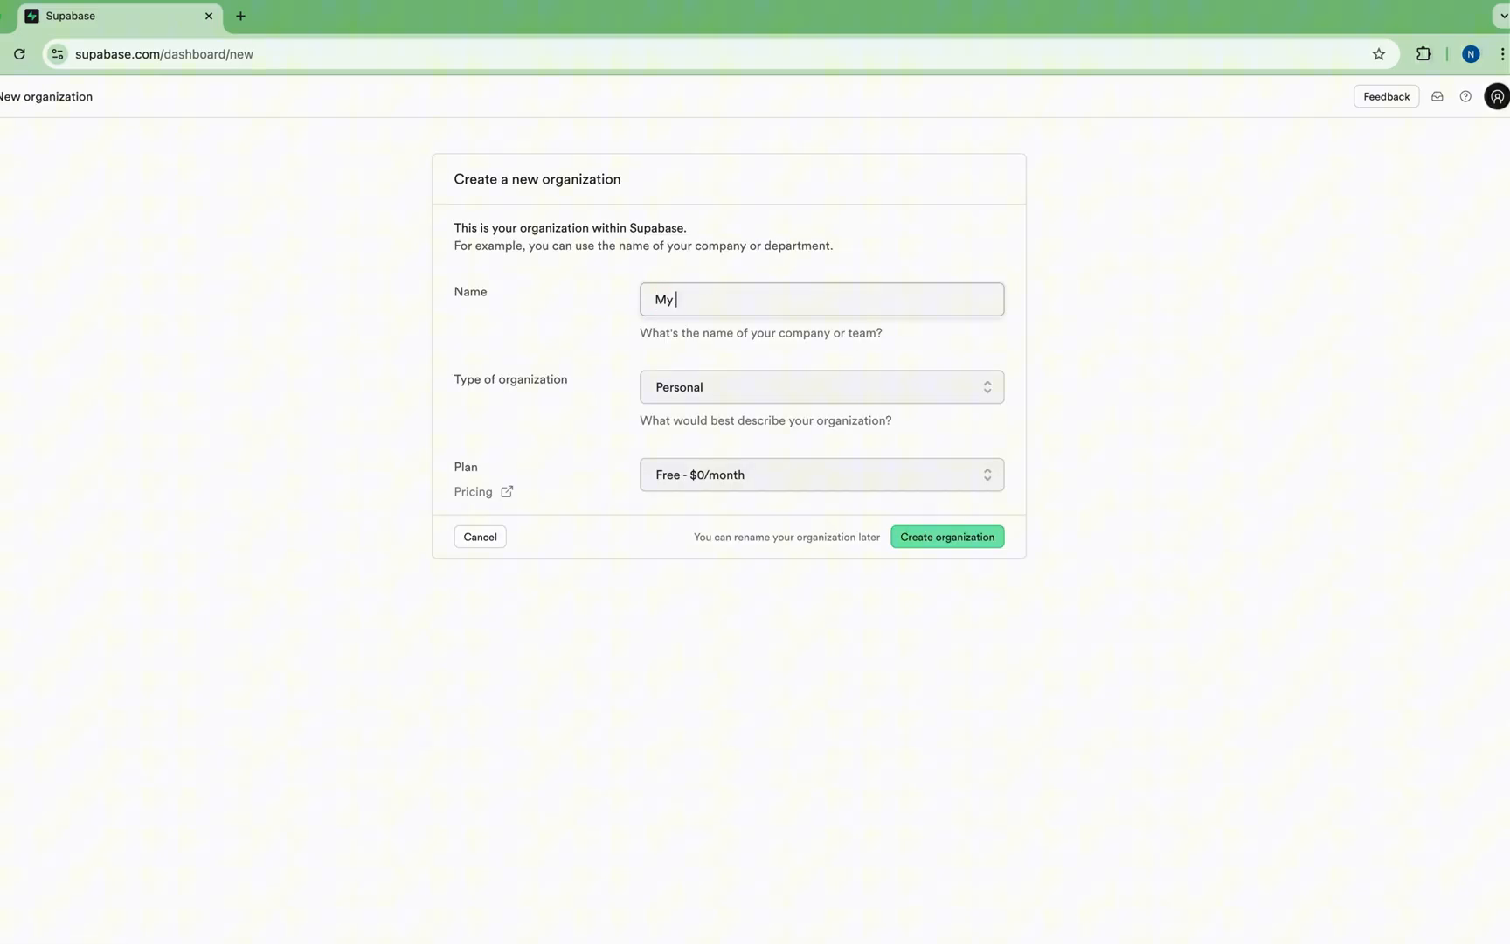
pyautogui.write('first project')
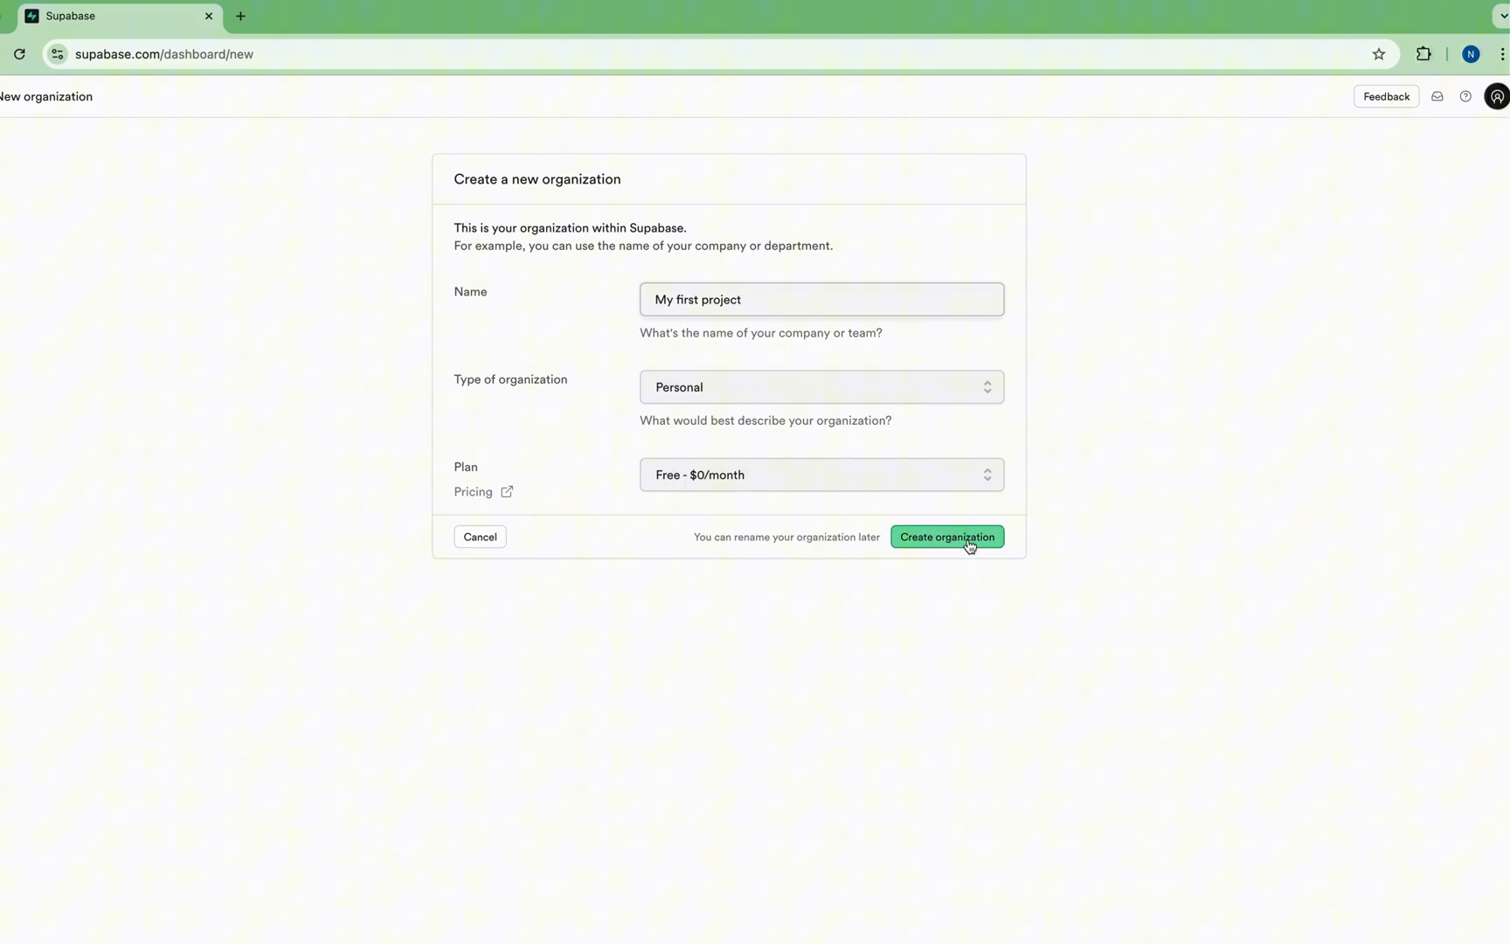
pyautogui.click(946, 536)
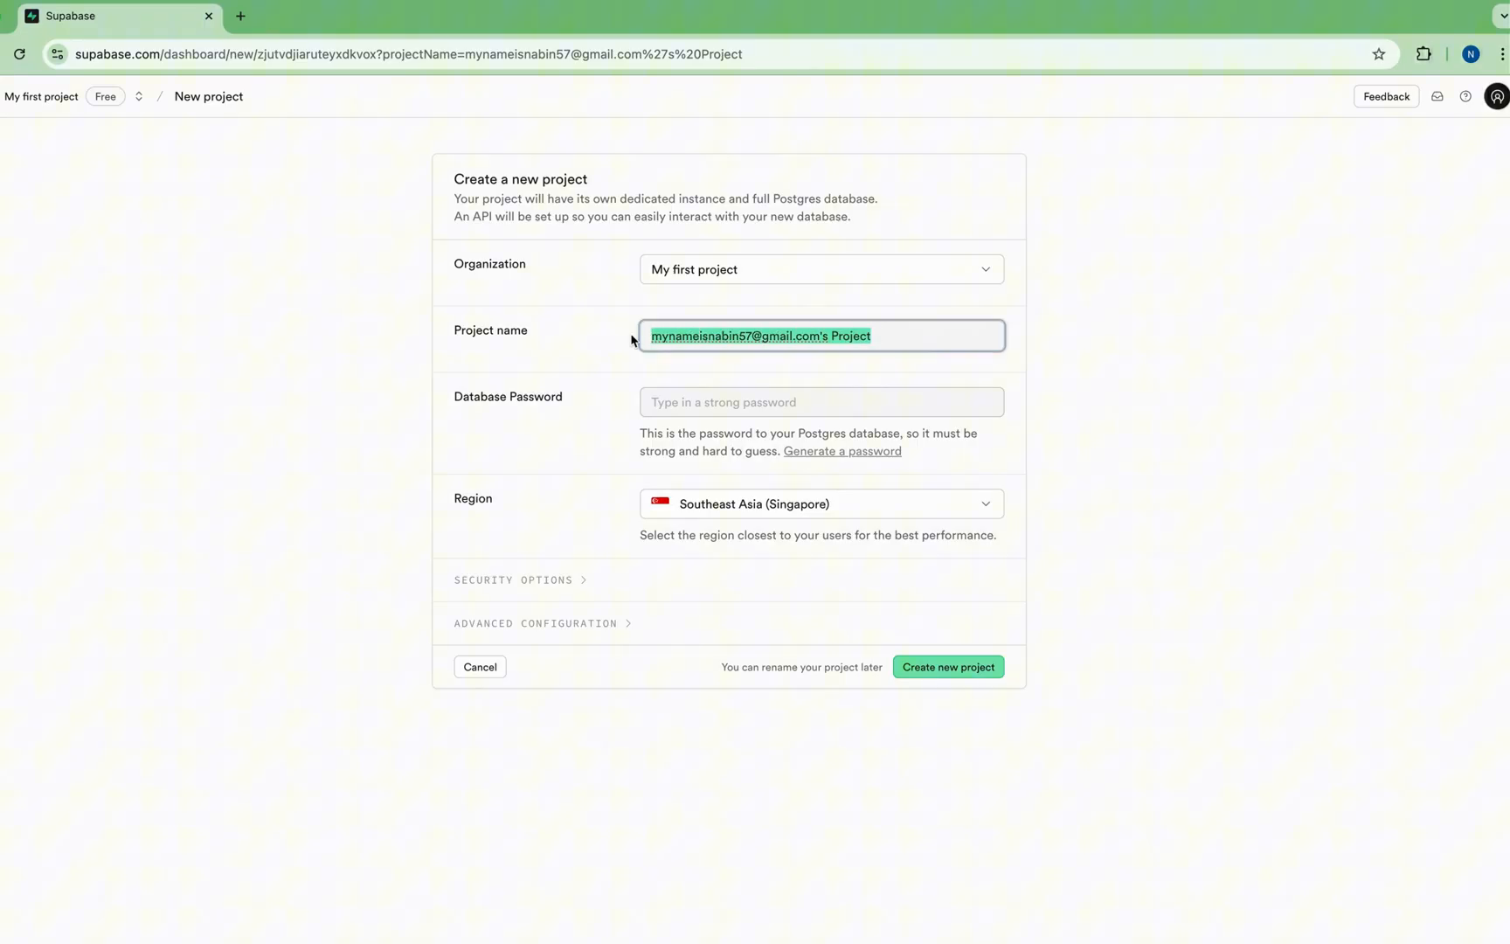
# Step: Name the project 'Sample project', keep the Singapore region, and submit it
pyautogui.write('s')
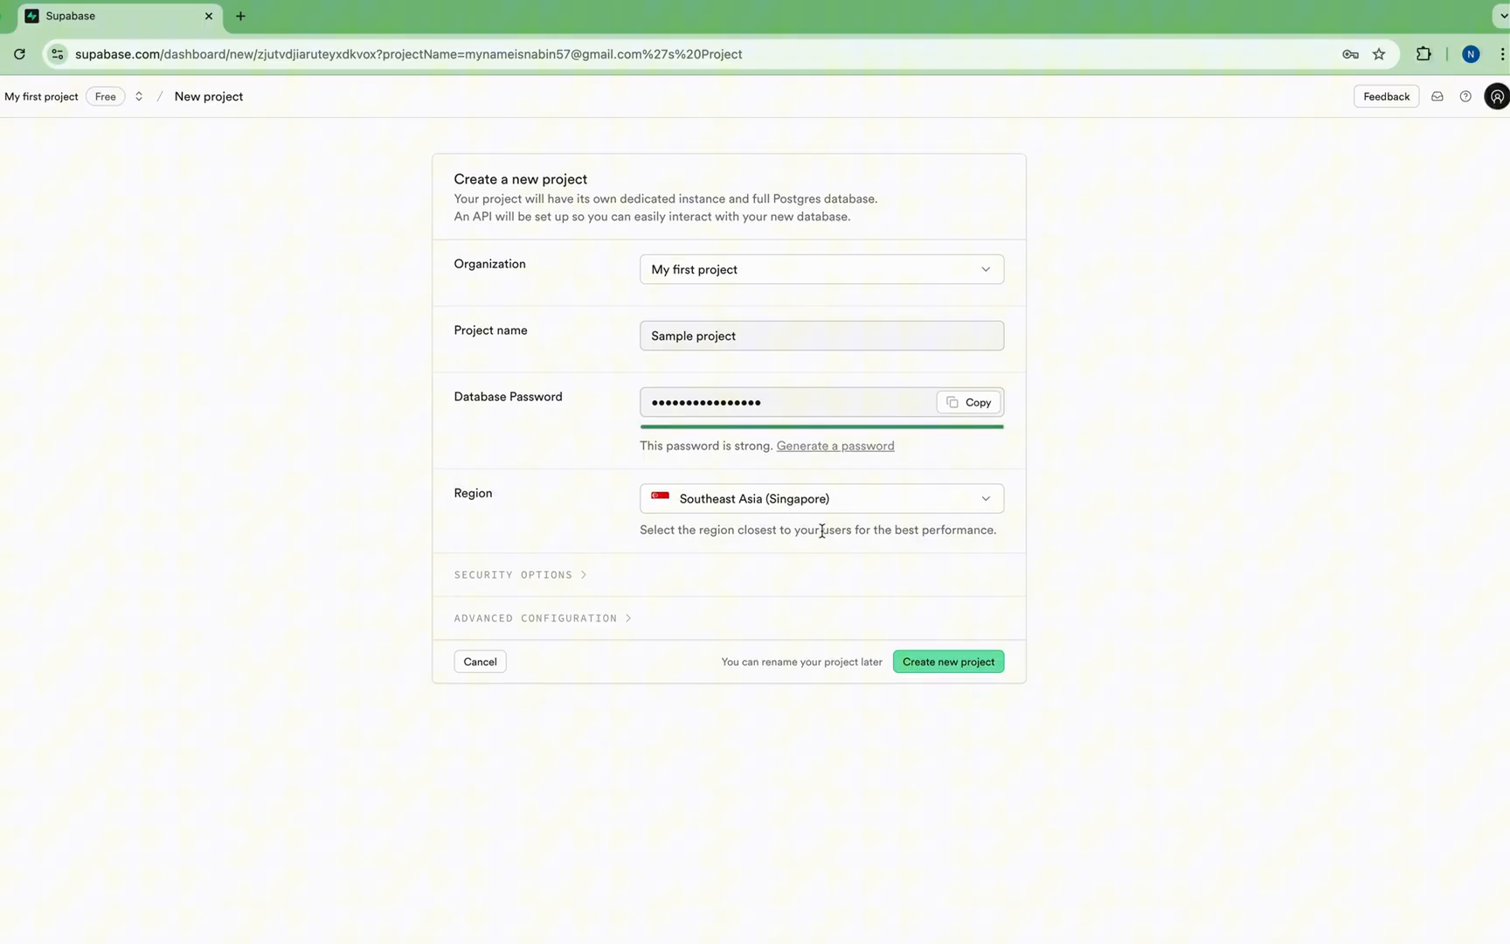
pyautogui.moveTo(787, 555)
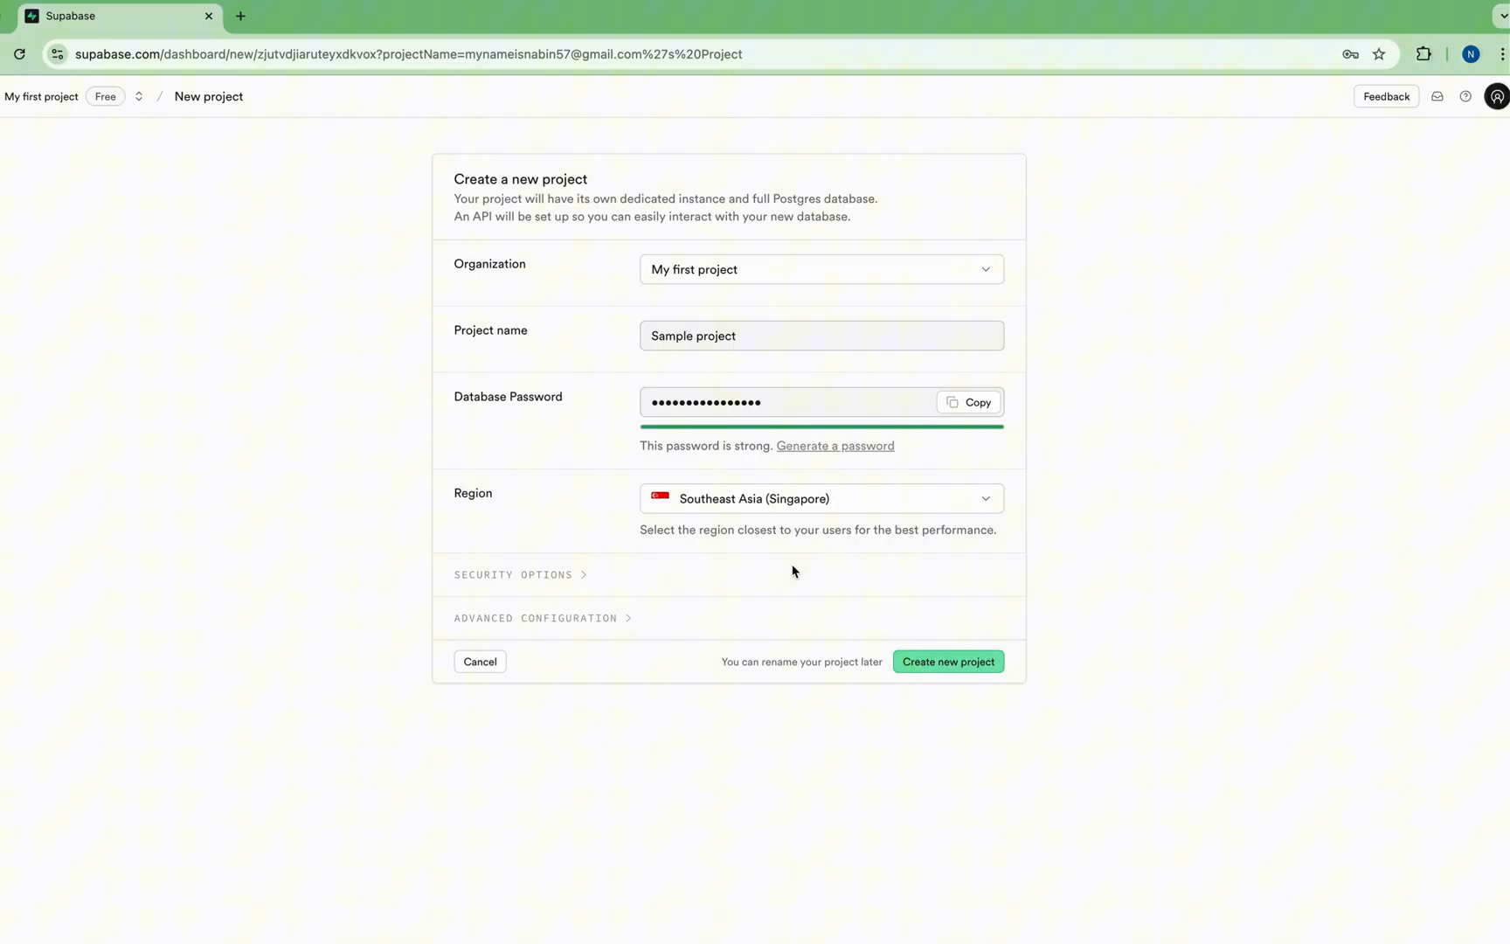
pyautogui.click(947, 661)
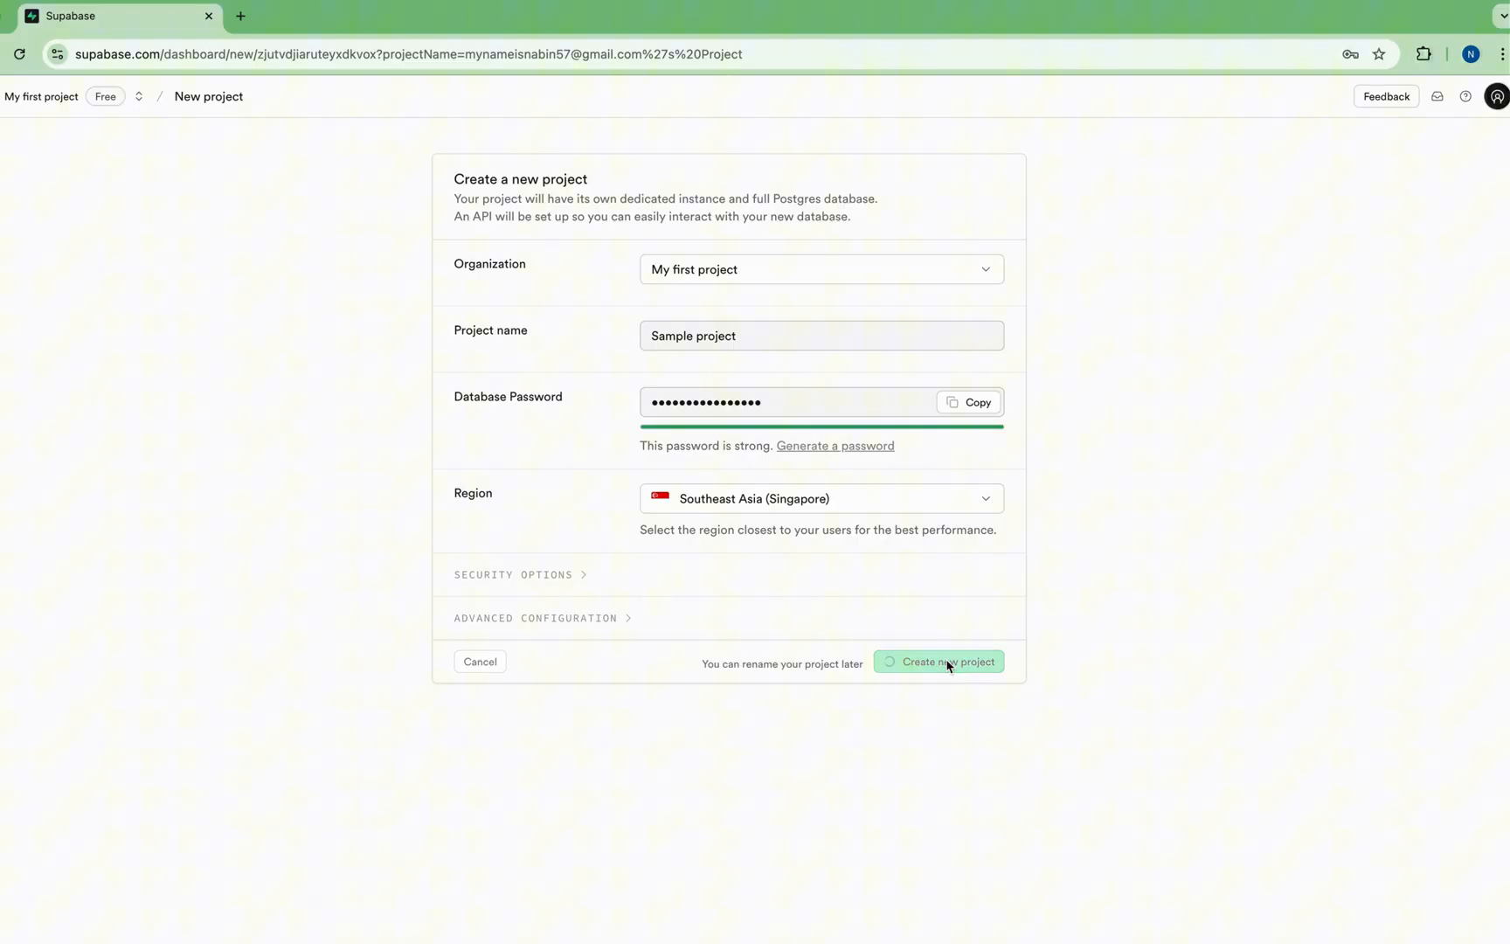
pyautogui.click(938, 662)
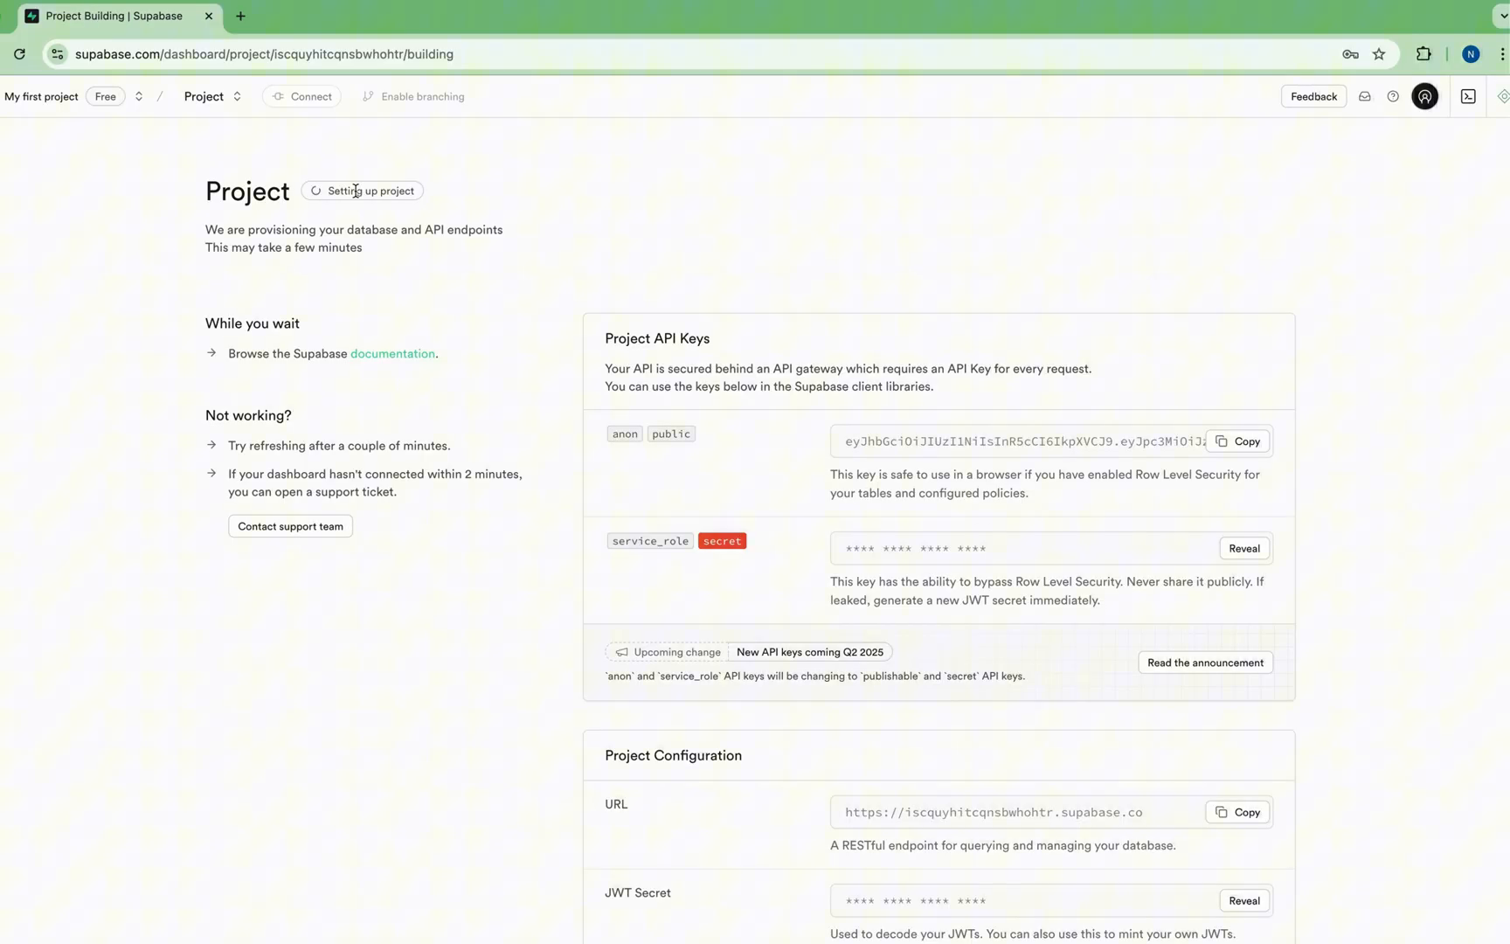
pyautogui.moveTo(510, 408)
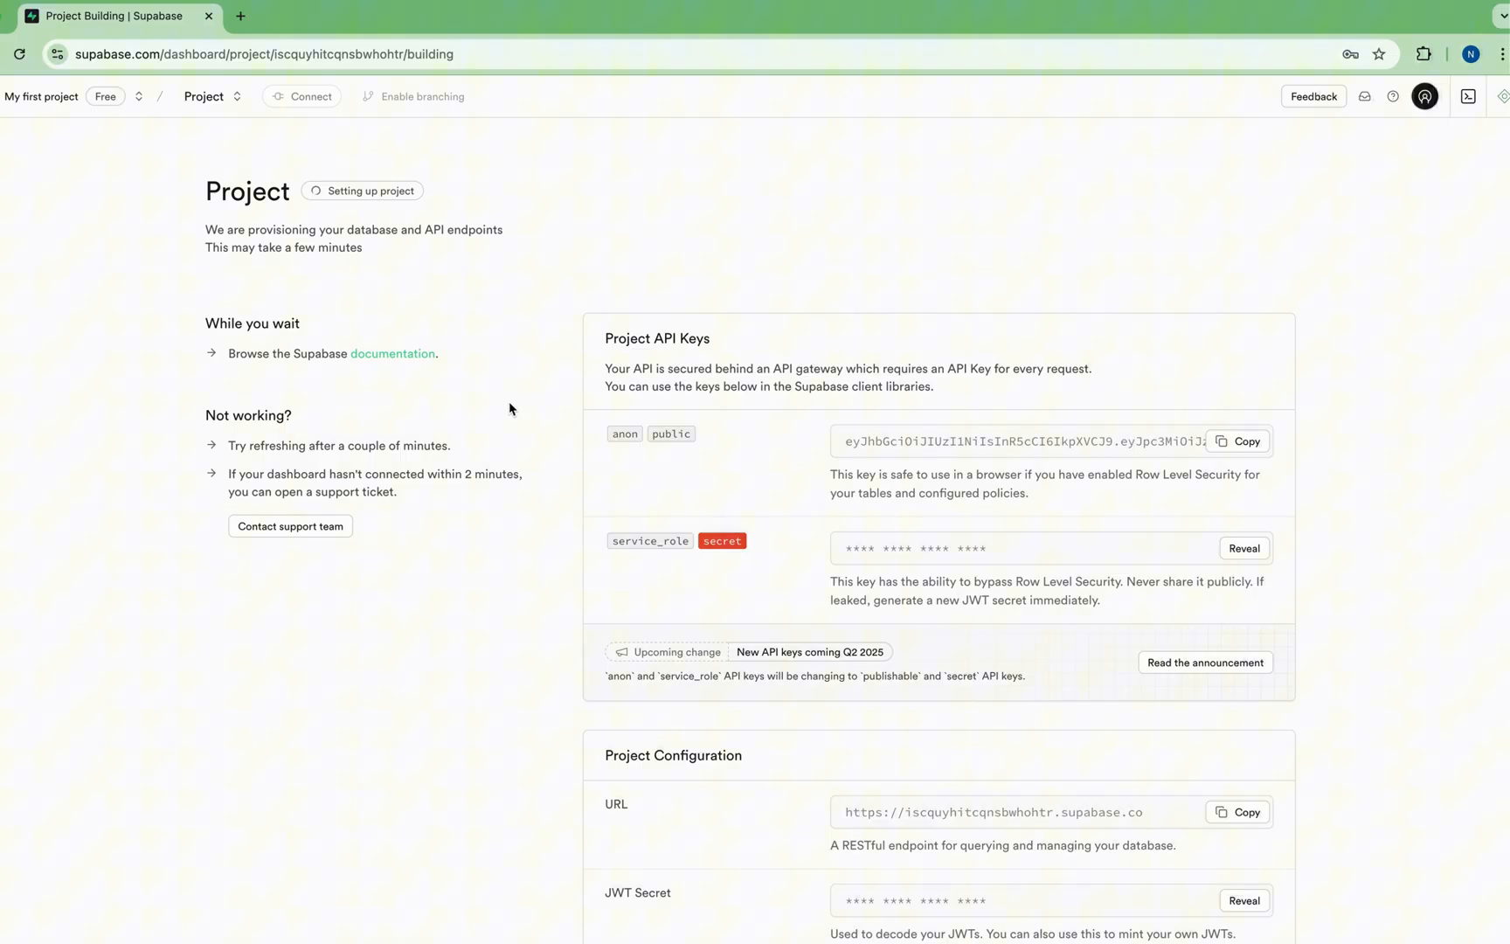
# Step: Scroll the overview past the project URL and anon key to Client libraries
pyautogui.scroll(-3)
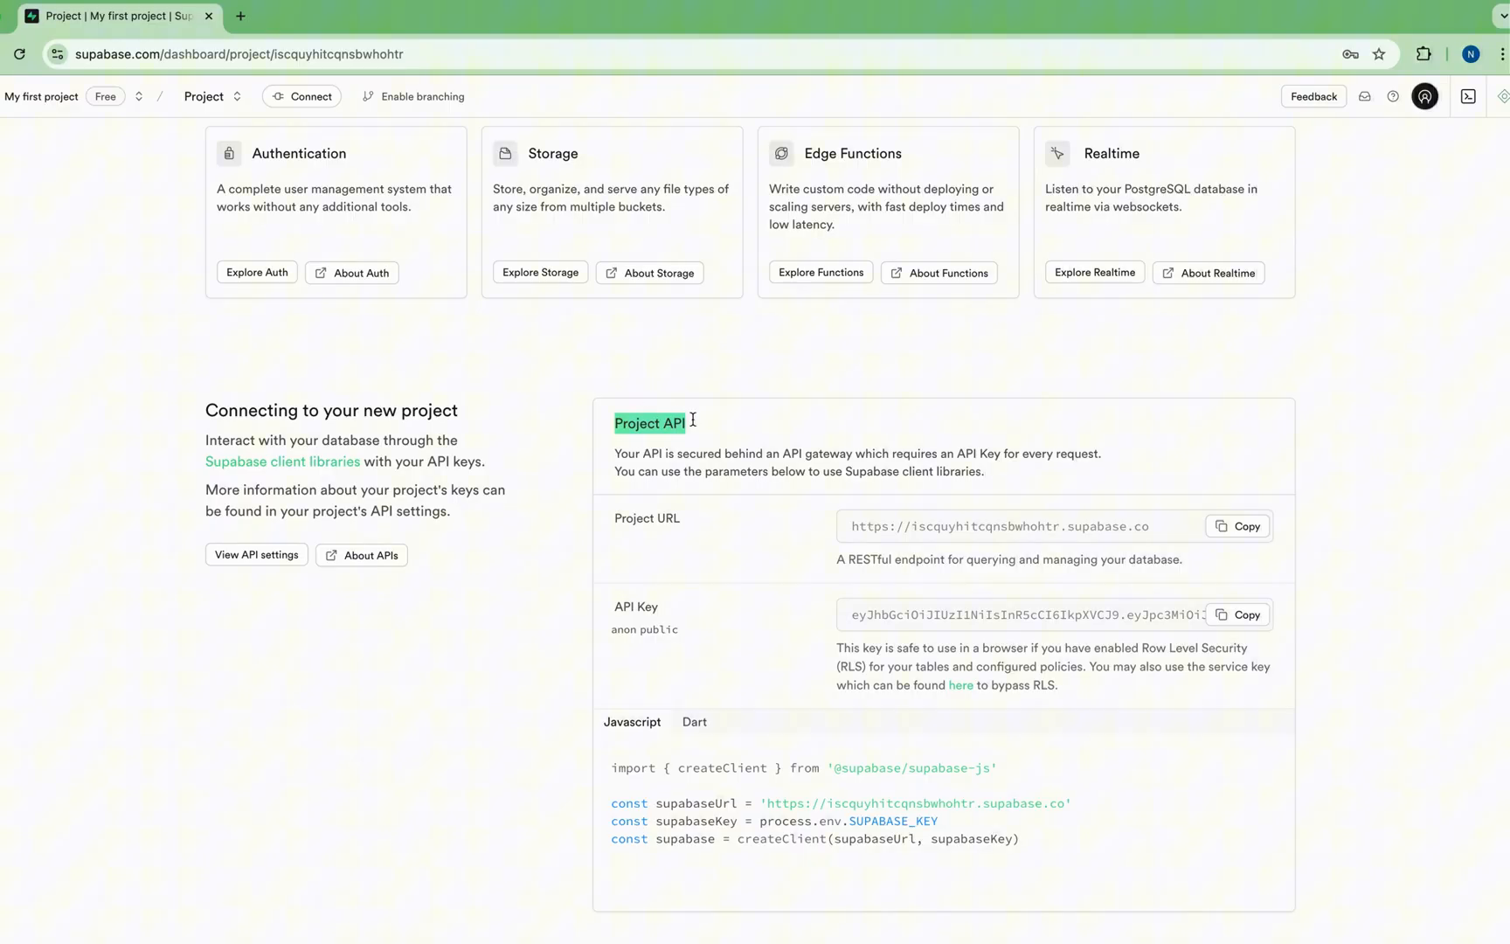
pyautogui.scroll(-3)
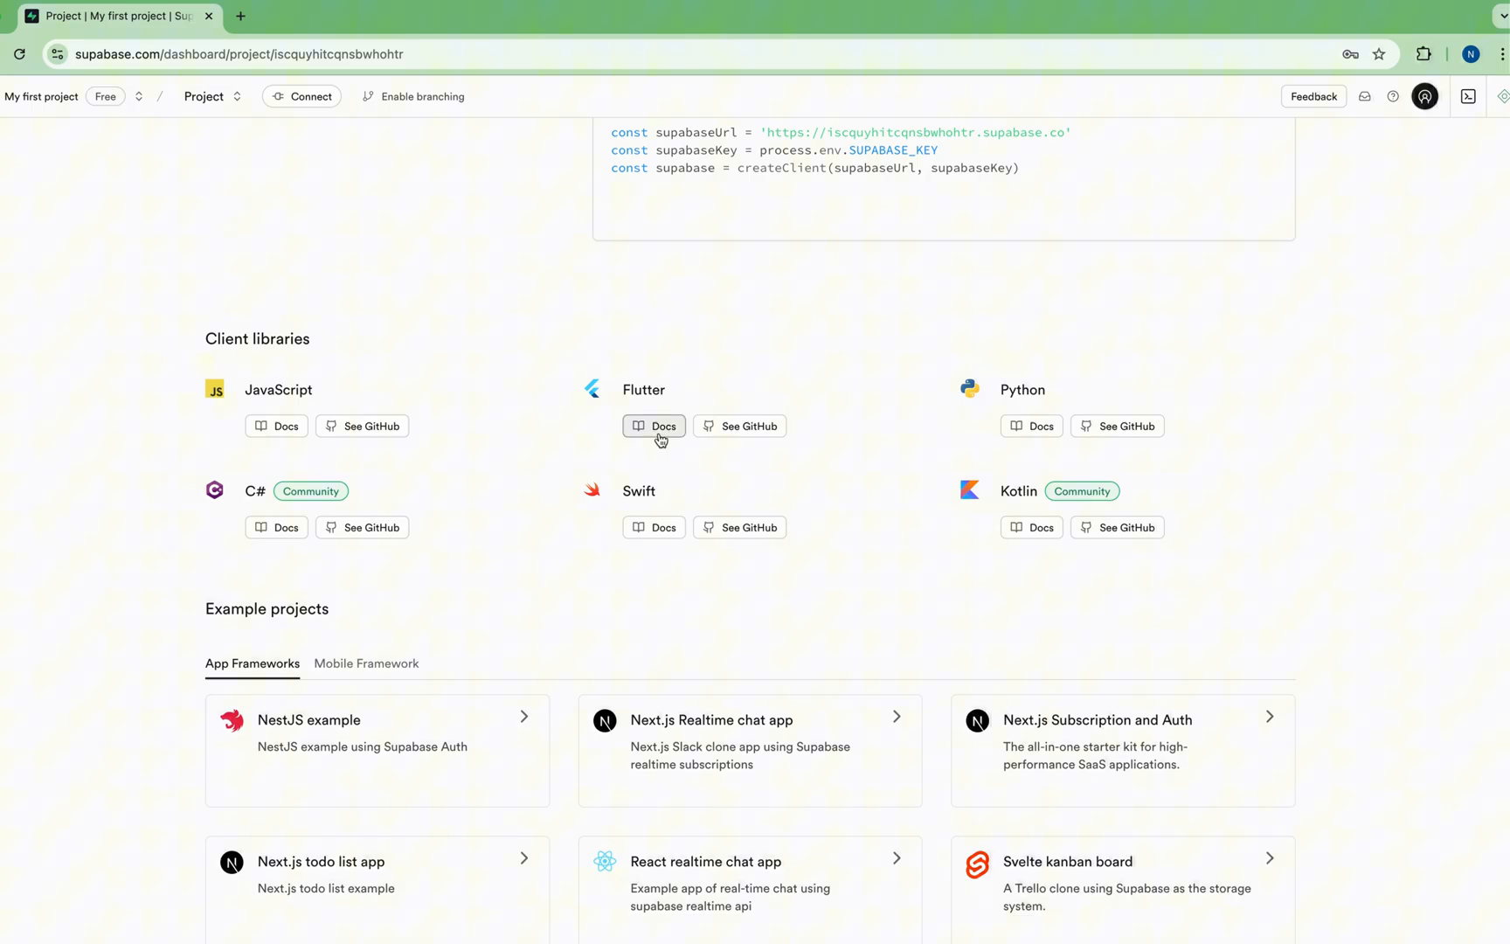
# Step: Open the Flutter client library docs and read the supabase_flutter install and initialization sections
pyautogui.click(653, 425)
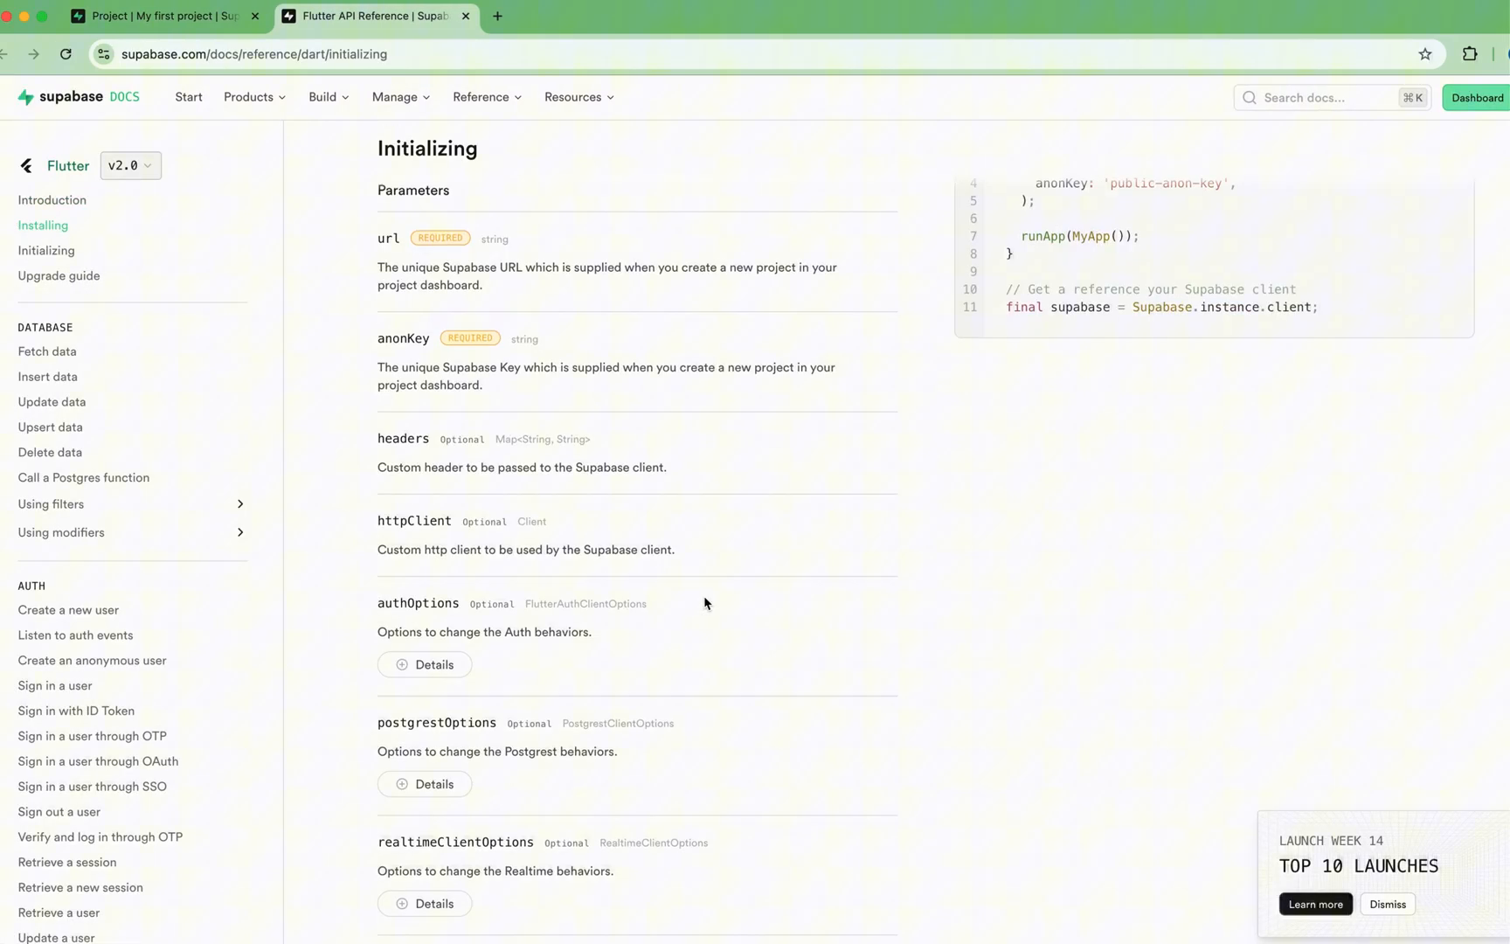
pyautogui.scroll(-3)
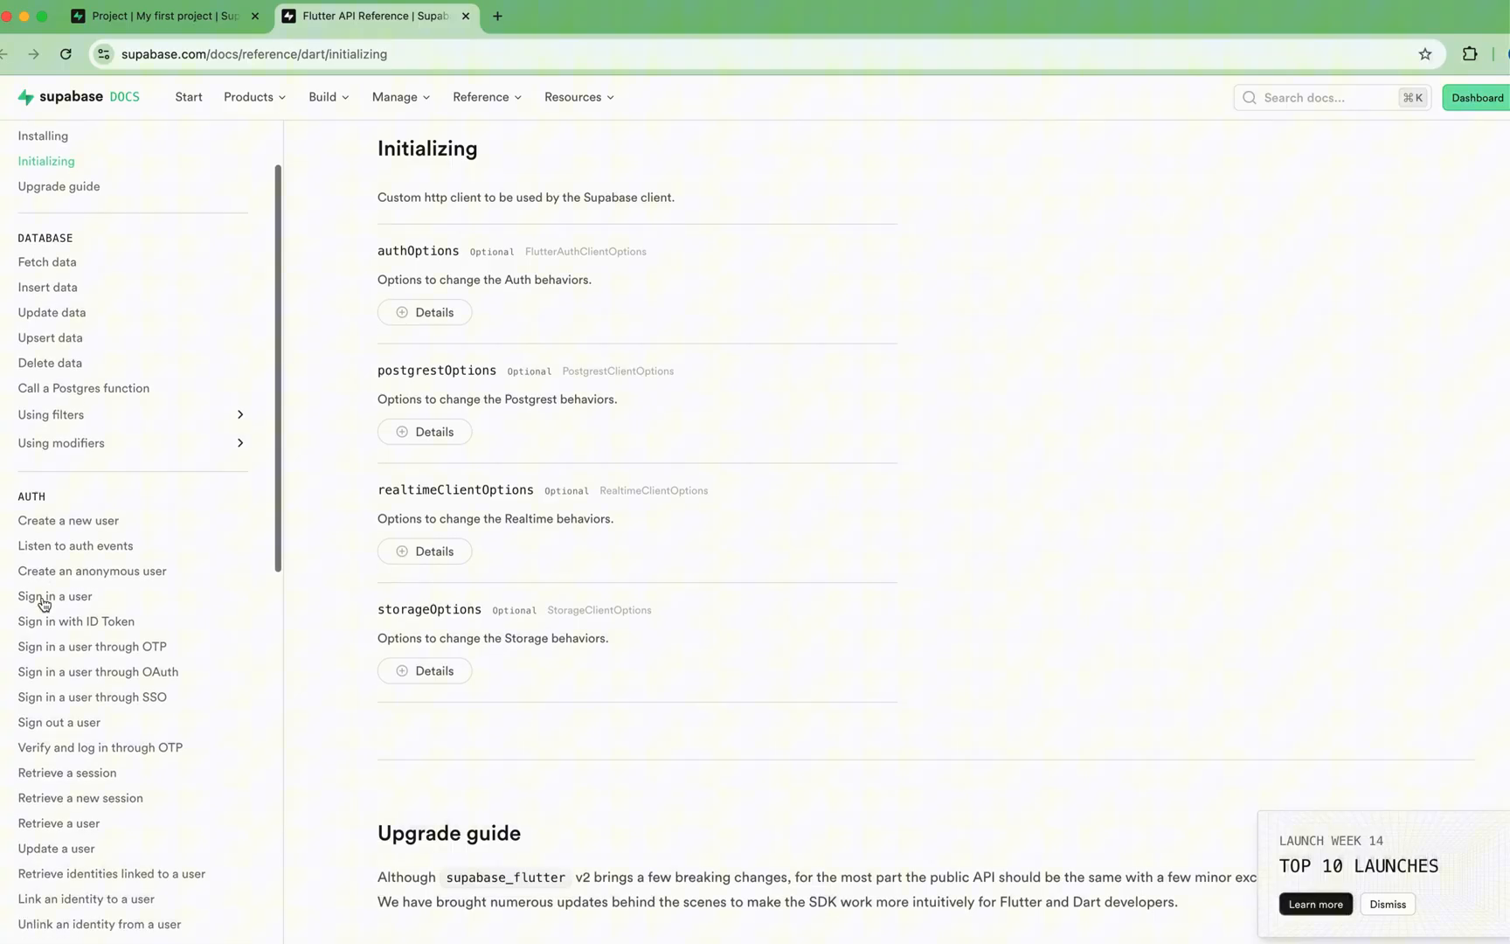
pyautogui.scroll(-3)
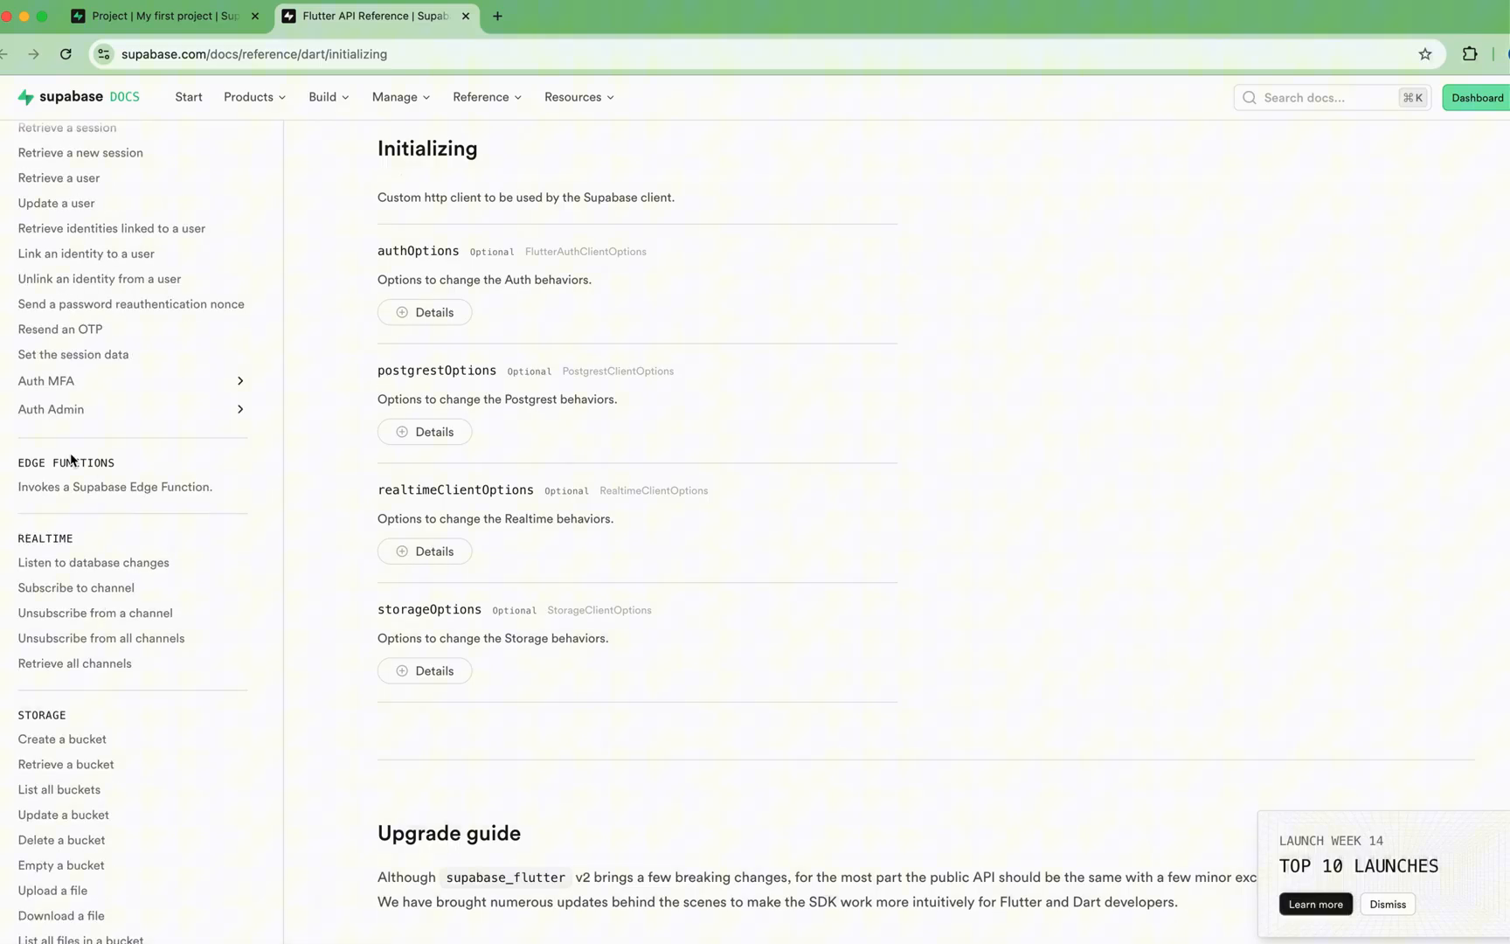
pyautogui.scroll(-3)
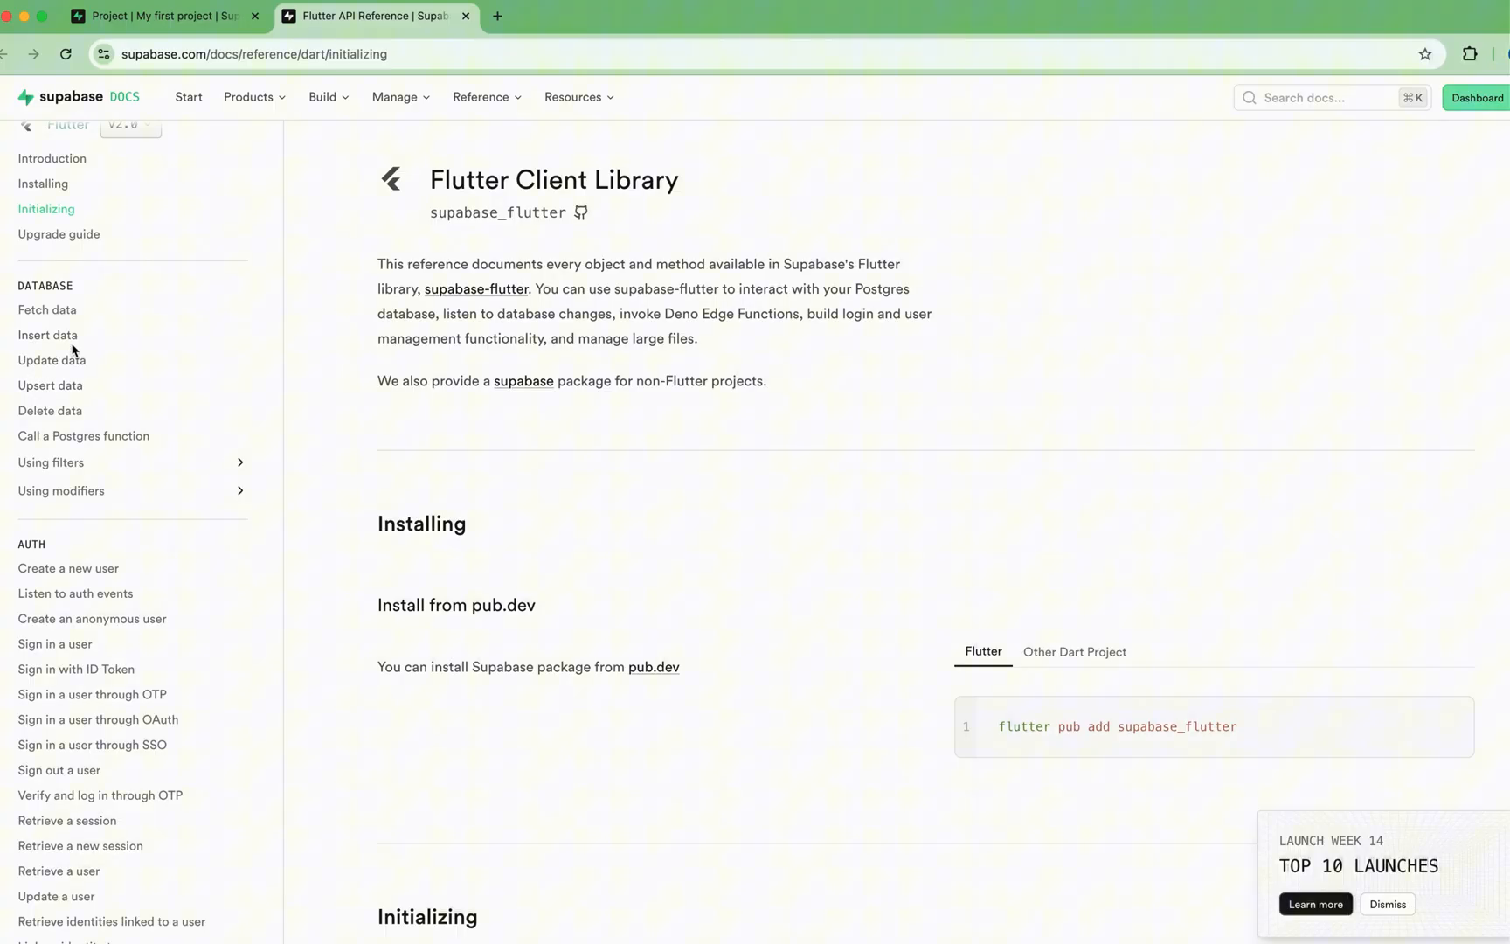
pyautogui.moveTo(9, 191)
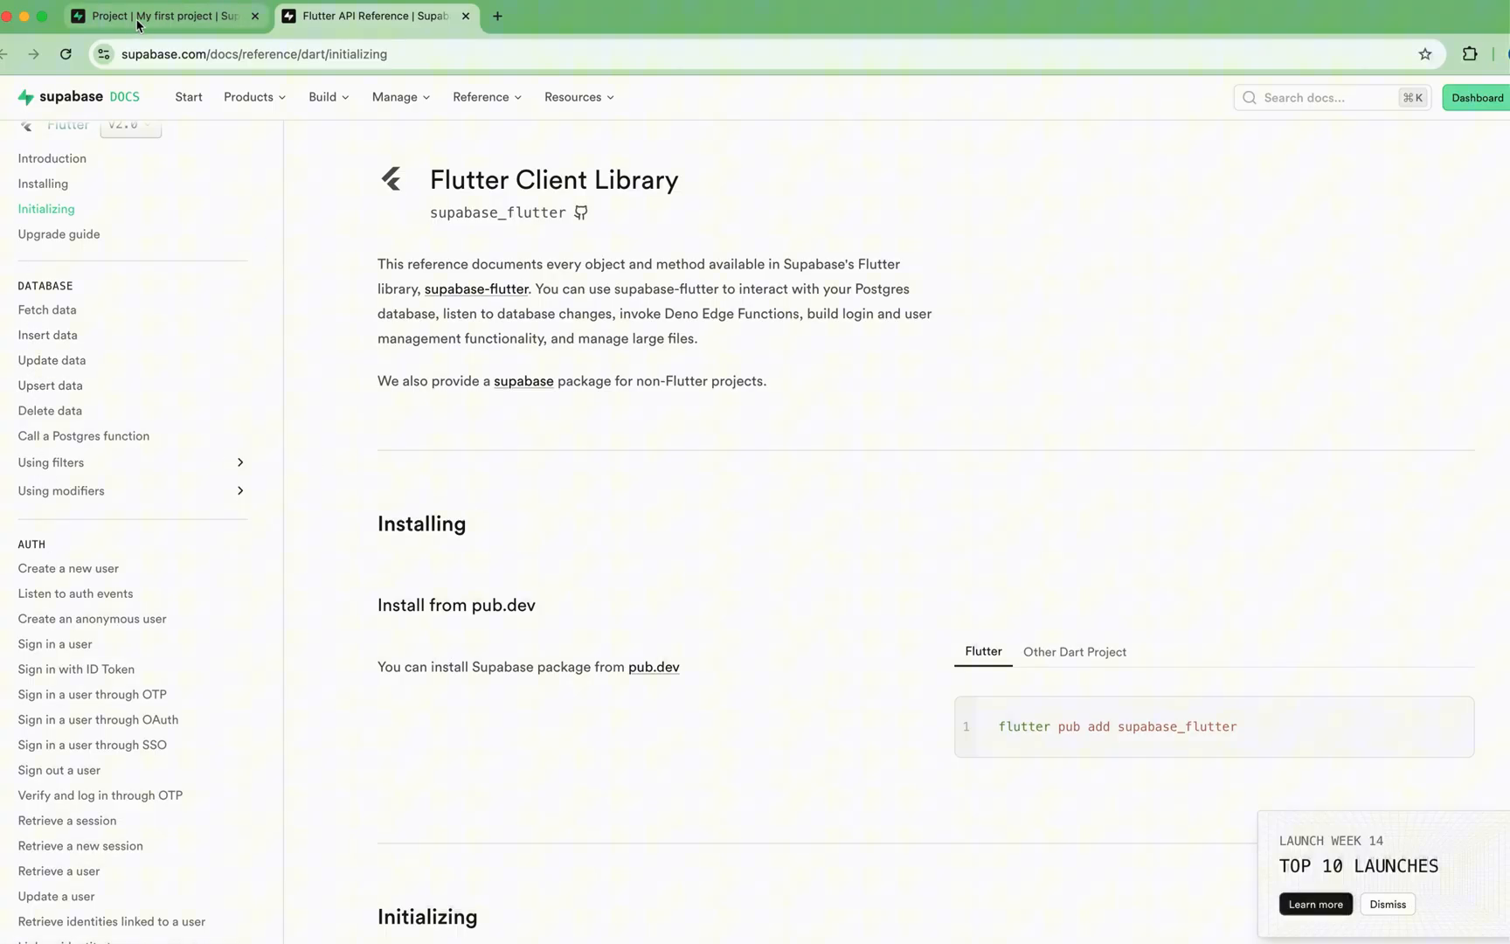
# Step: Return to the 'My first project' tab and scroll to the project URL and anon key
pyautogui.click(154, 17)
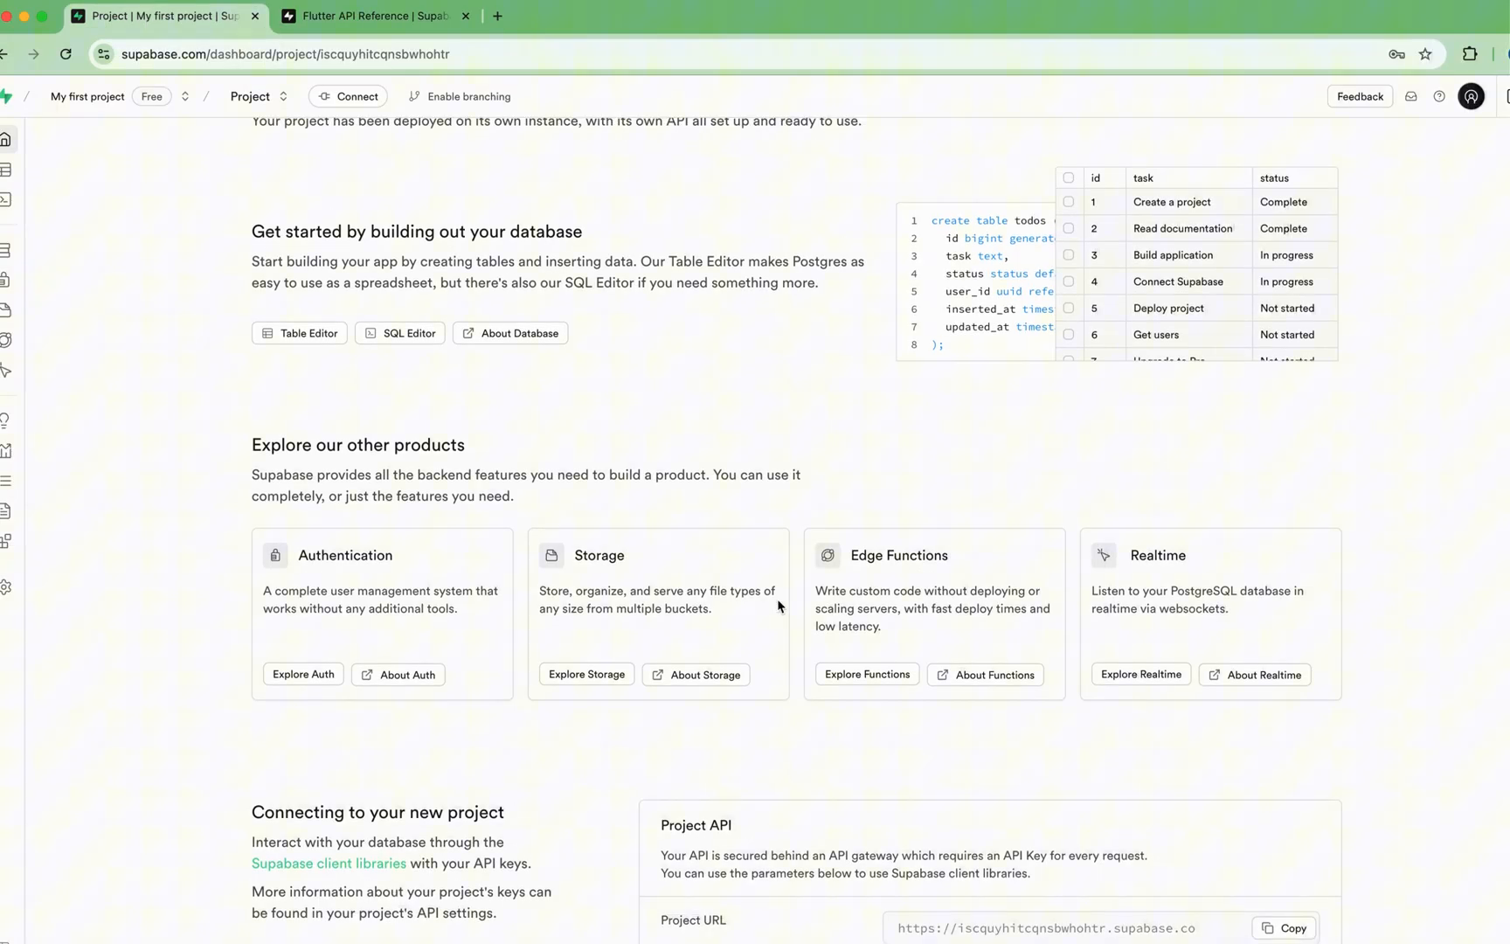
pyautogui.scroll(-3)
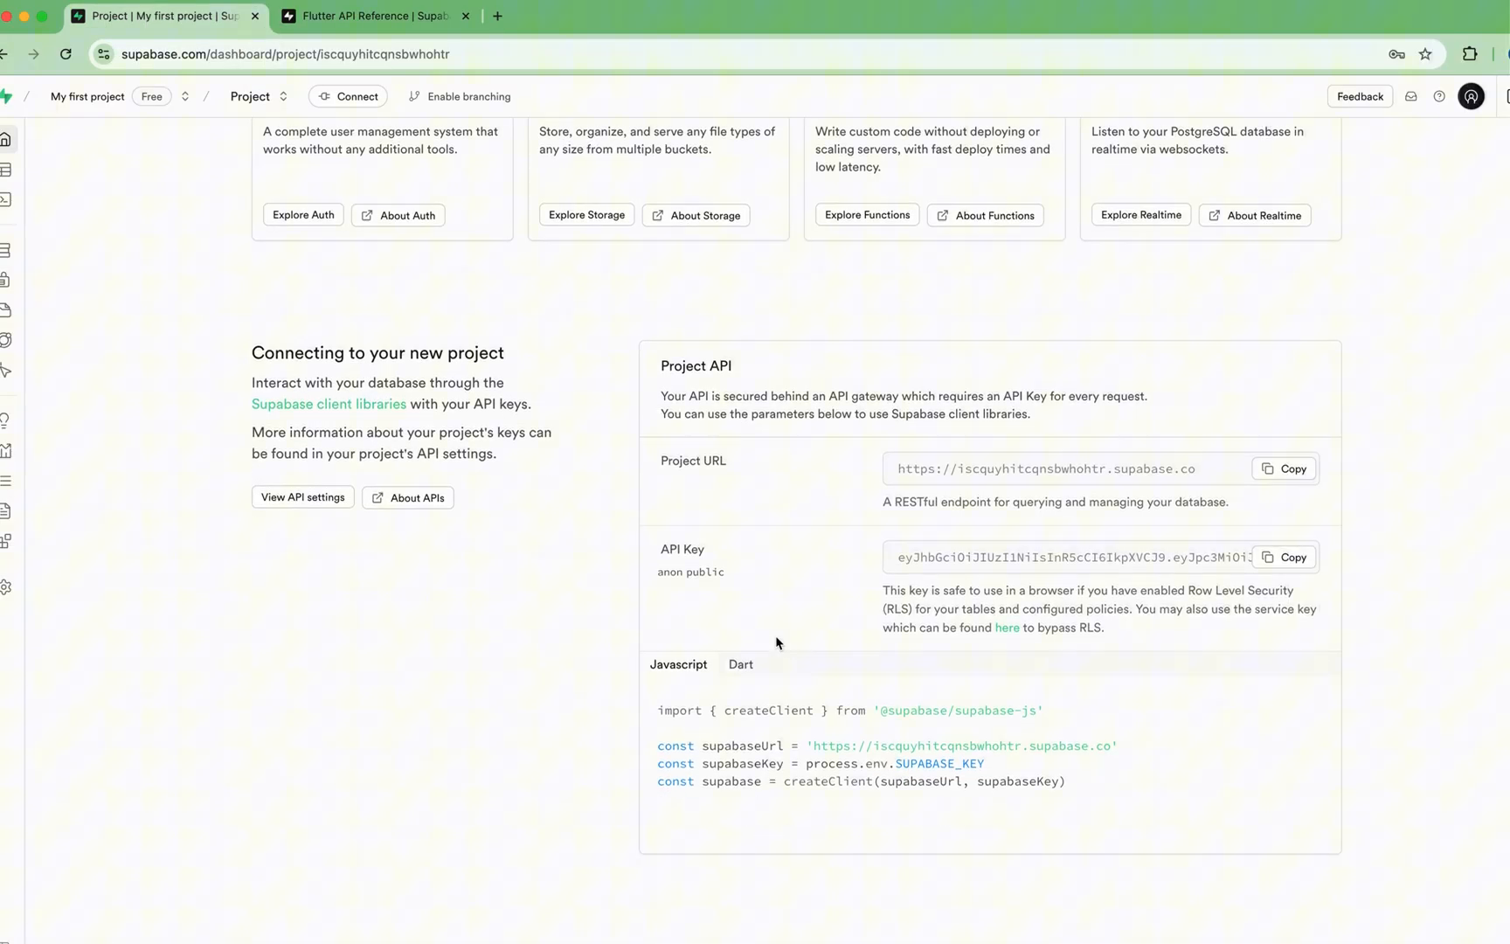
pyautogui.scroll(-3)
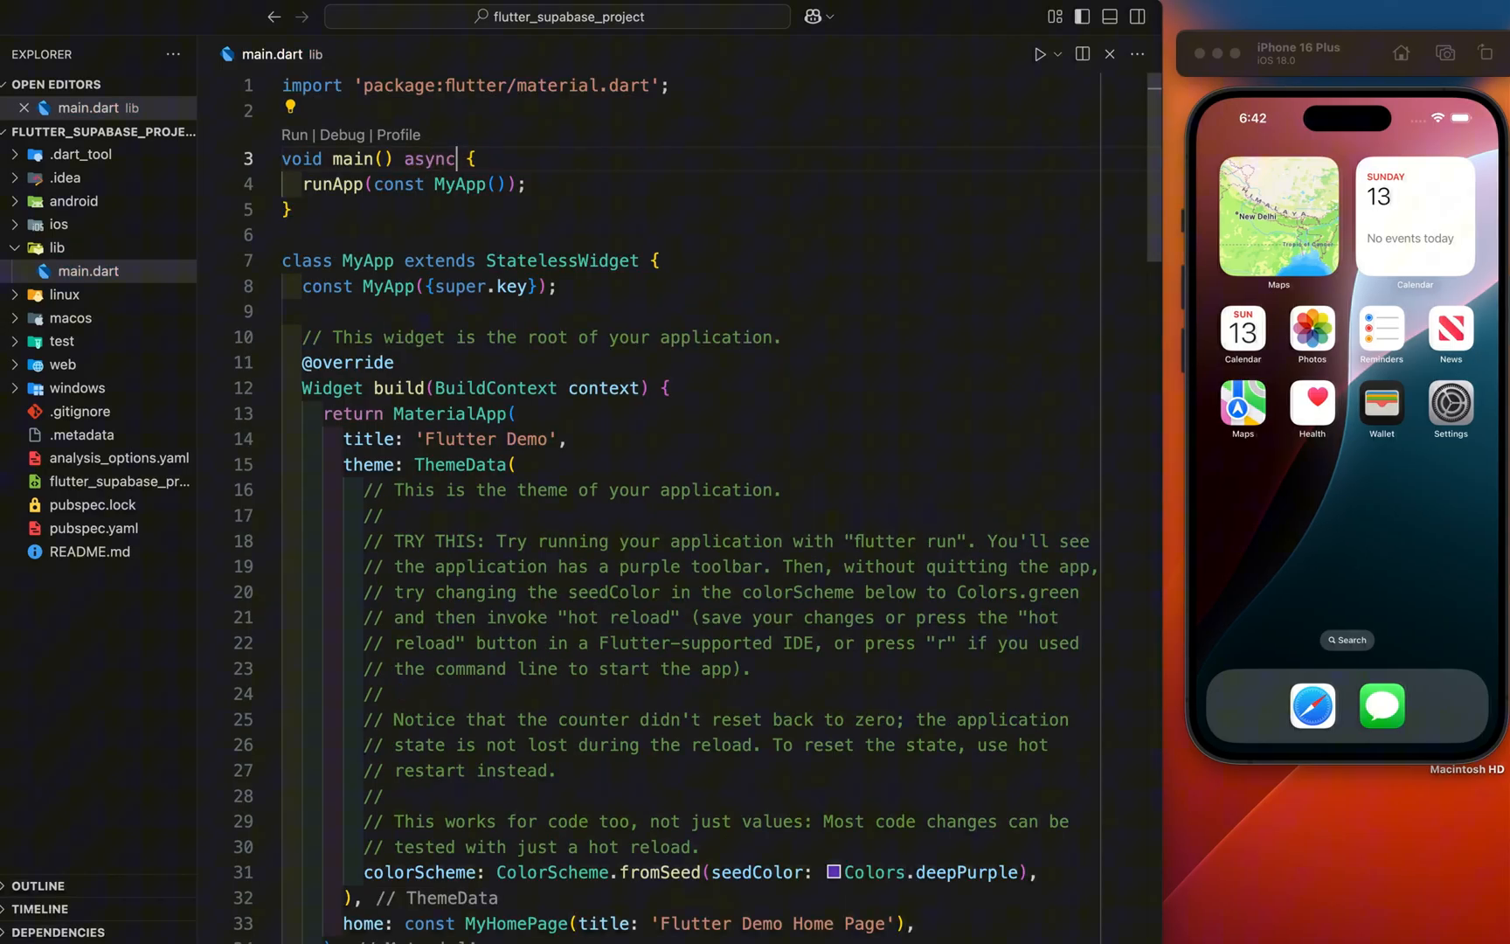
# Step: Add WidgetsFlutterBinding.ensureInitialized() to main() before runApp in main.dart
pyautogui.write('WidgetsFlutterBinding')
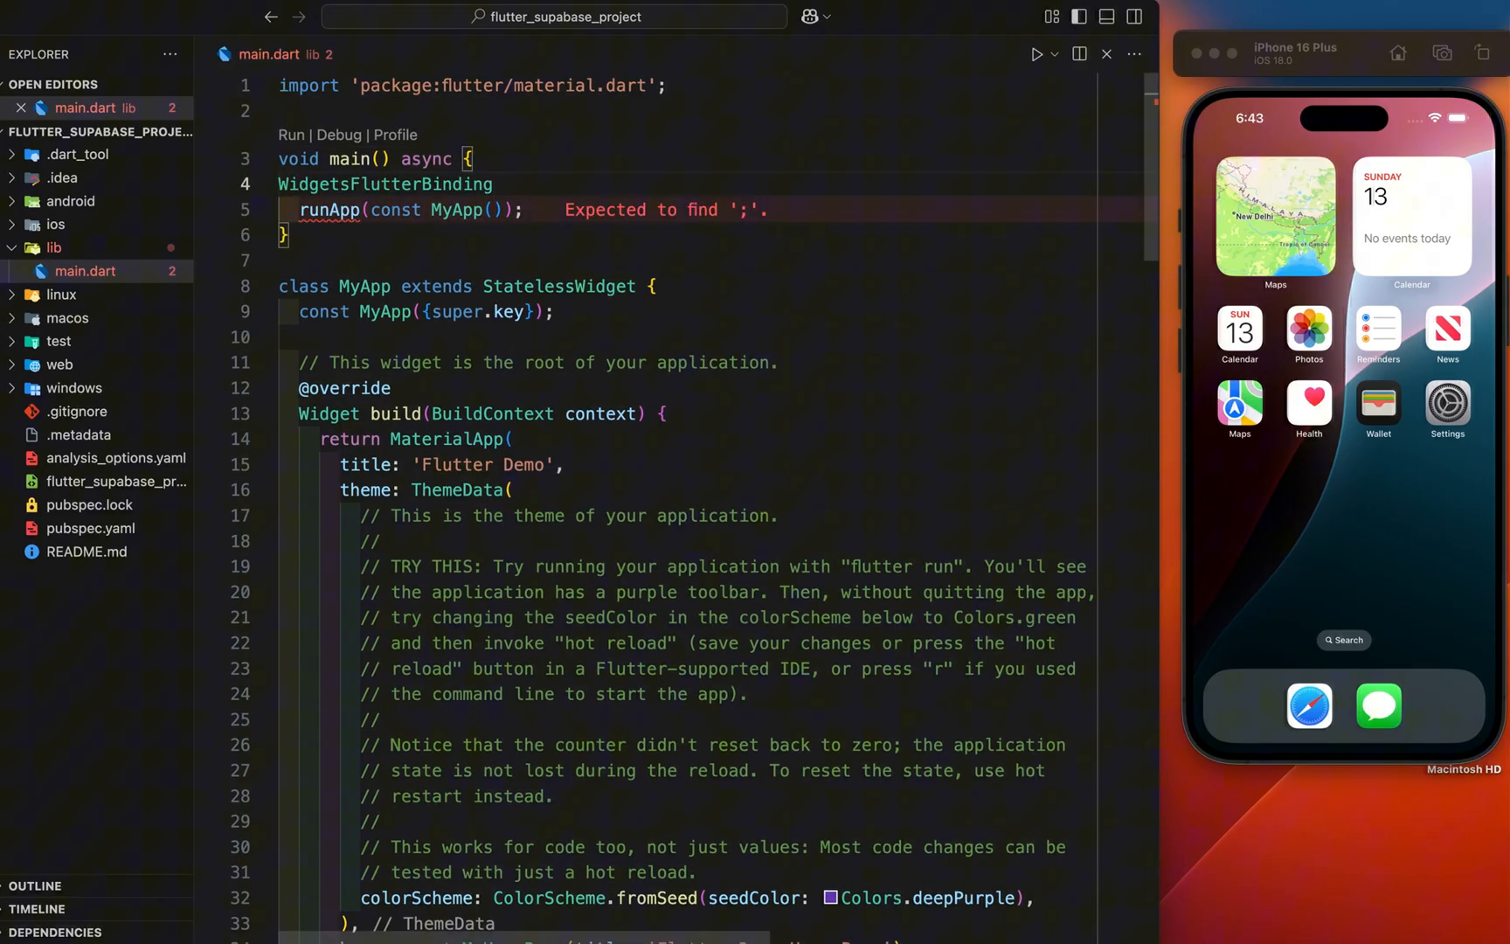
pyautogui.write('.ensureInitialized();')
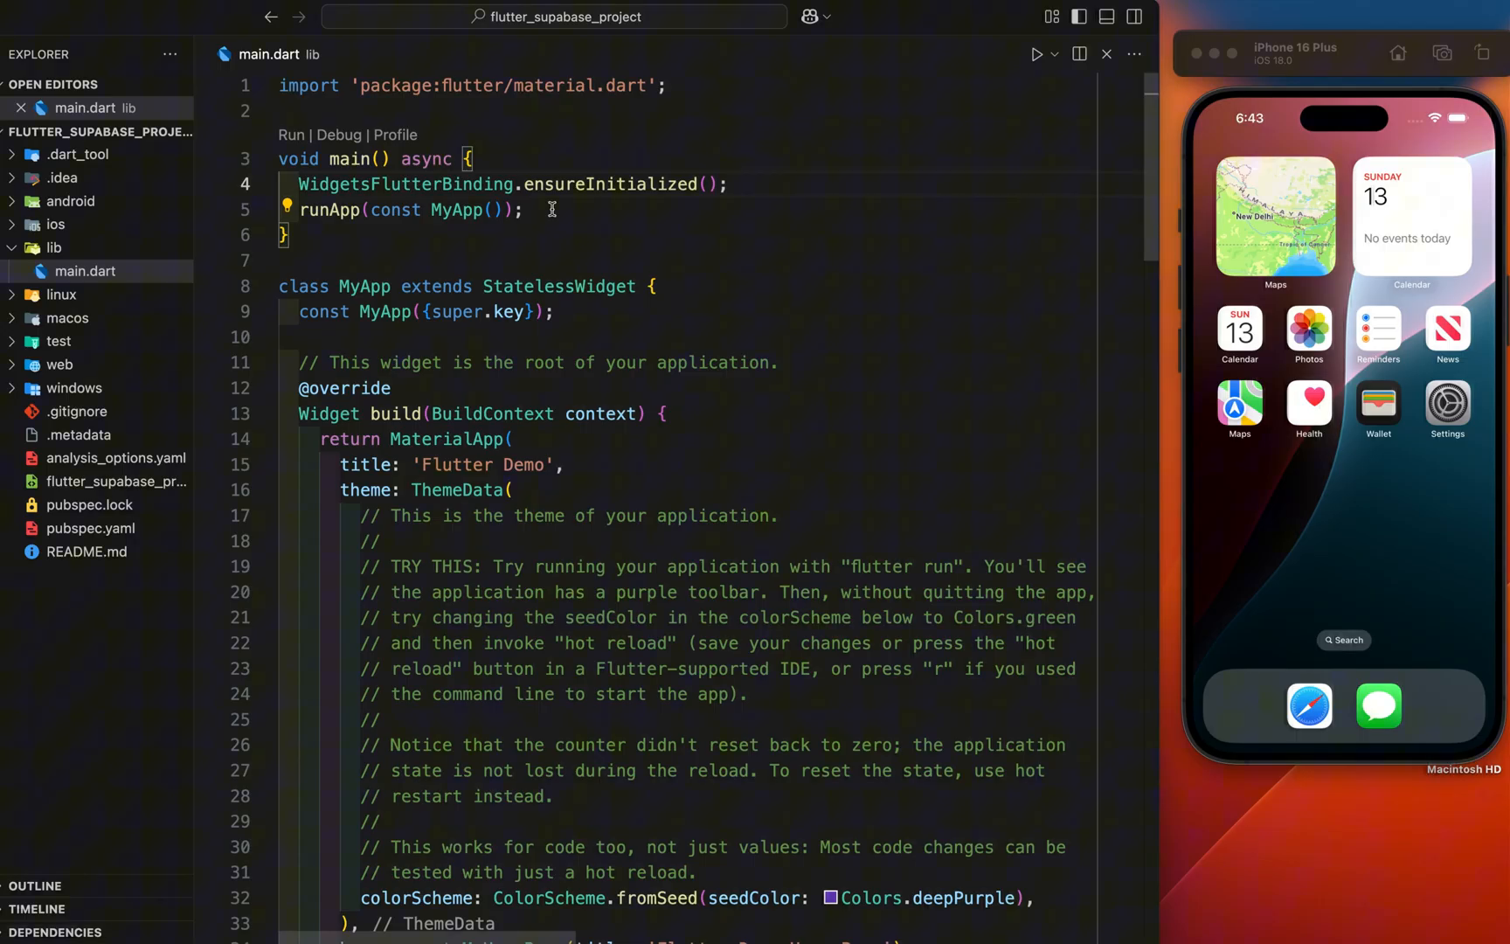
pyautogui.click(731, 184)
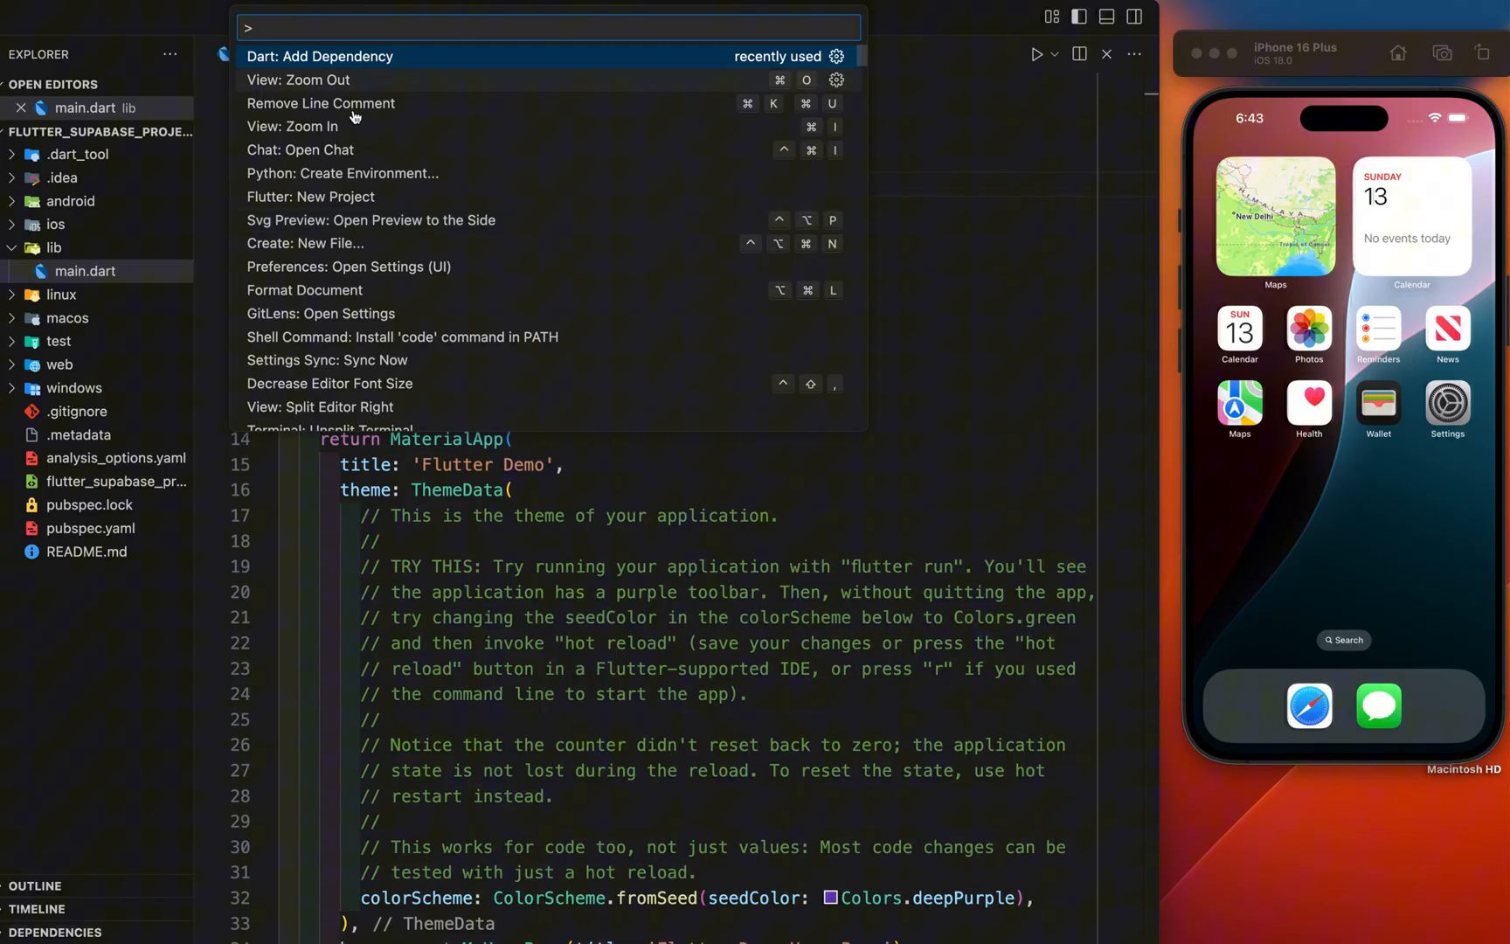
pyautogui.moveTo(365, 88)
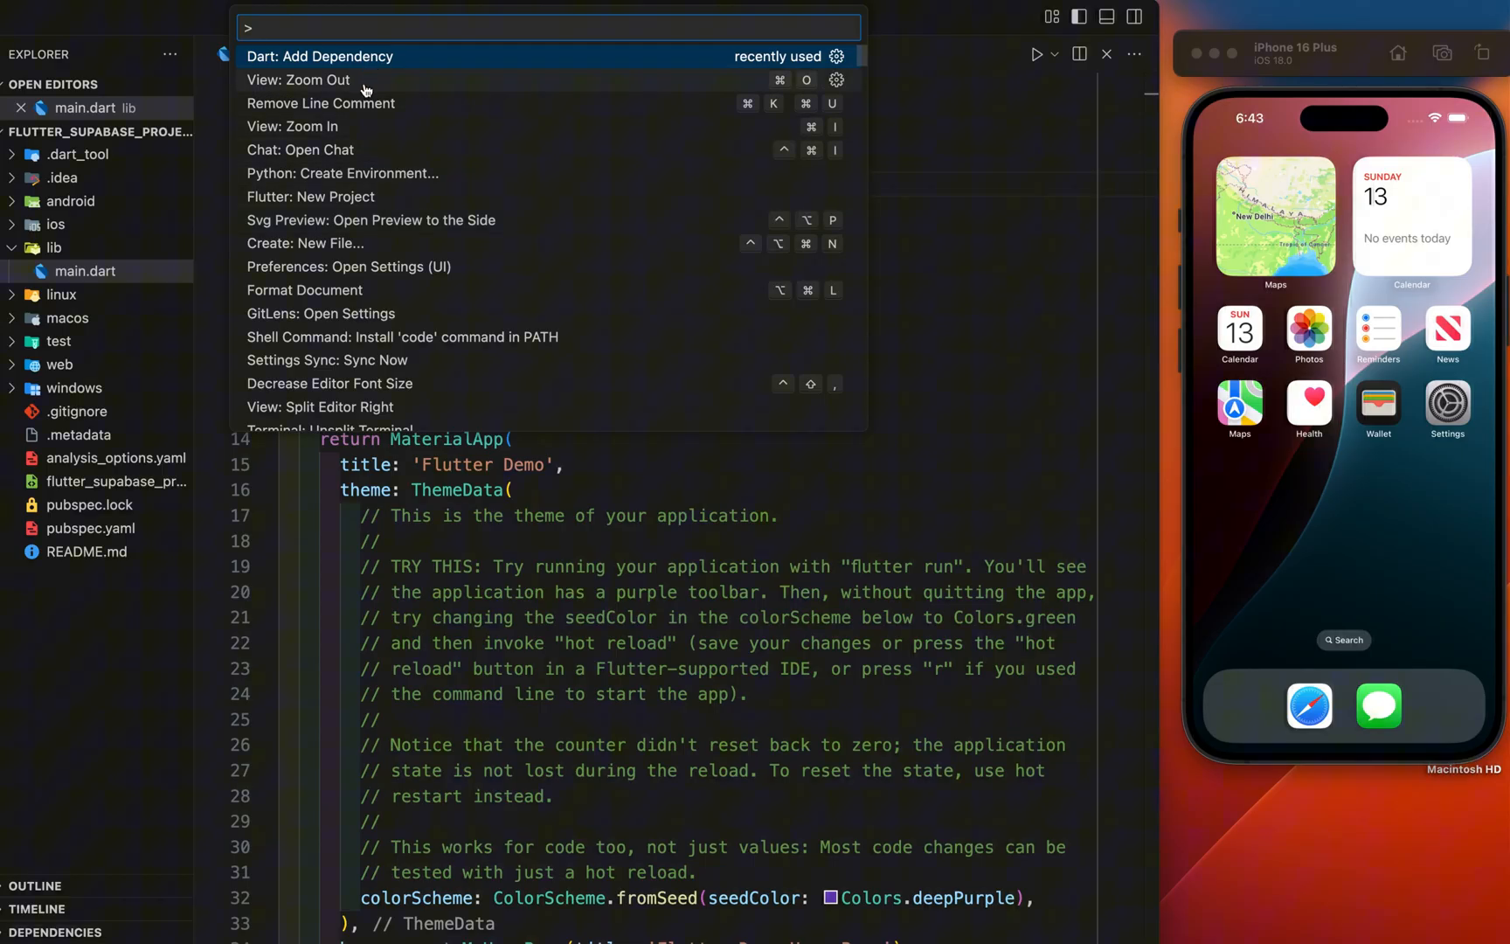
# Step: Add the supabase_flutter package through the Dart: Add Dependency command
pyautogui.write('add')
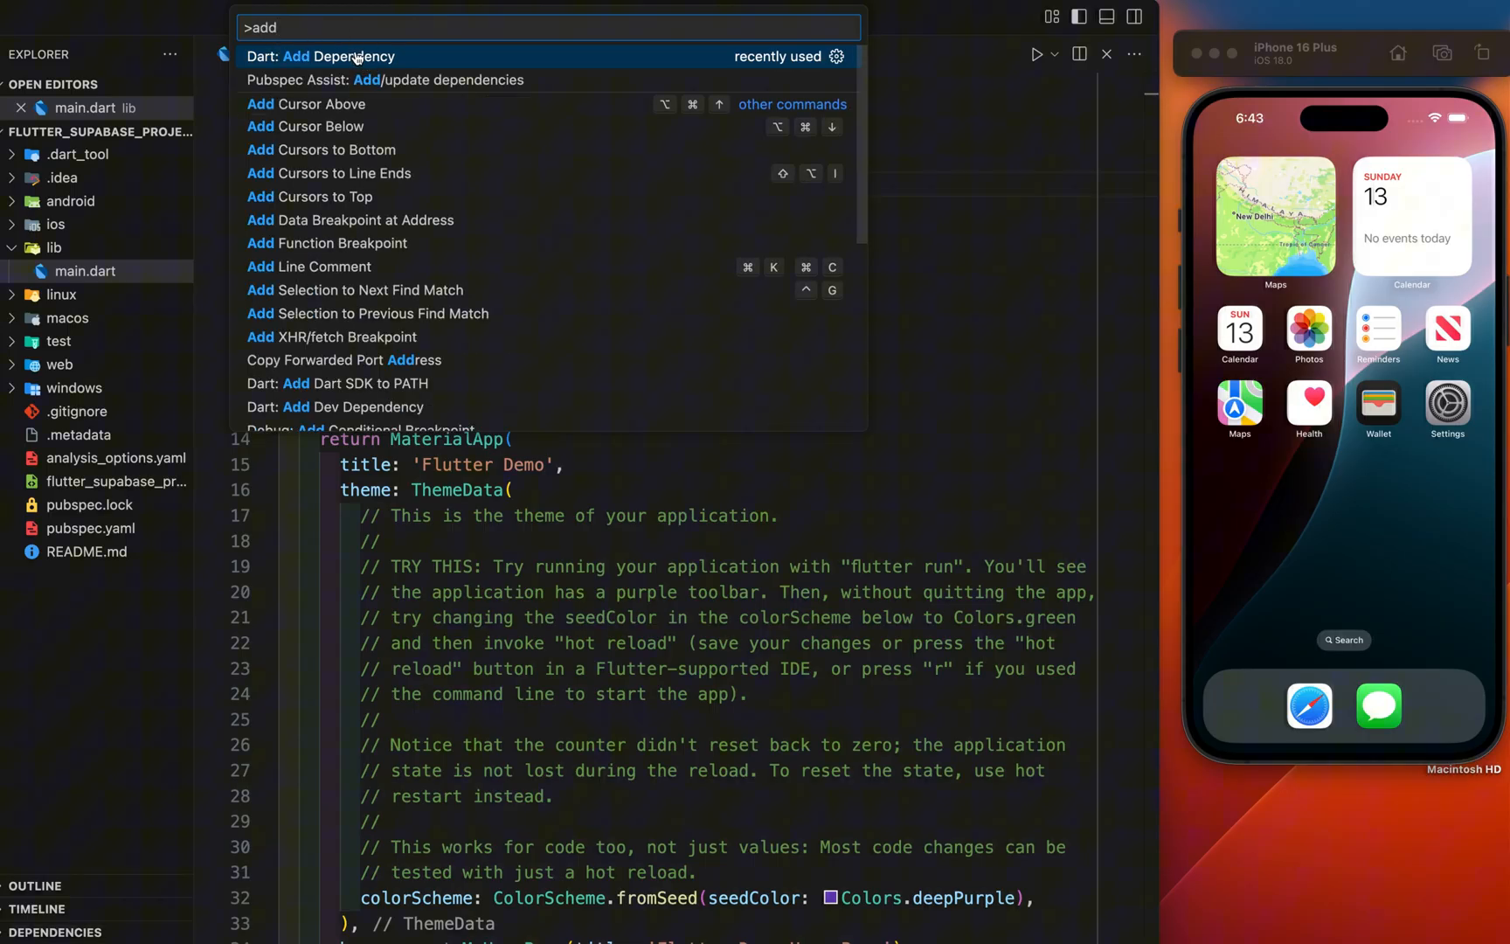
pyautogui.click(319, 56)
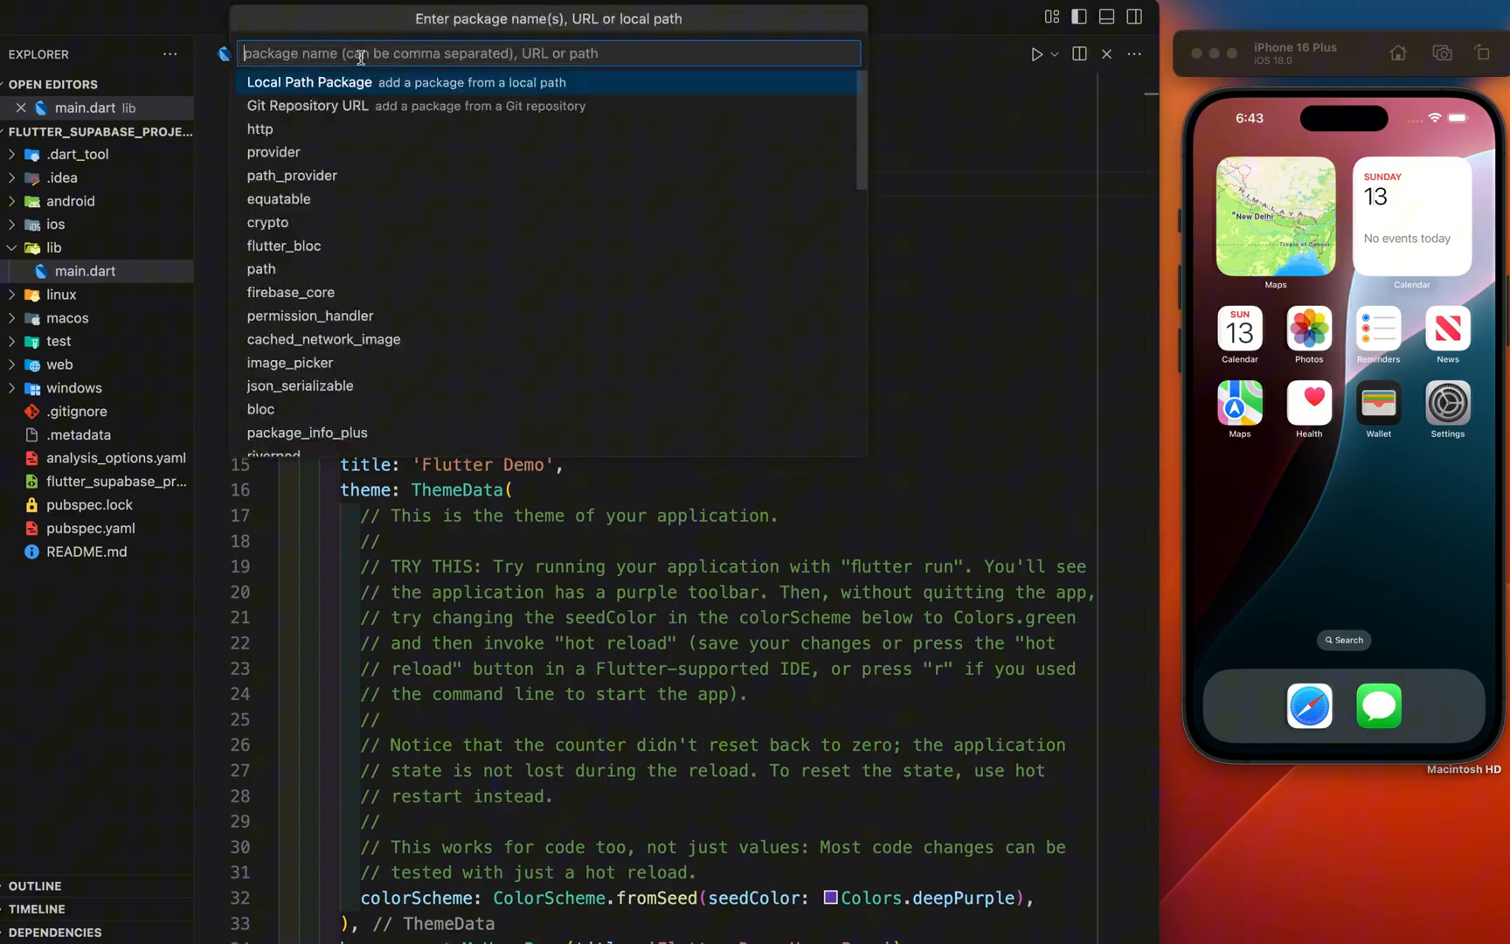
pyautogui.write('supabase_f')
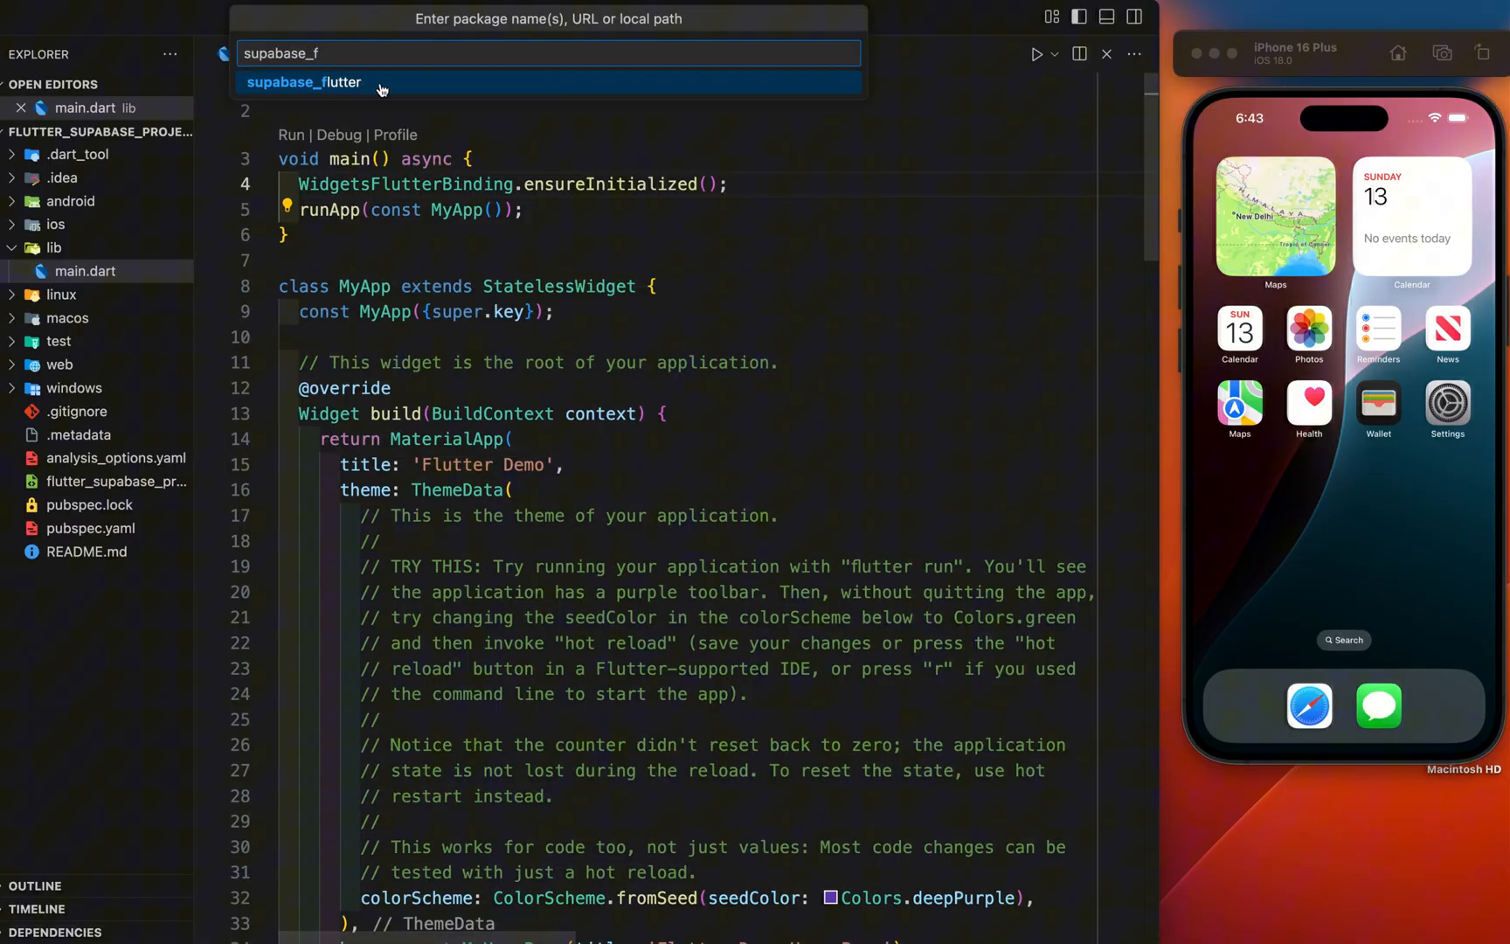
pyautogui.click(304, 82)
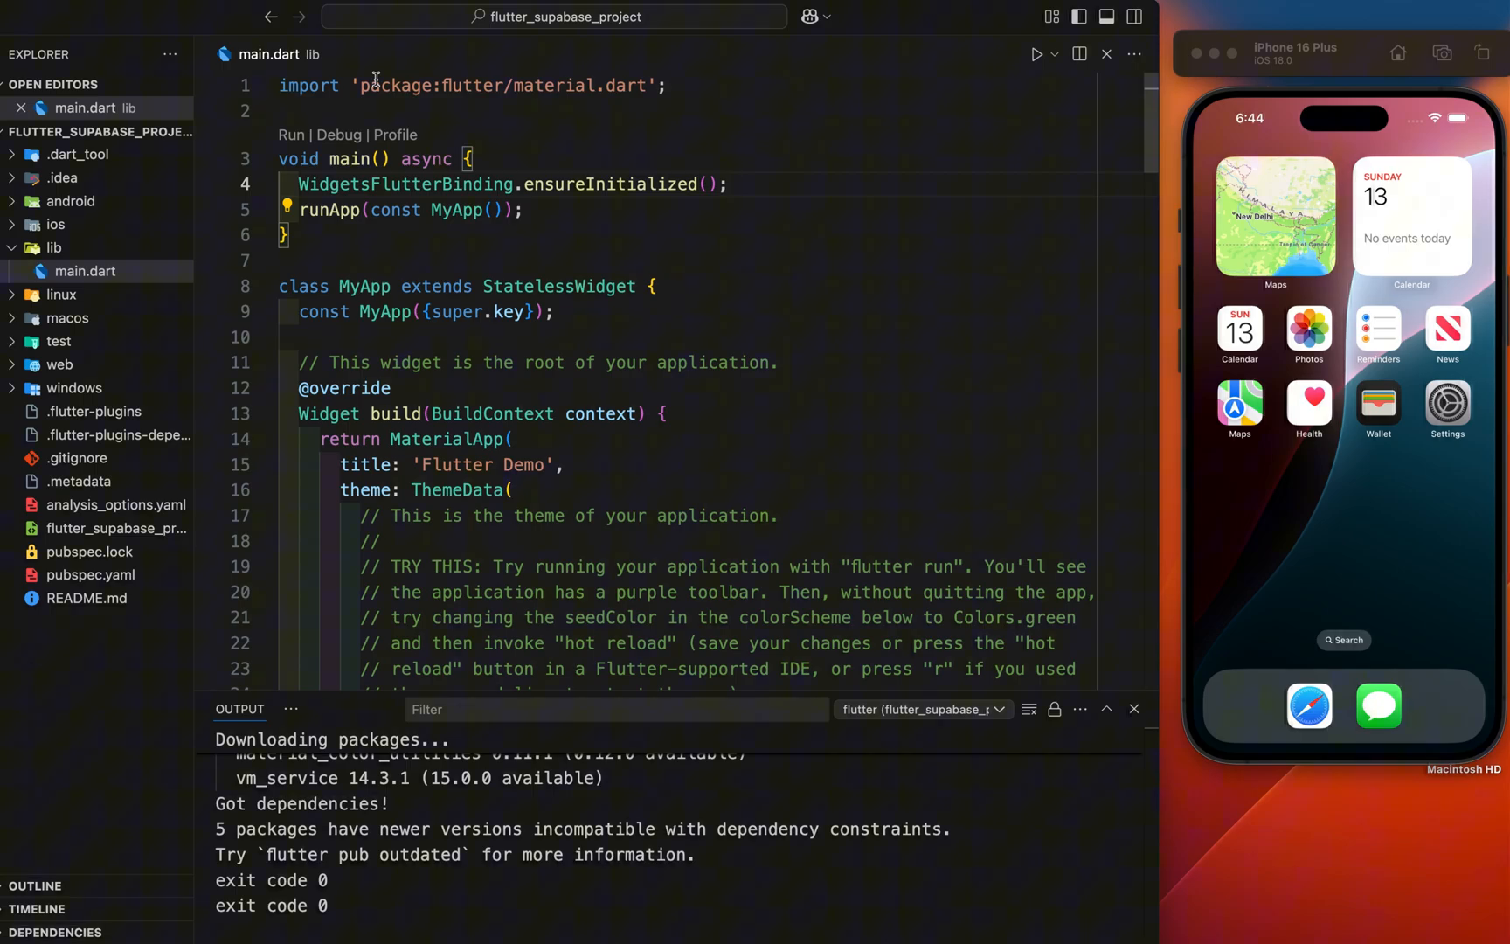
# Step: Write await Supabase.initialize in main with the project url and anonKey arguments
pyautogui.write('awa')
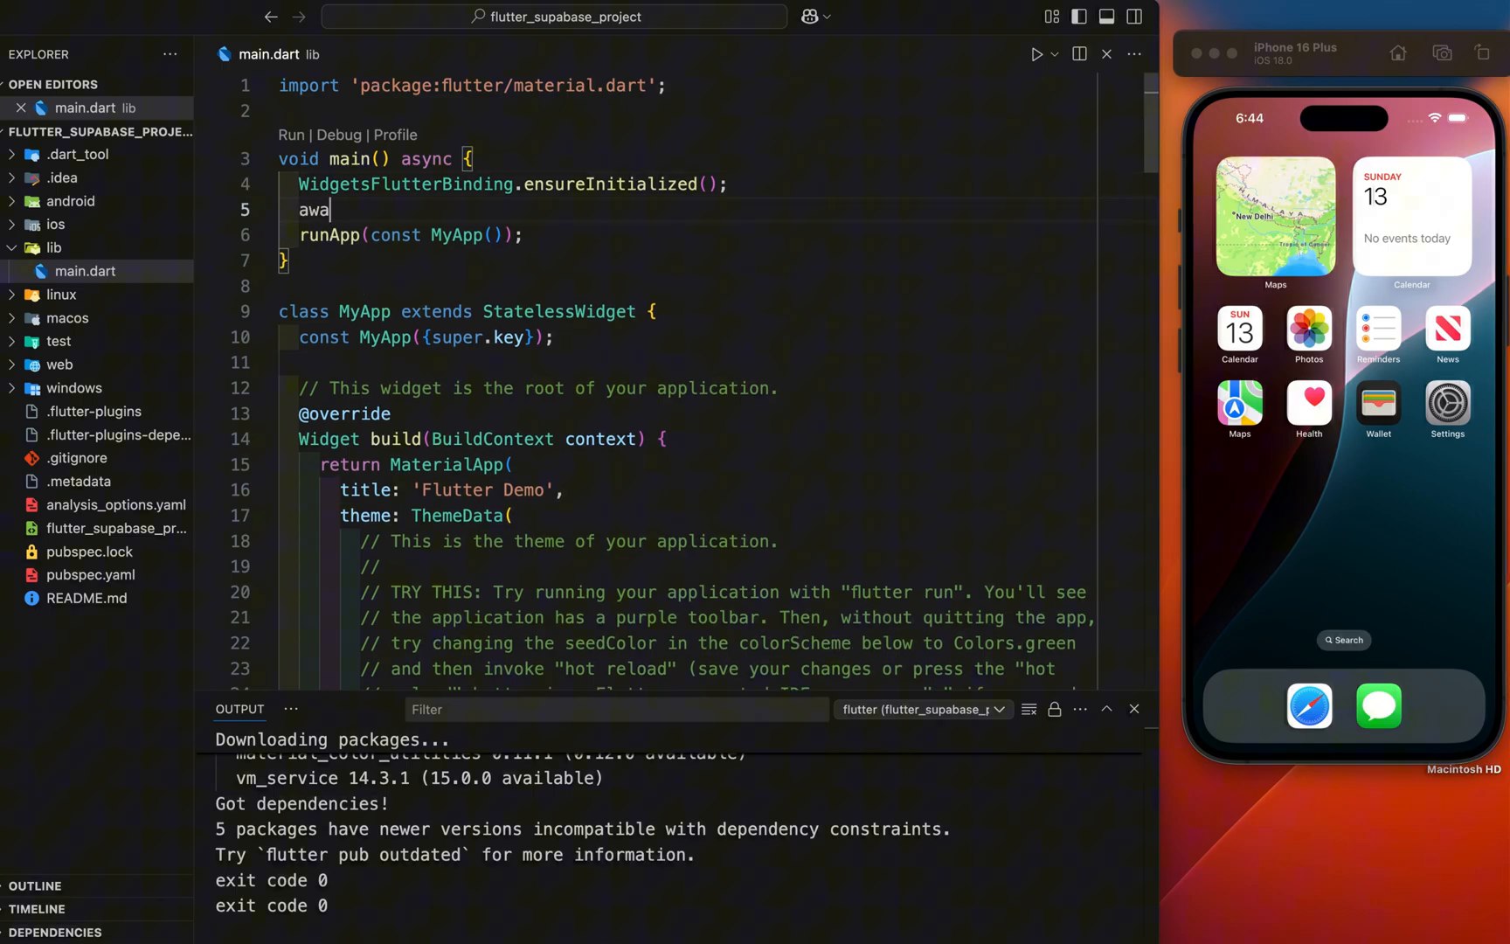
pyautogui.write('it s')
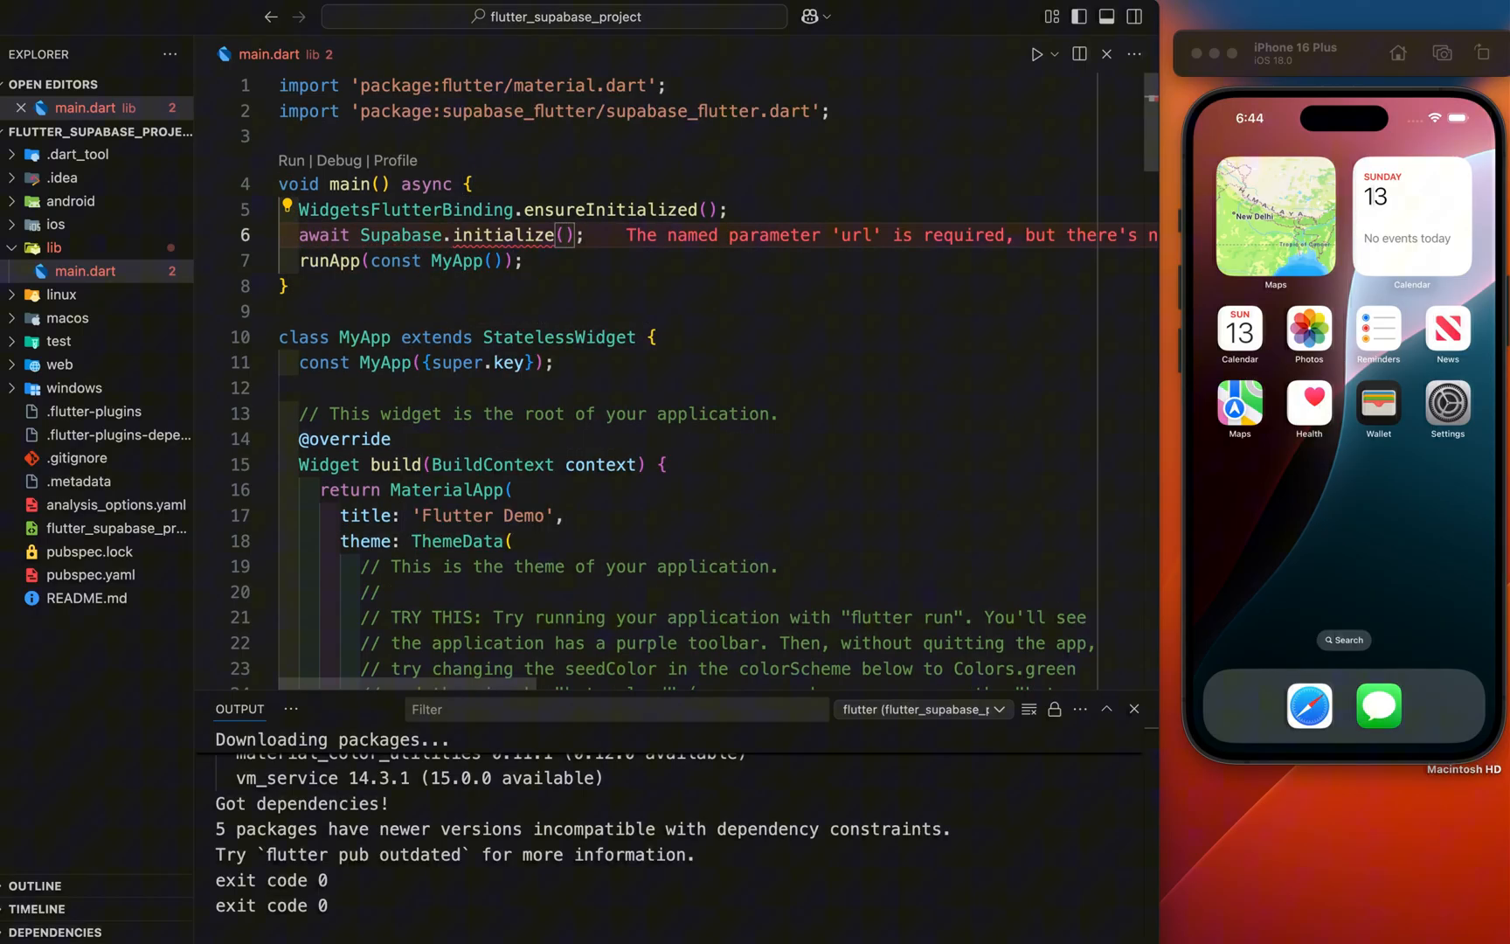
pyautogui.write('url: ""')
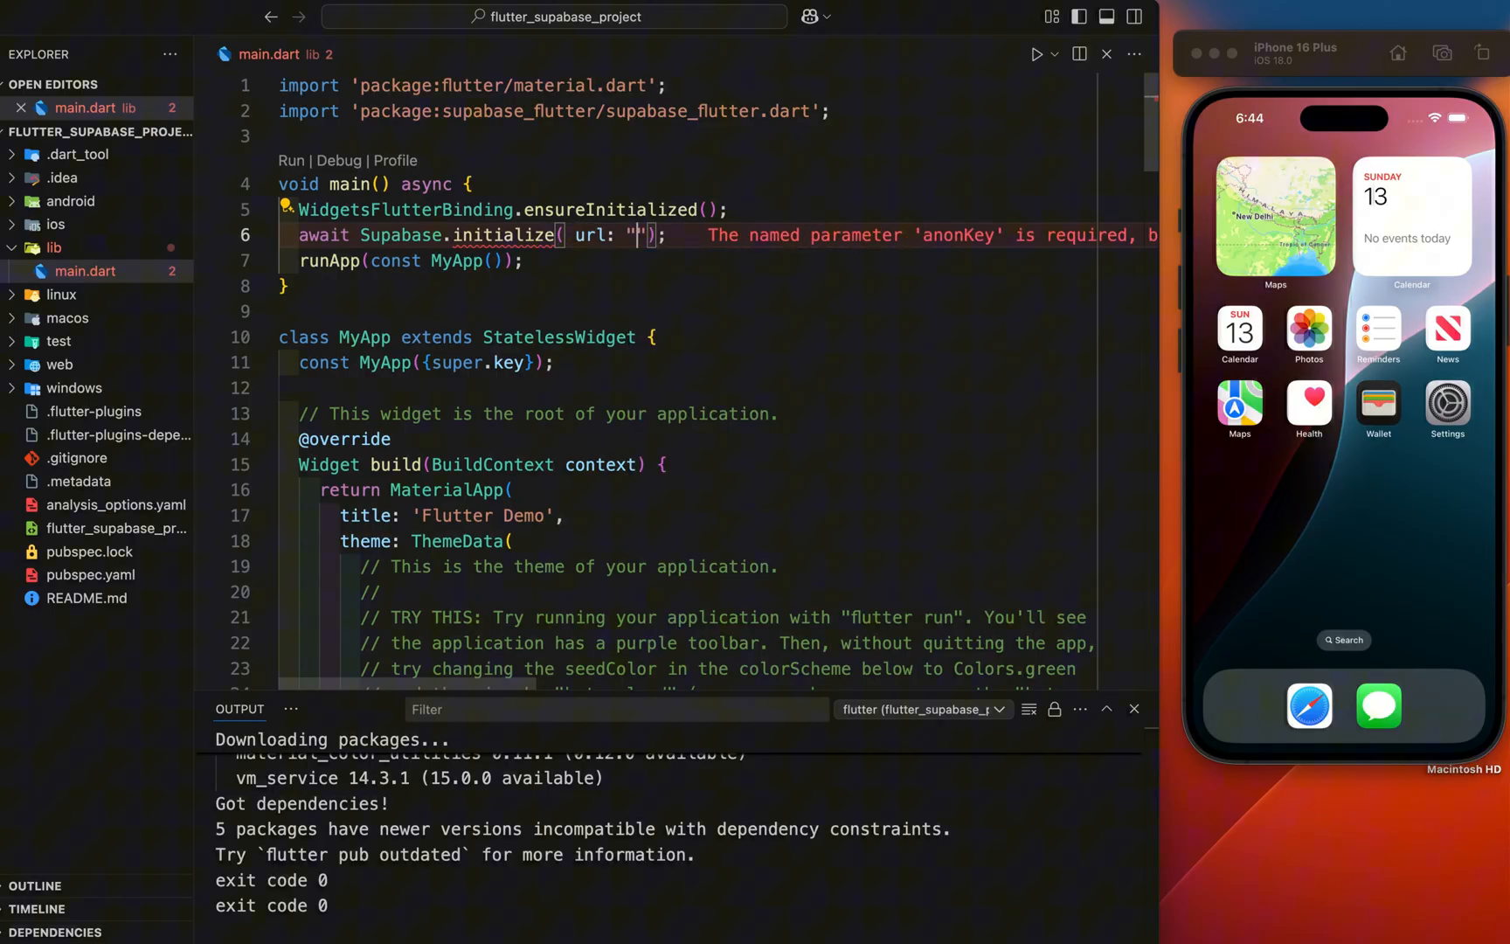
pyautogui.write(',an')
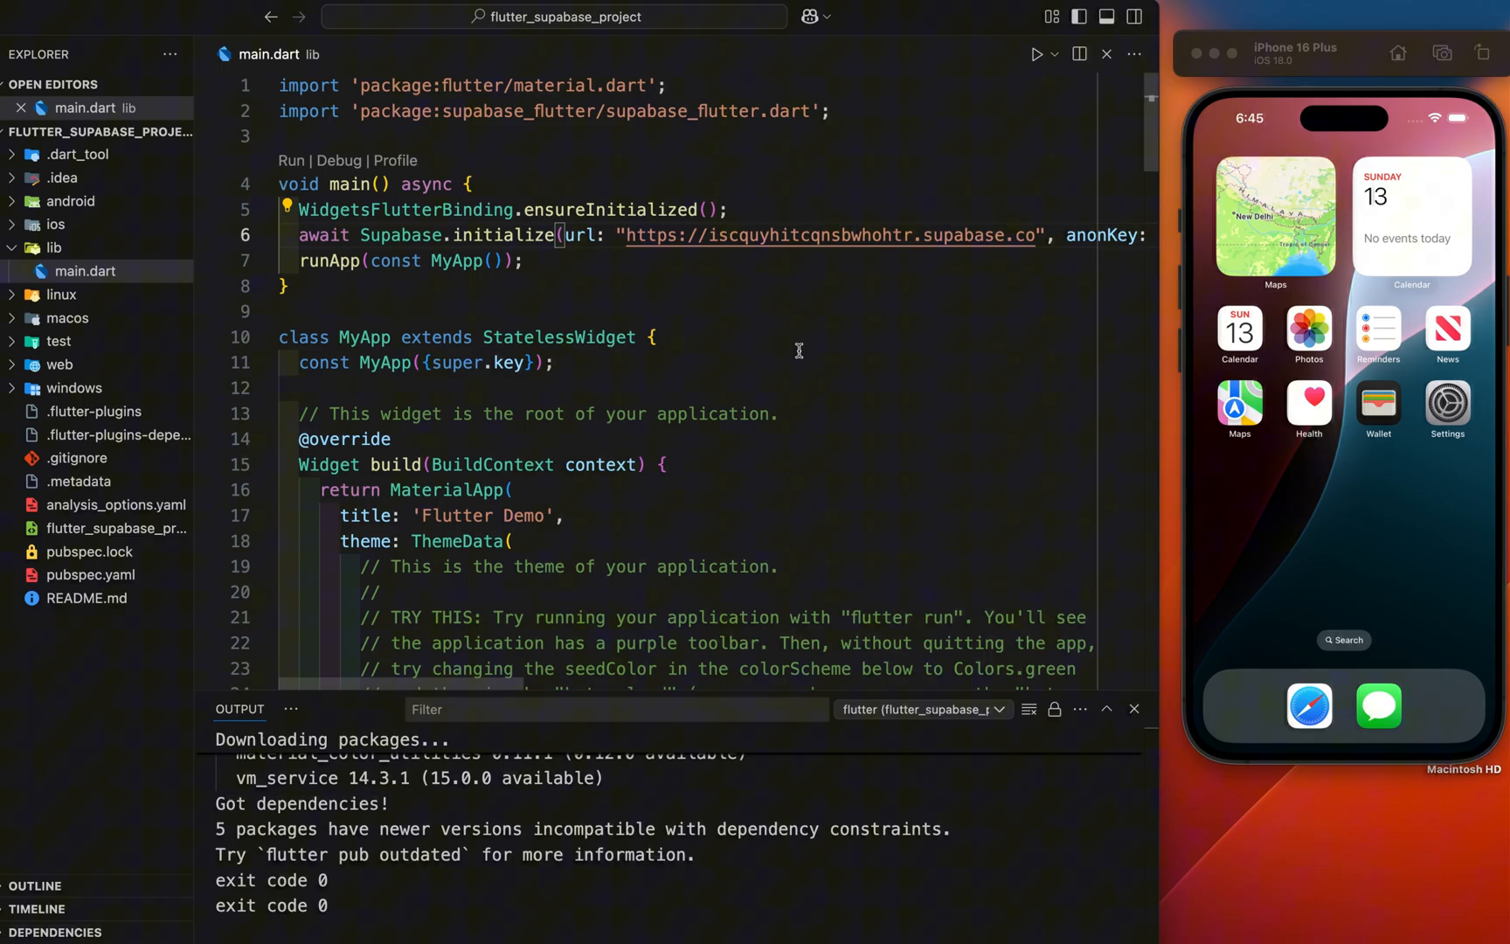
pyautogui.scroll(-3)
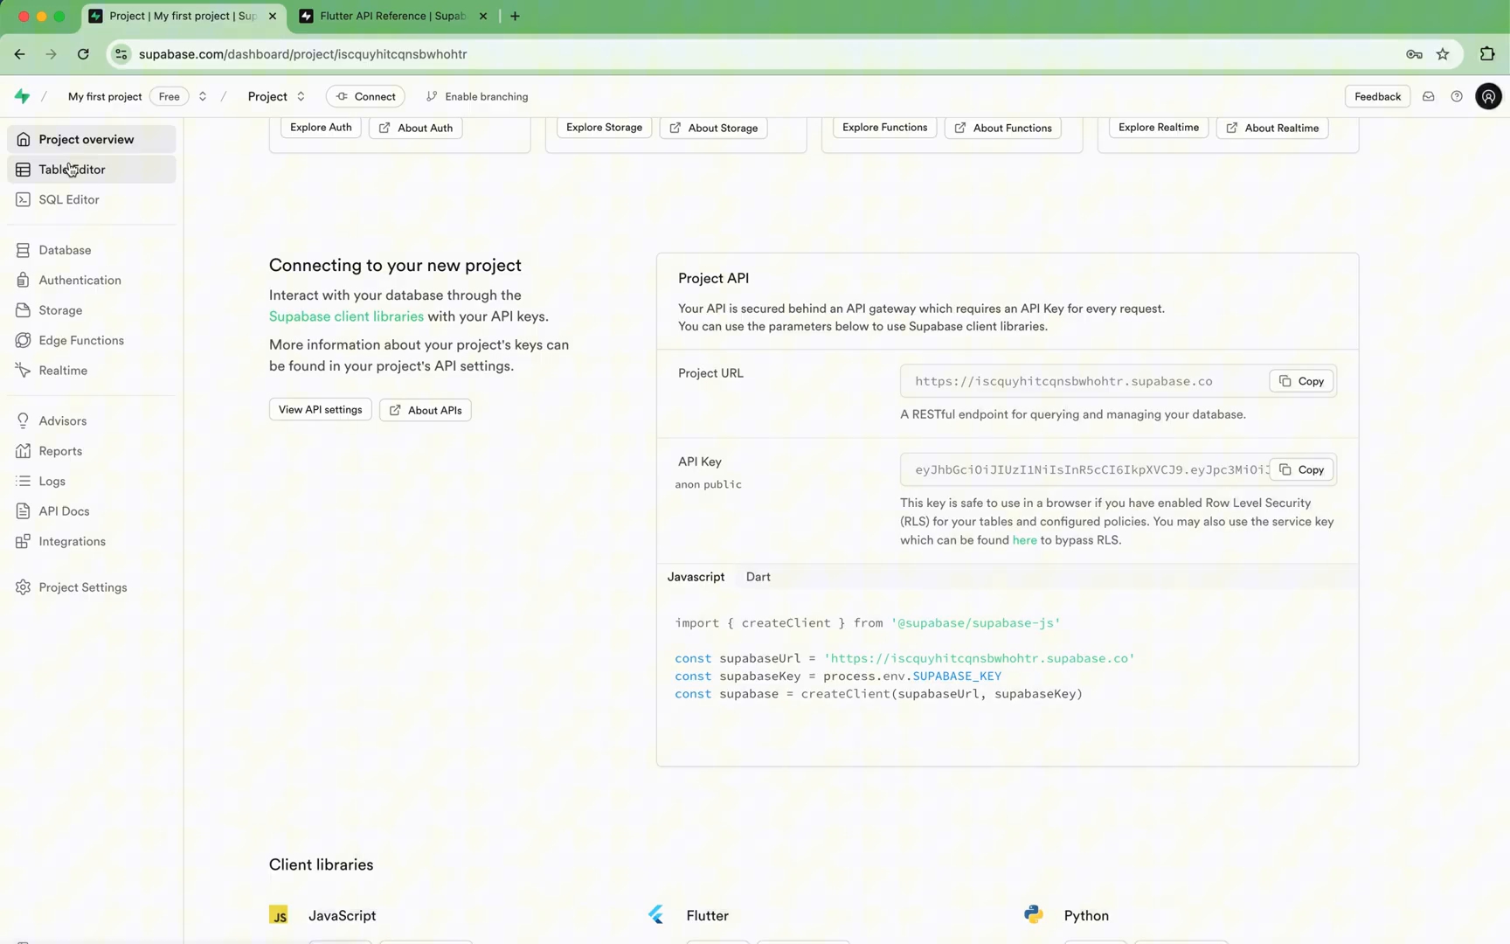
# Step: Start a new table named 'sample' with row level security disabled and realtime enabled
pyautogui.click(72, 170)
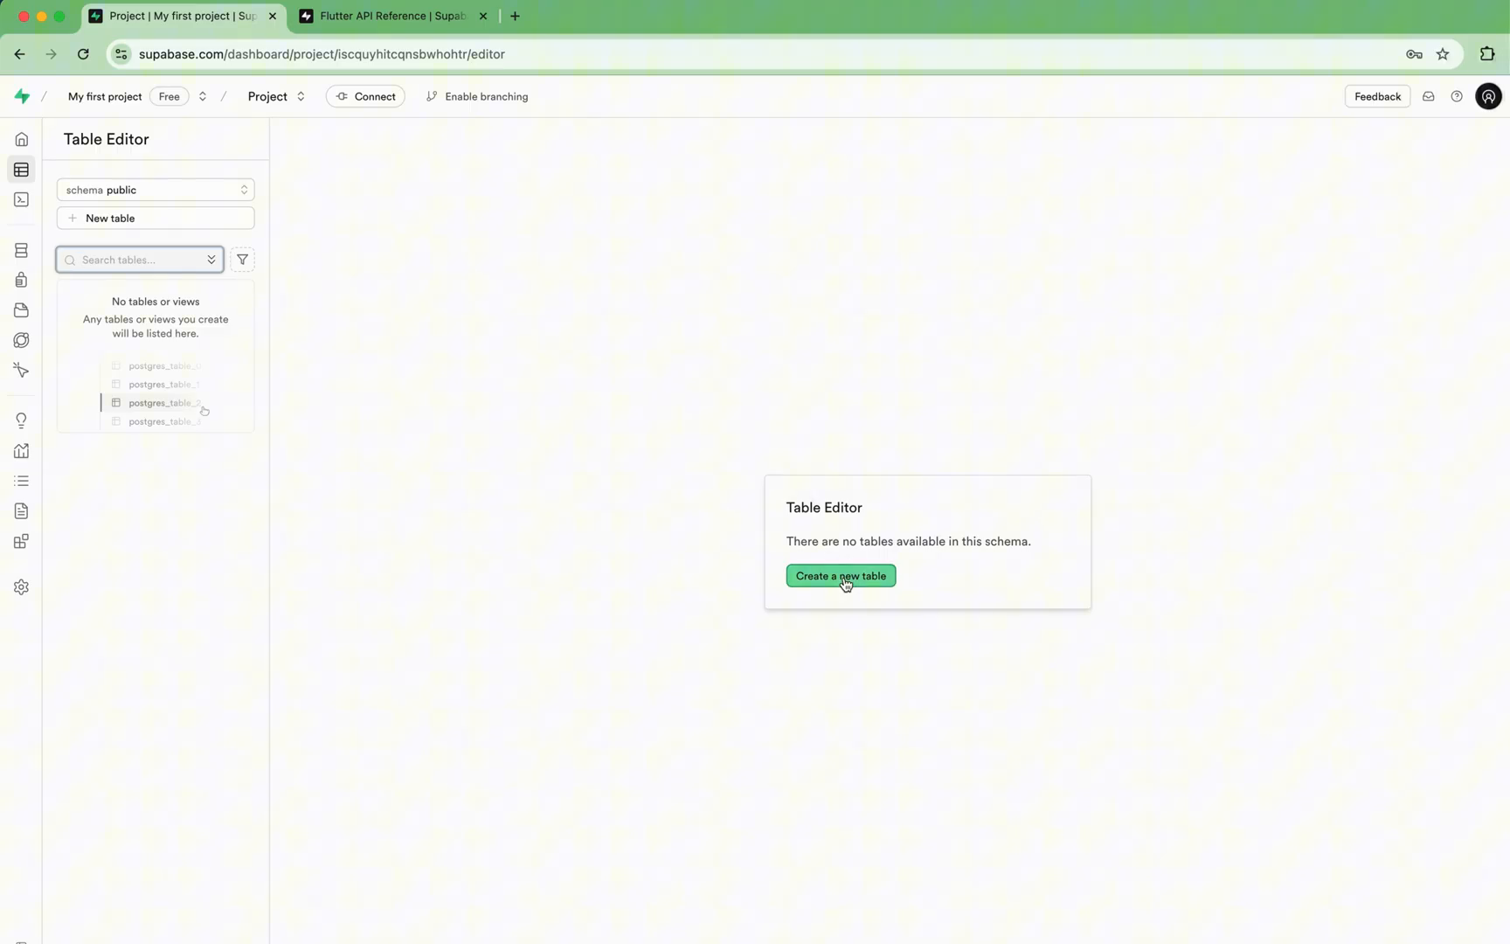
pyautogui.click(840, 575)
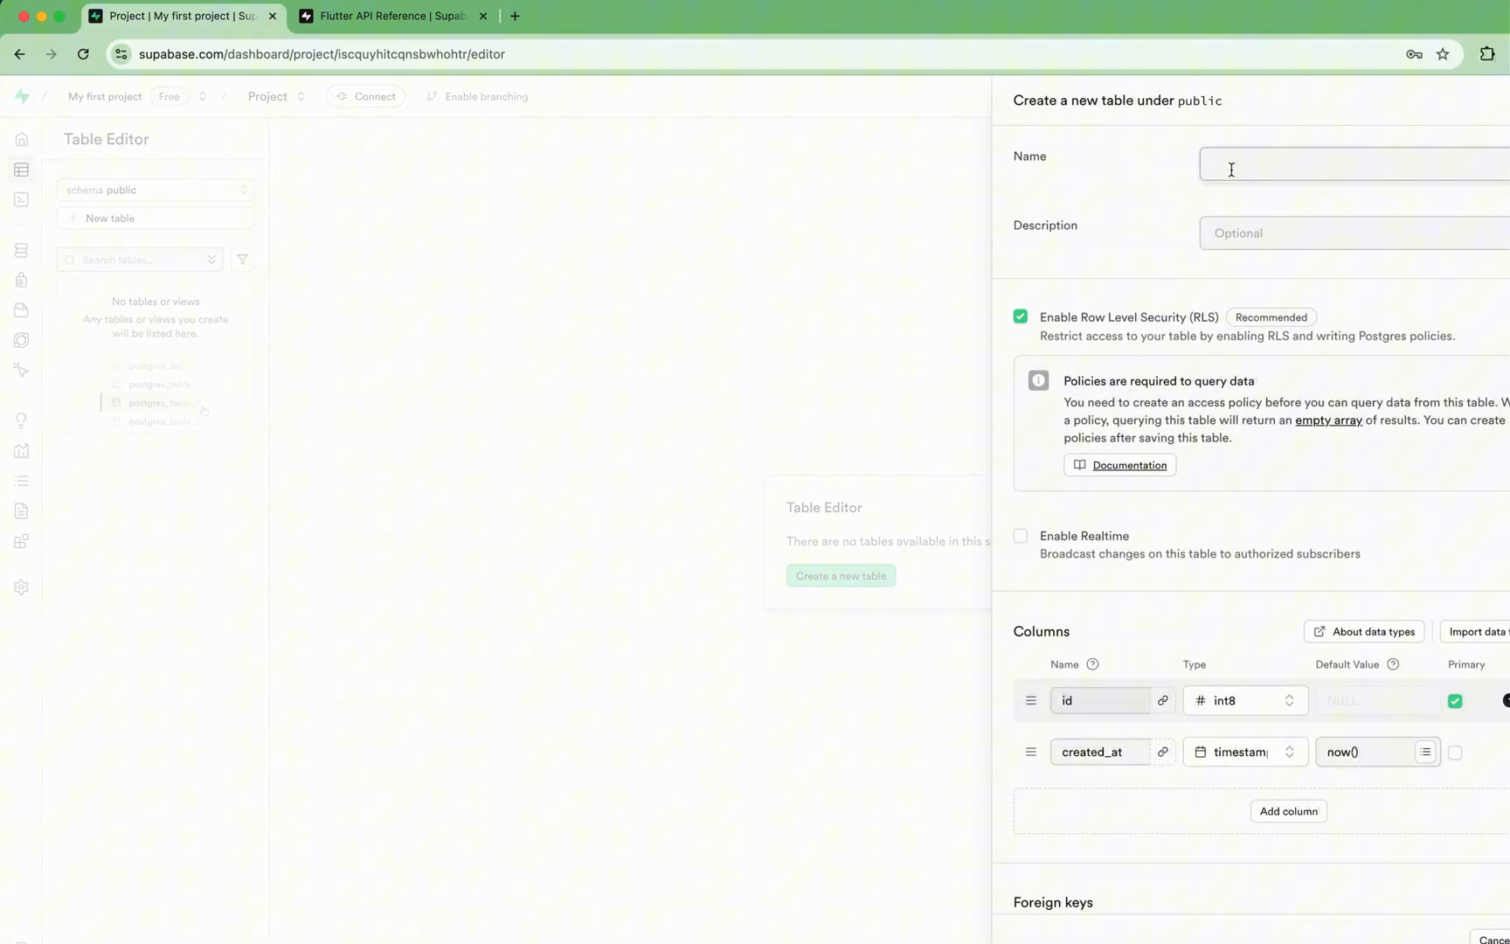
pyautogui.write('sample')
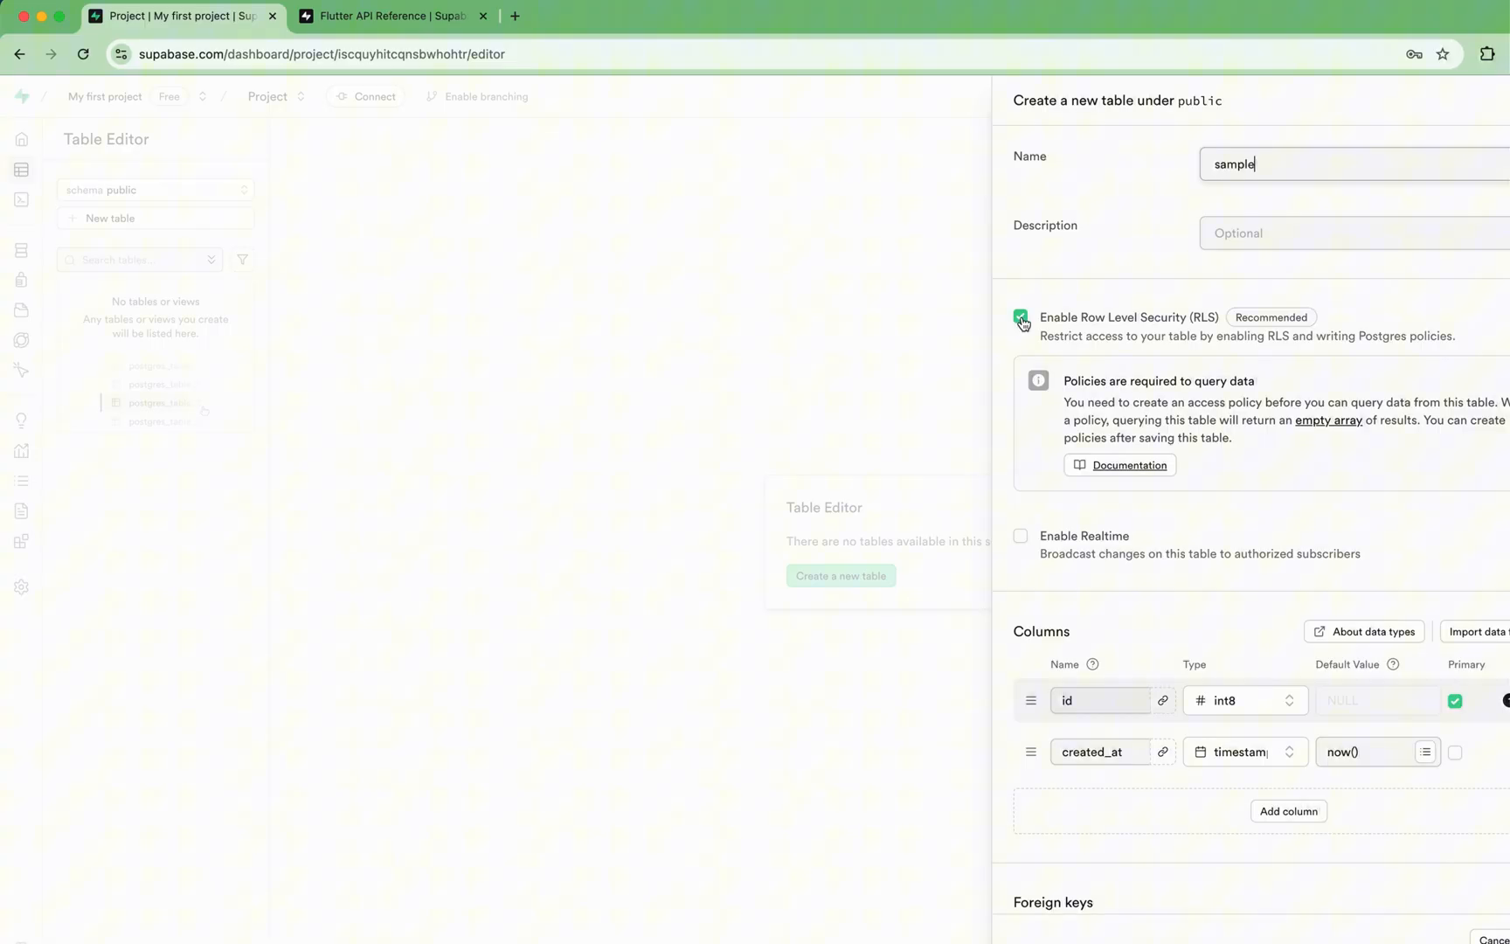
pyautogui.click(1021, 318)
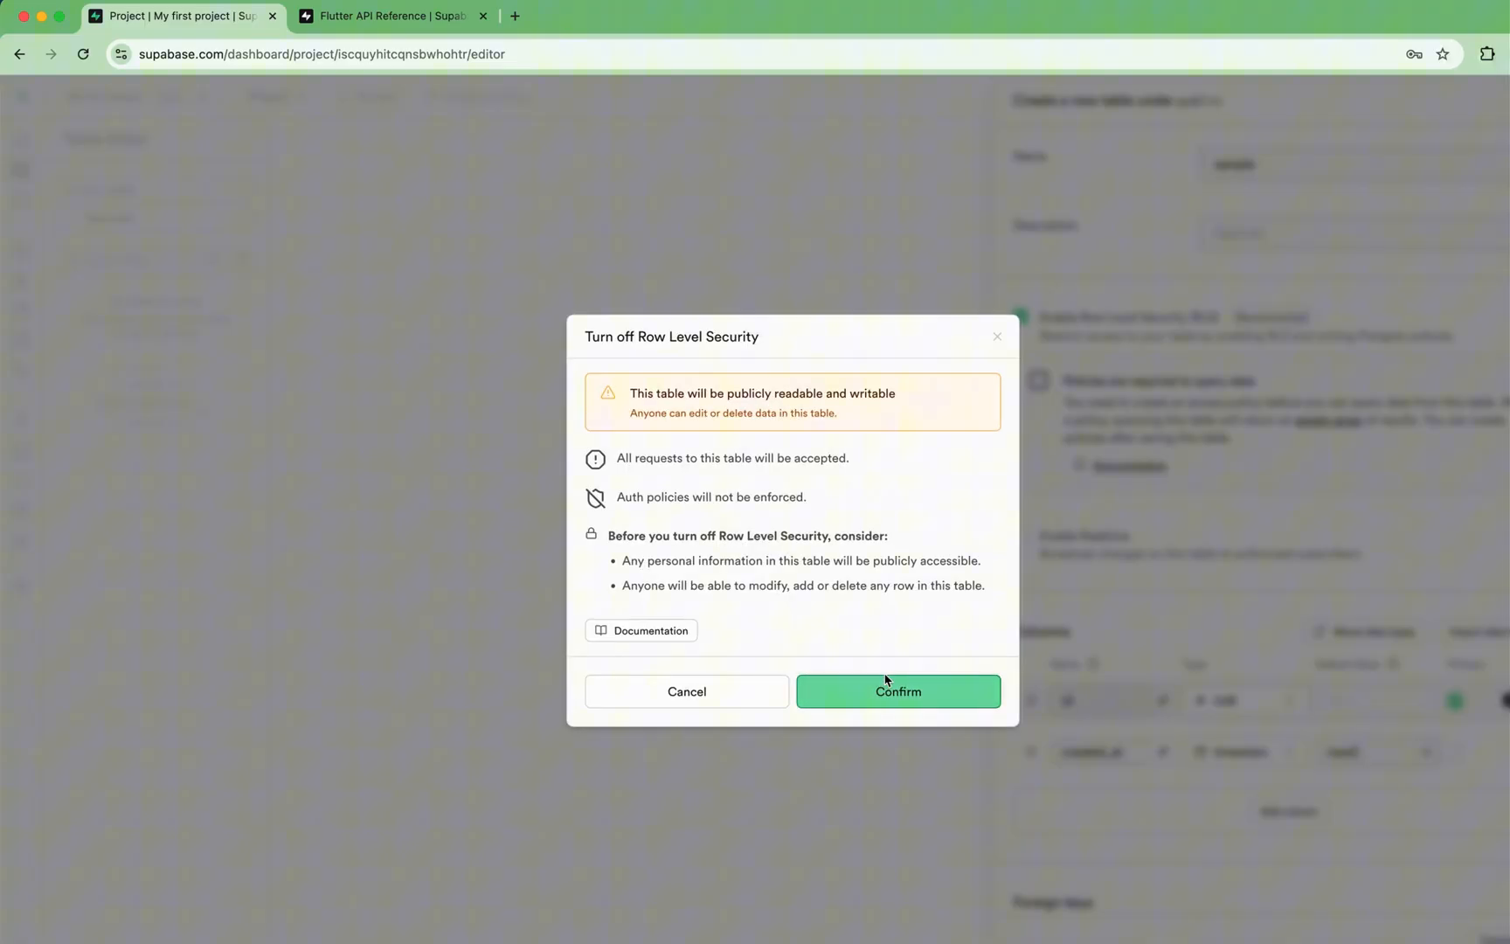
pyautogui.click(895, 690)
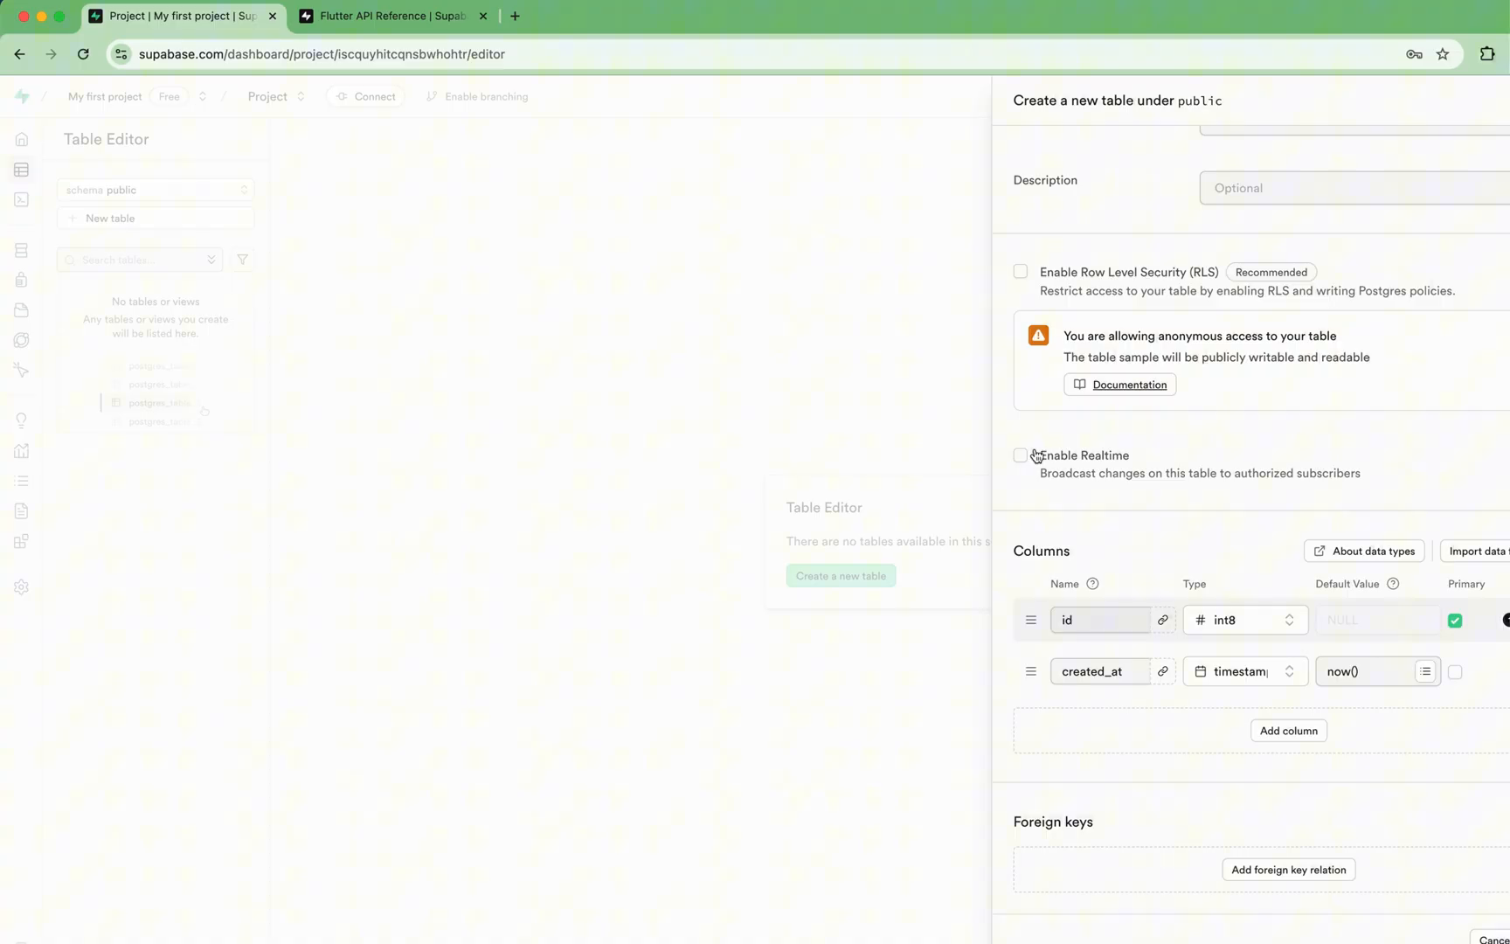
pyautogui.click(1020, 454)
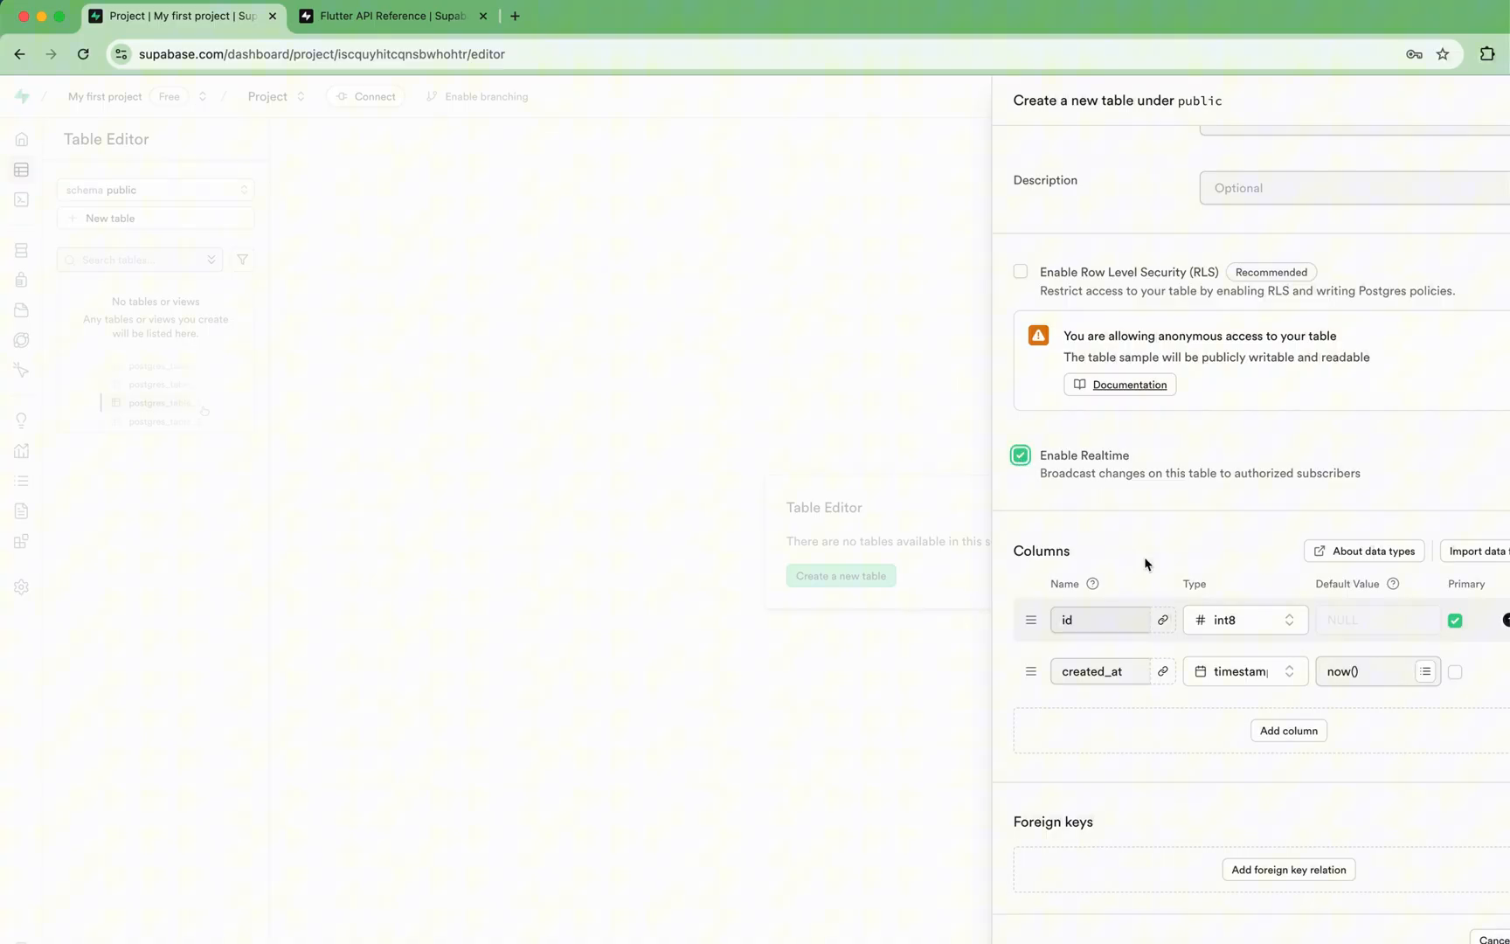
pyautogui.moveTo(1132, 673)
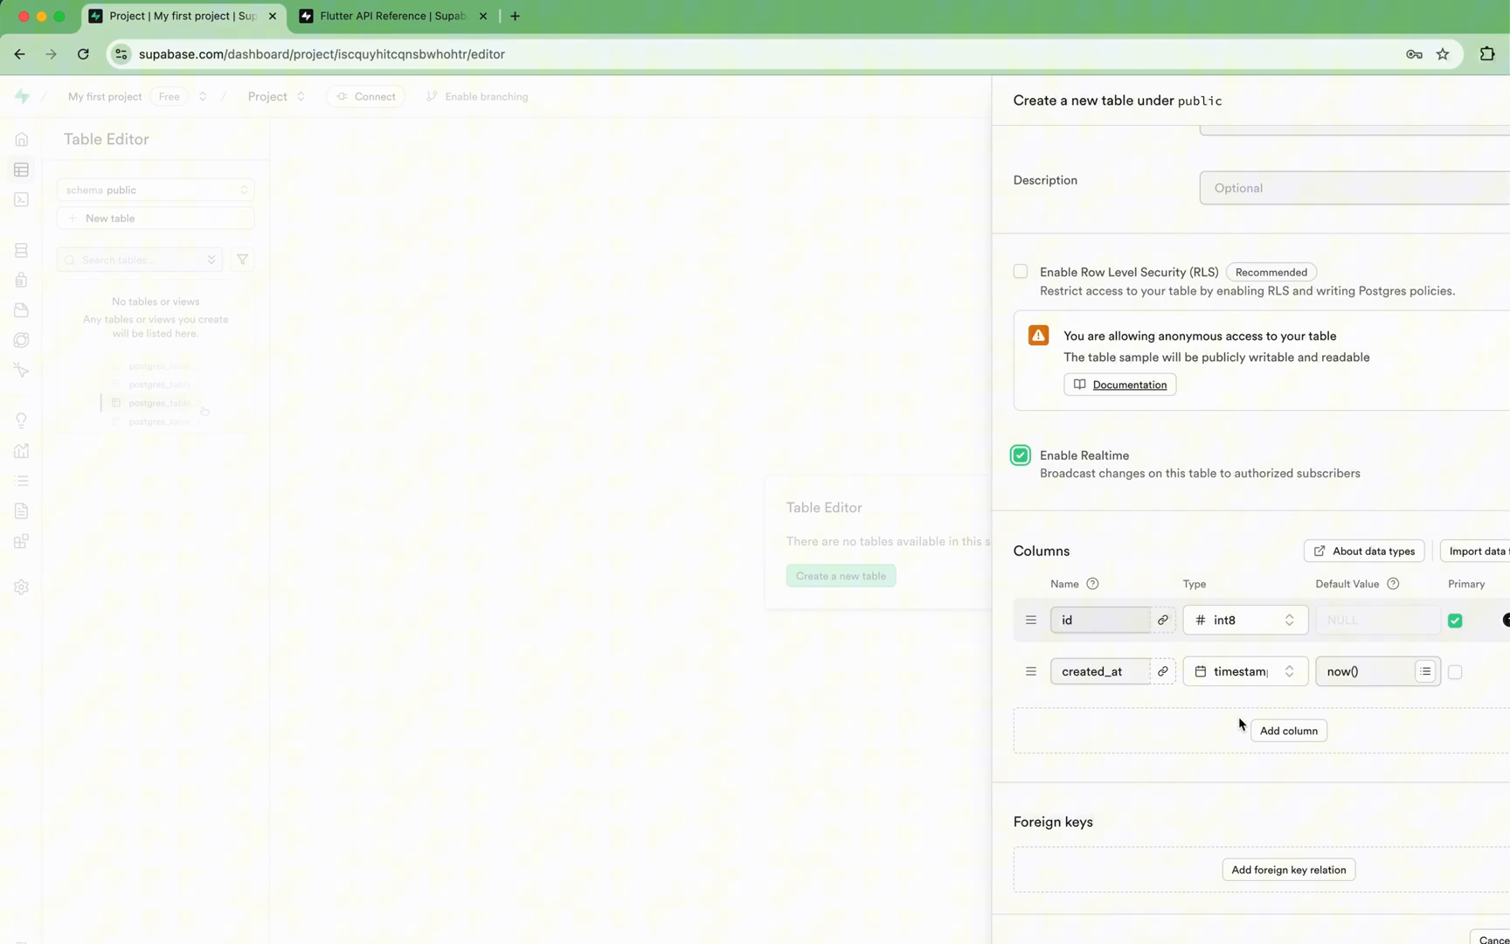
# Step: Add a text column 'bame' and save the sample table
pyautogui.click(1287, 729)
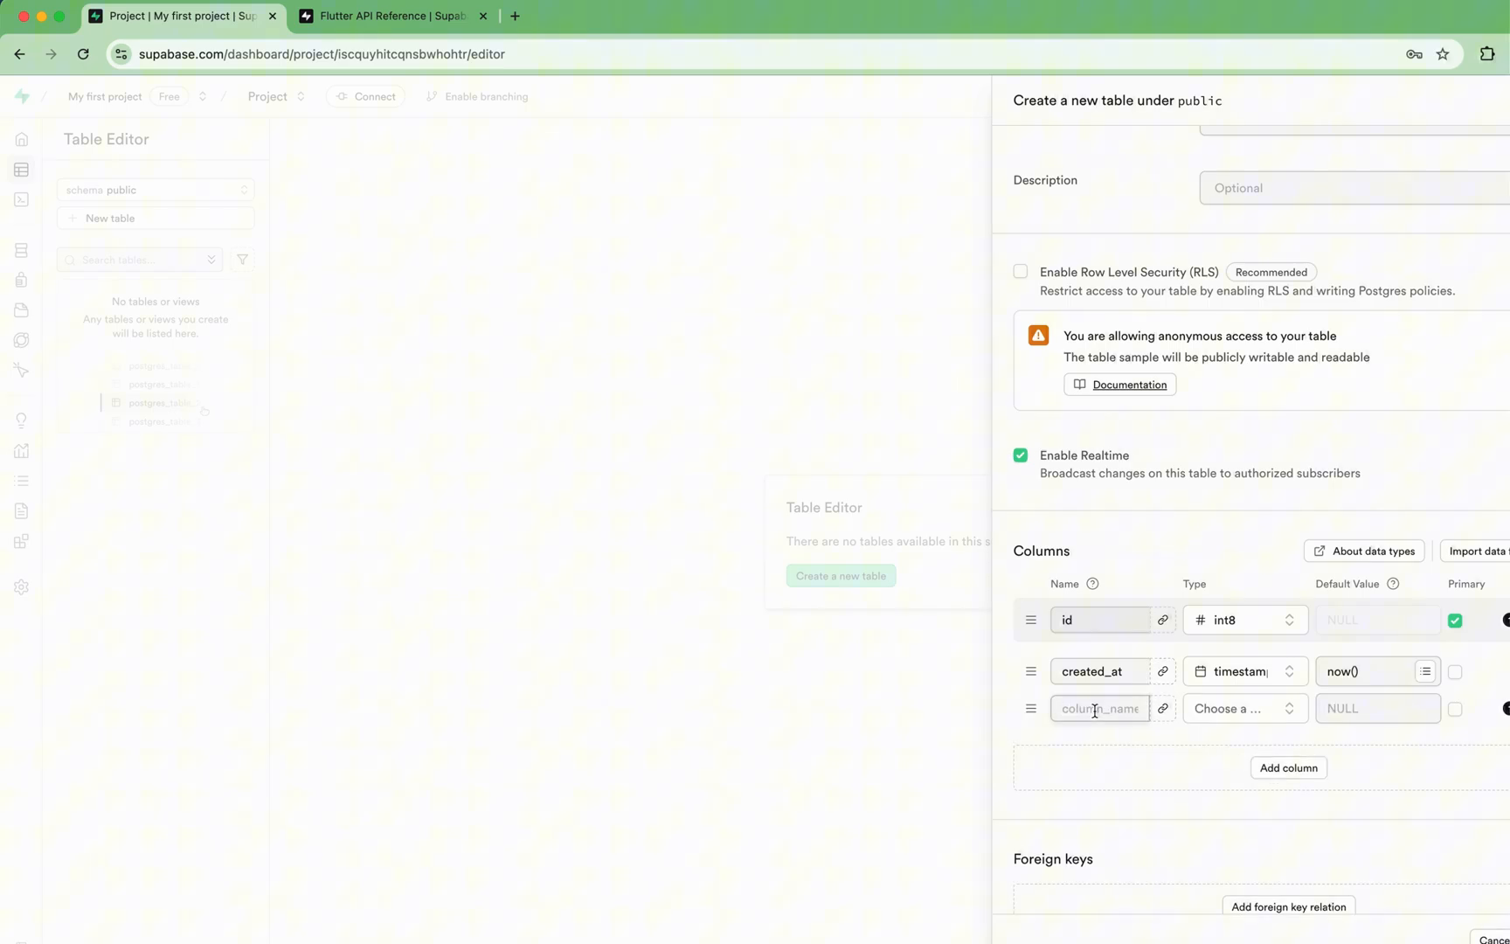
pyautogui.click(1240, 708)
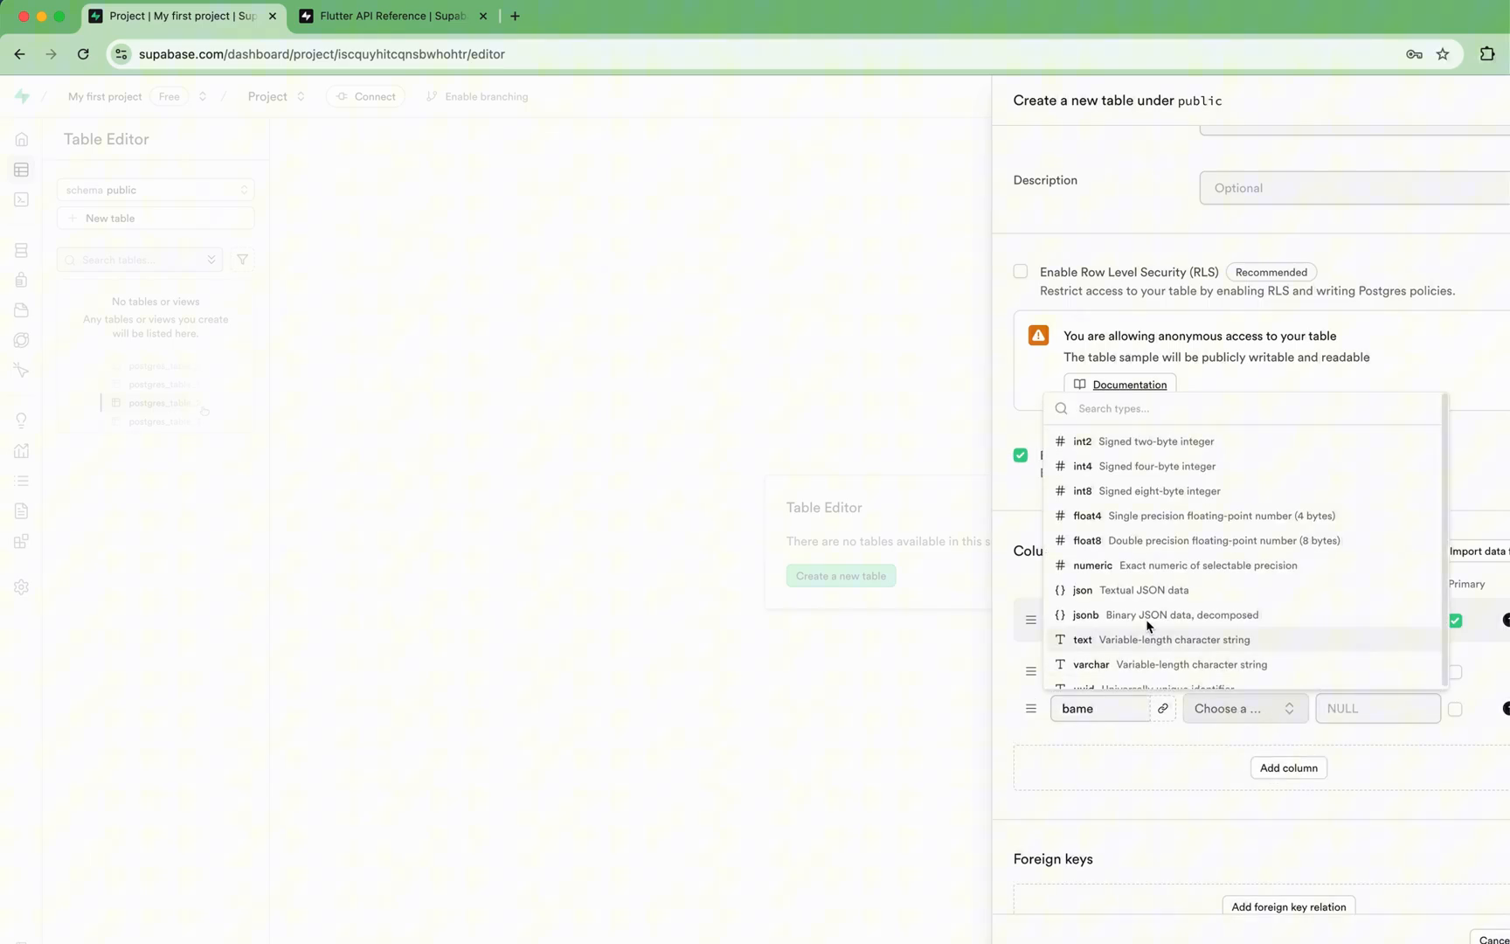
pyautogui.scroll(-3)
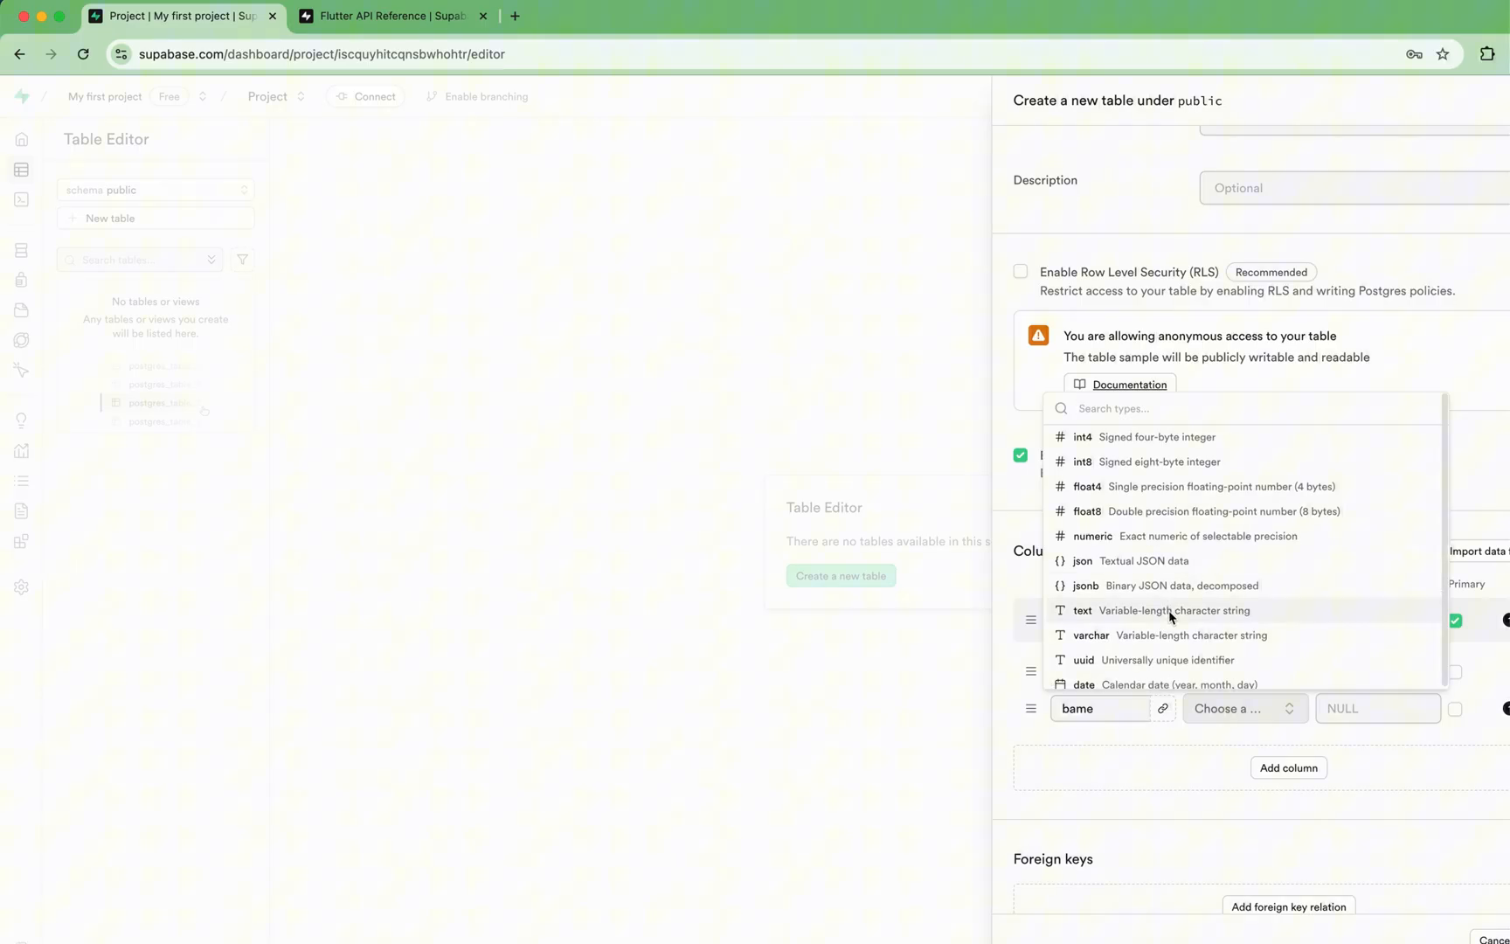
pyautogui.click(1083, 611)
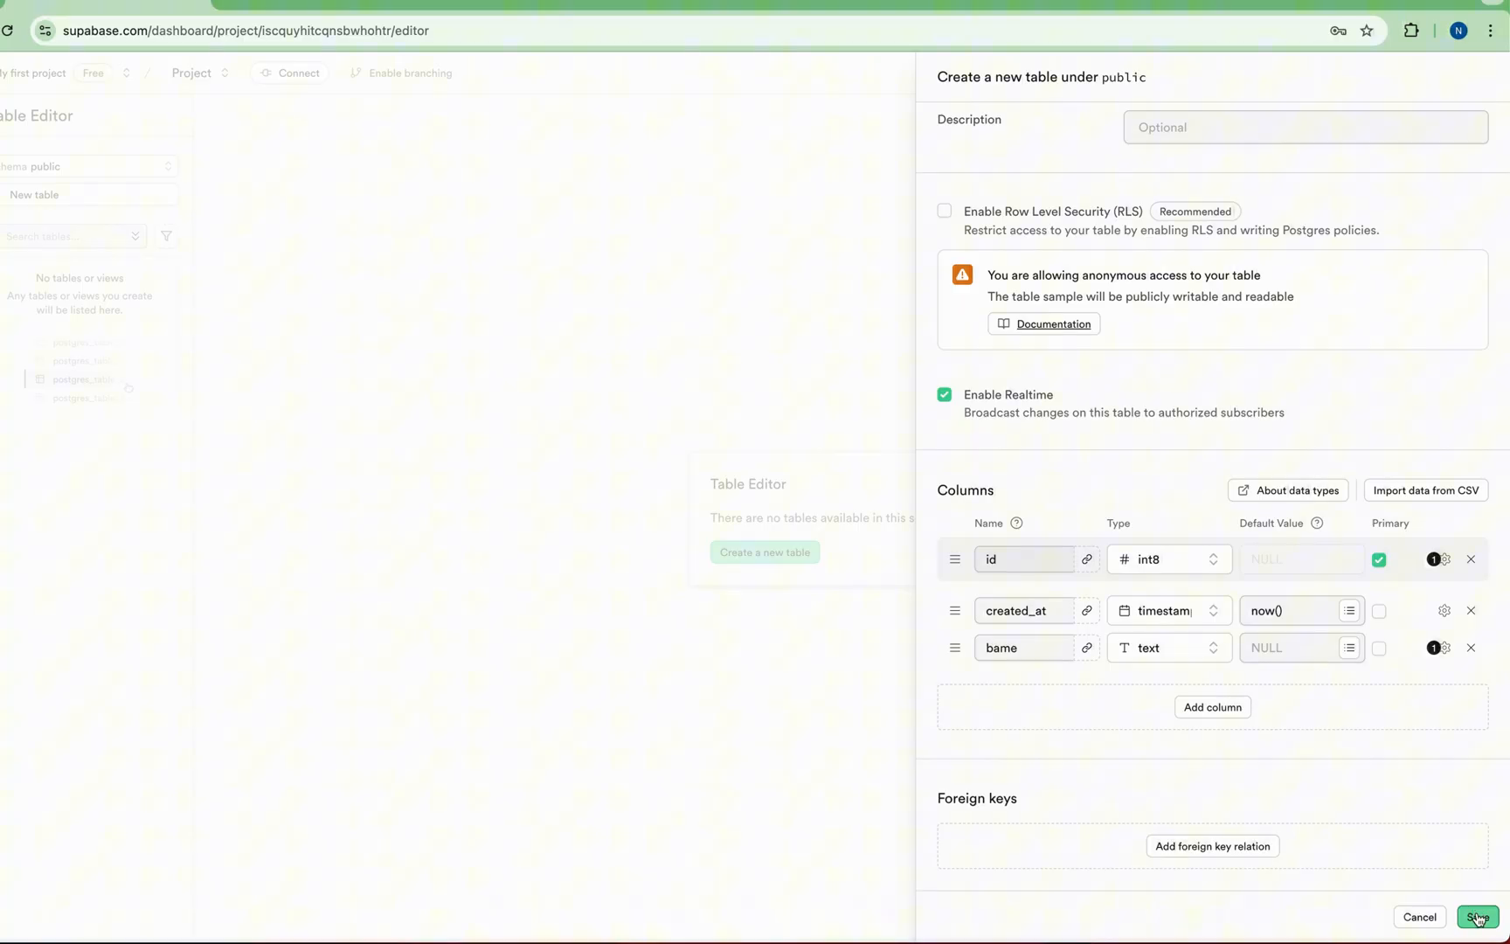
pyautogui.click(1472, 915)
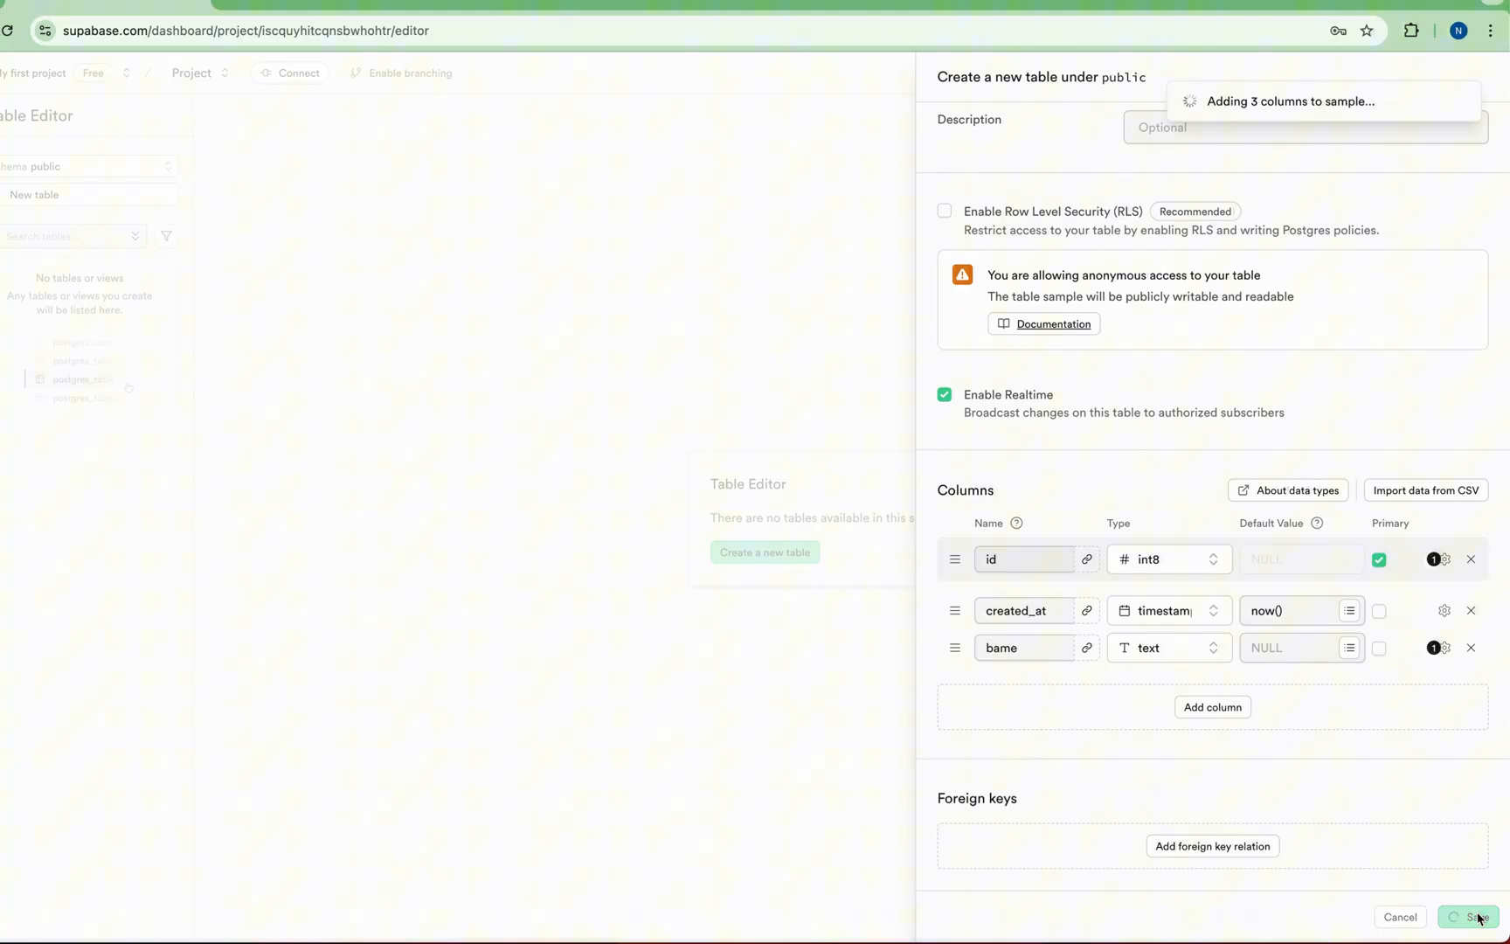
pyautogui.click(1468, 916)
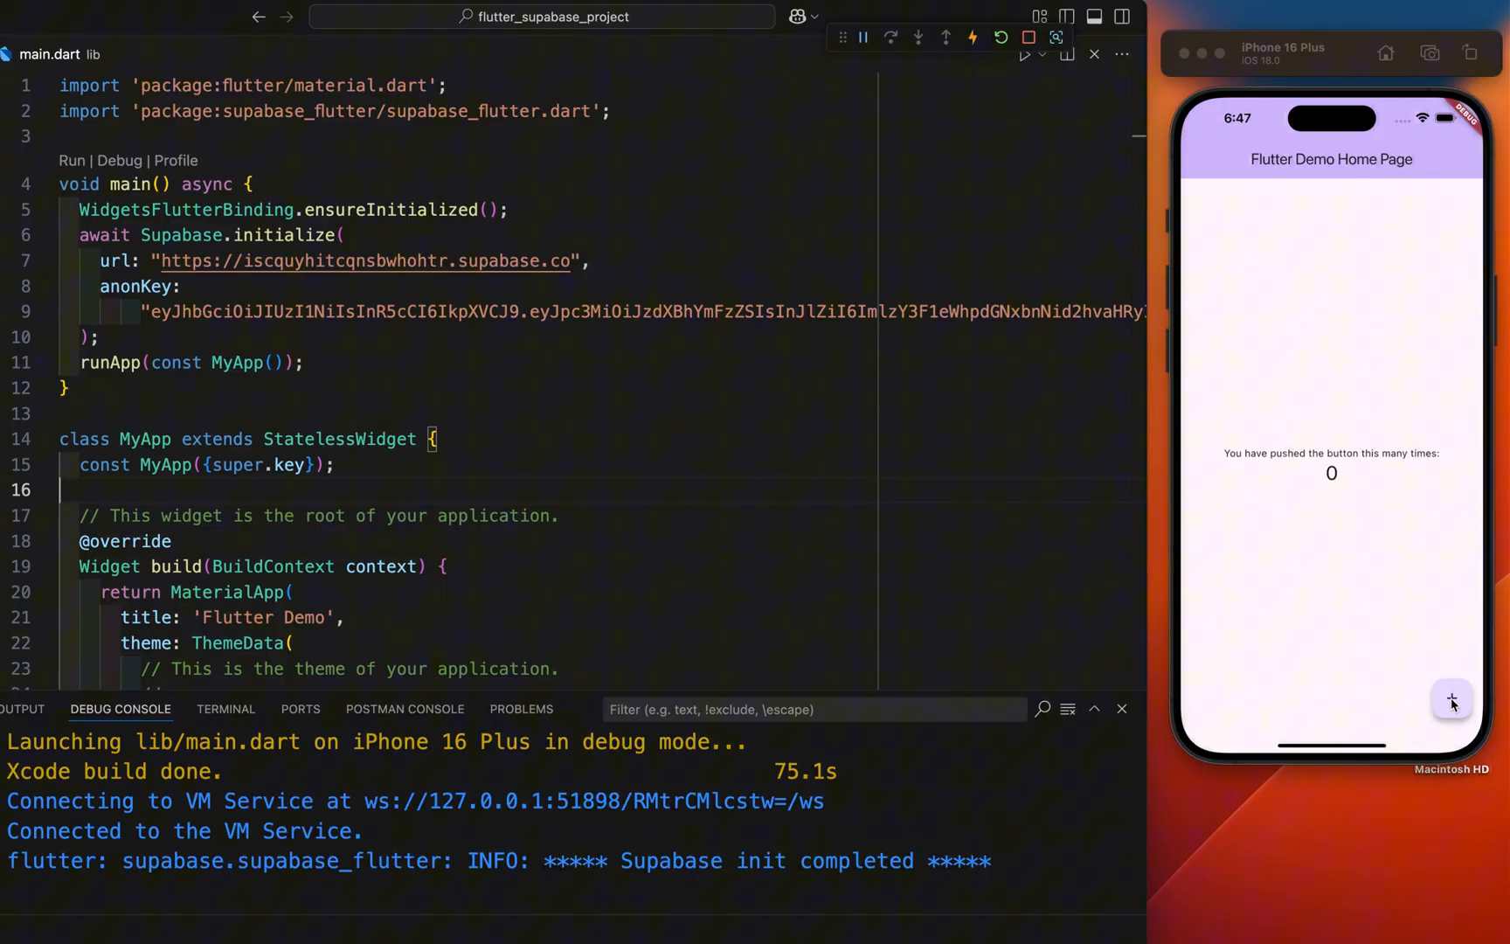
# Step: Tap the simulator's + button to bring the demo counter to 7
pyautogui.click(1452, 698)
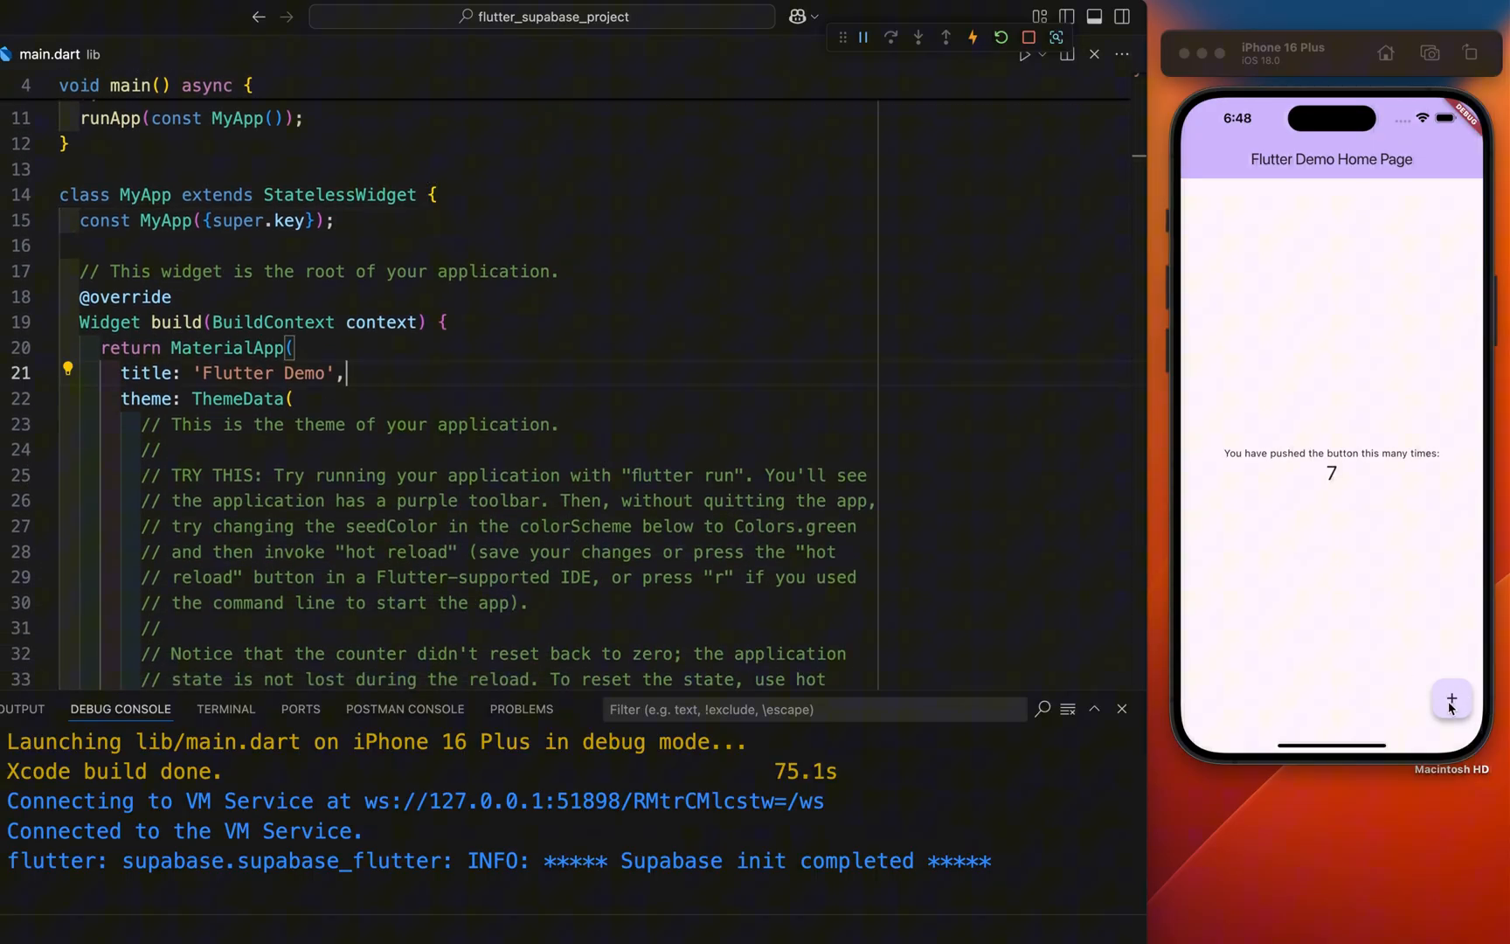
pyautogui.moveTo(1282, 441)
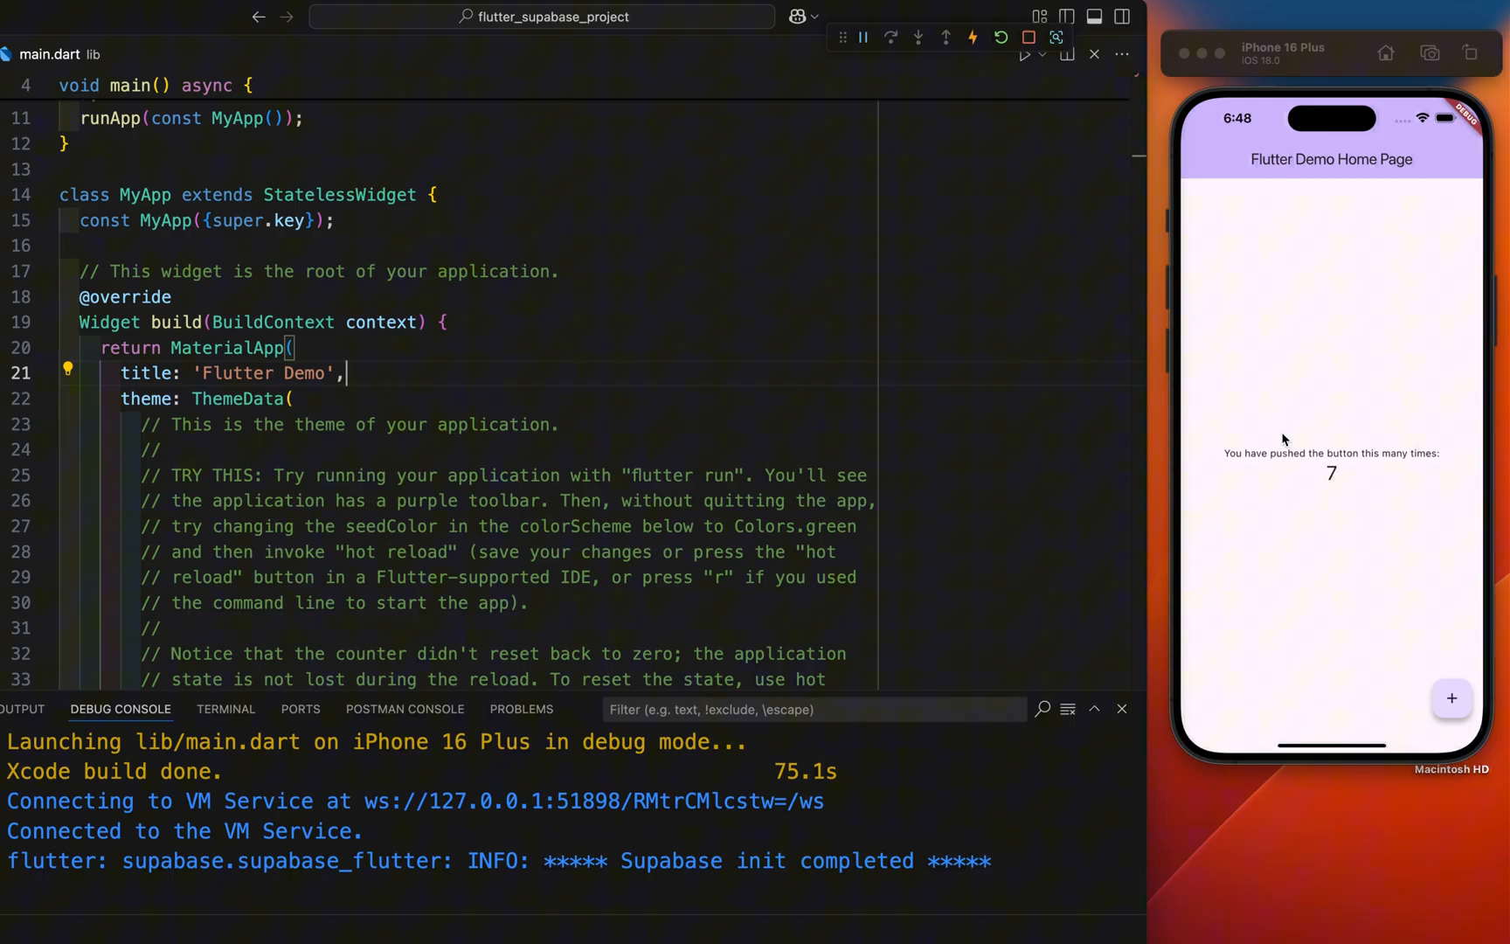
pyautogui.moveTo(1293, 439)
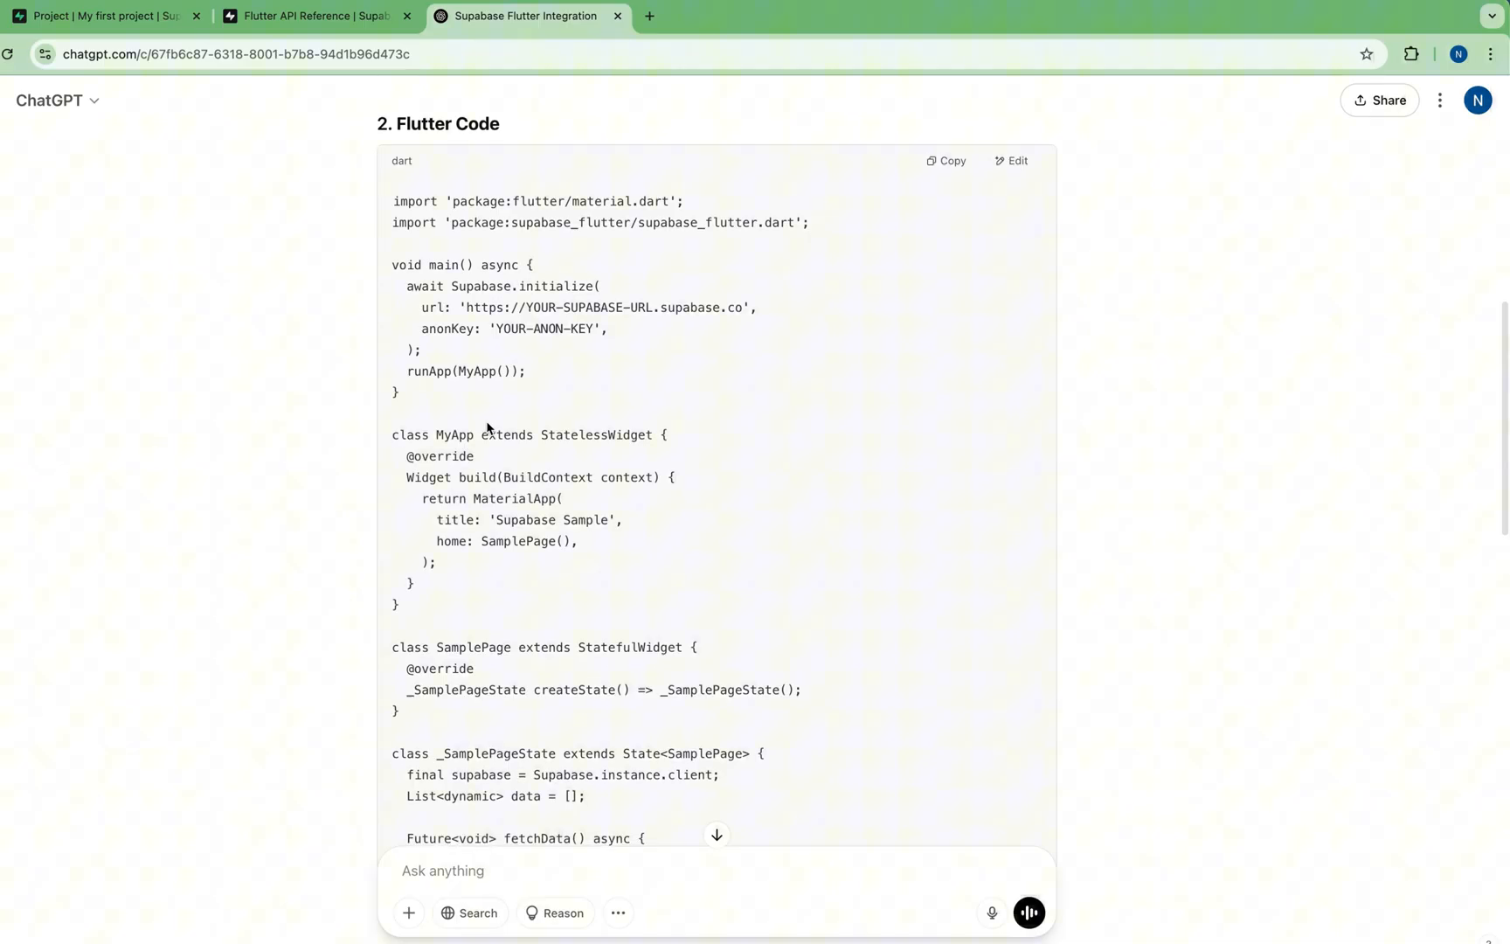
pyautogui.moveTo(950, 161)
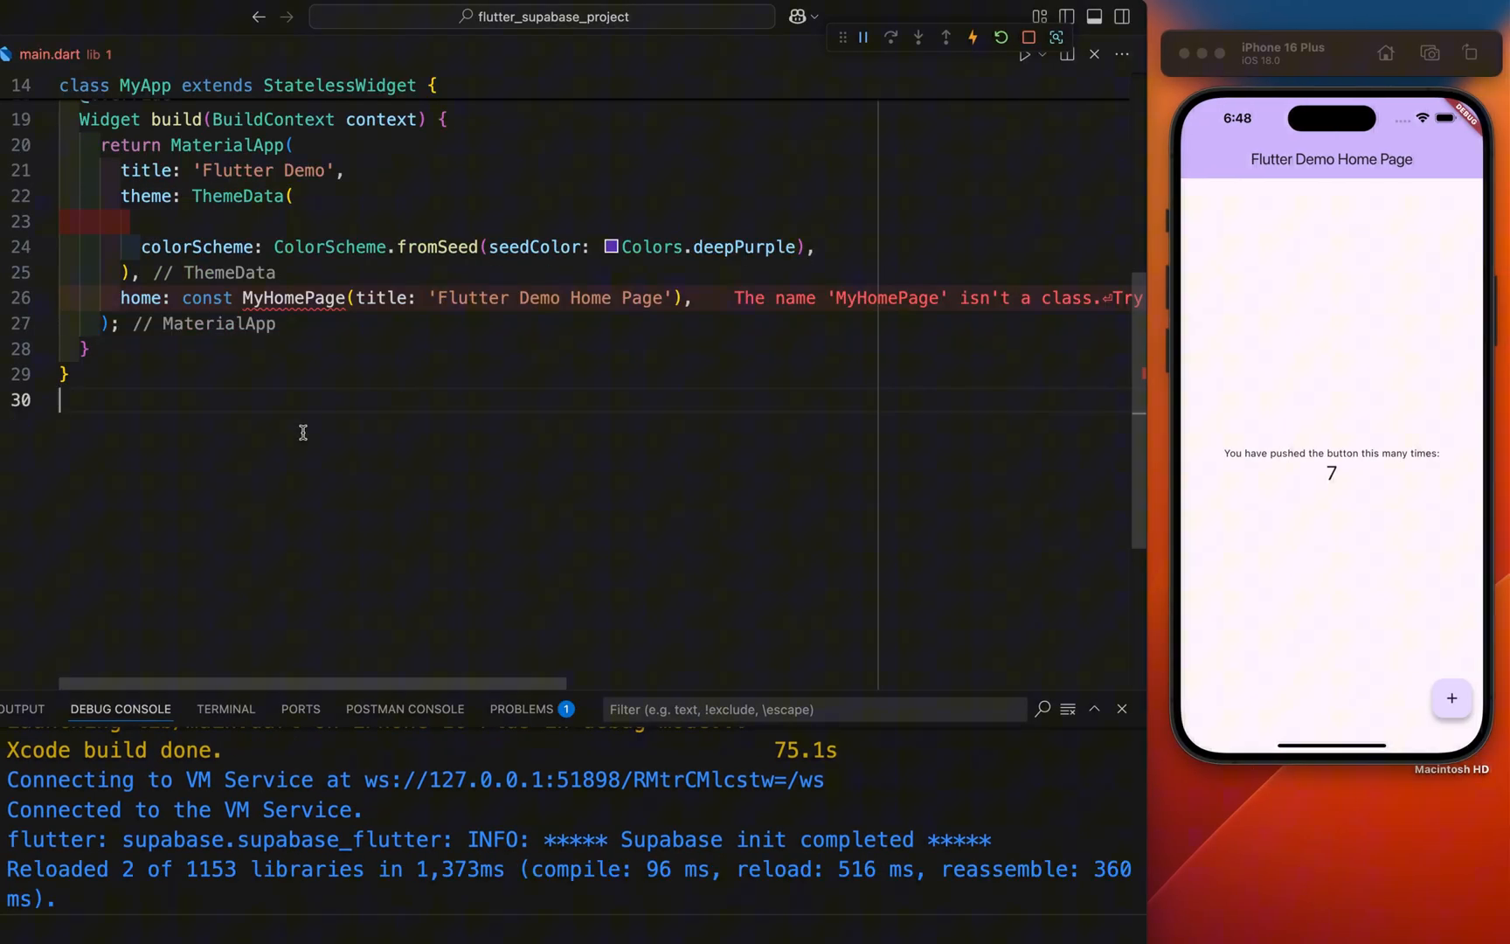
# Step: Review the restarted app's debug output and the SamplePage fetch and insert code for 'sample'
pyautogui.scroll(-3)
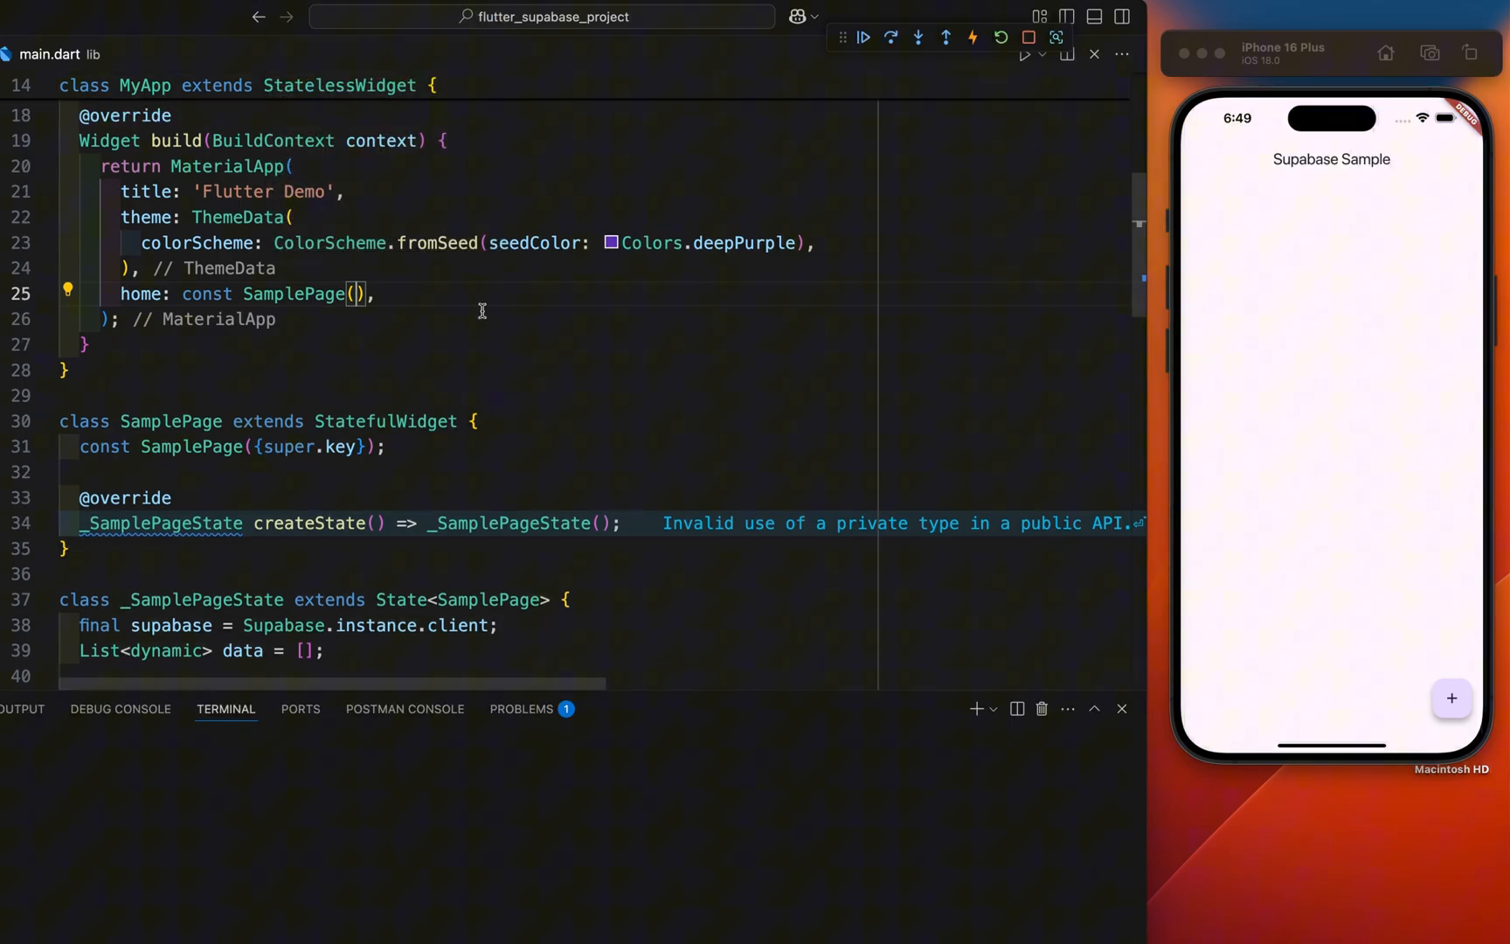
pyautogui.click(119, 709)
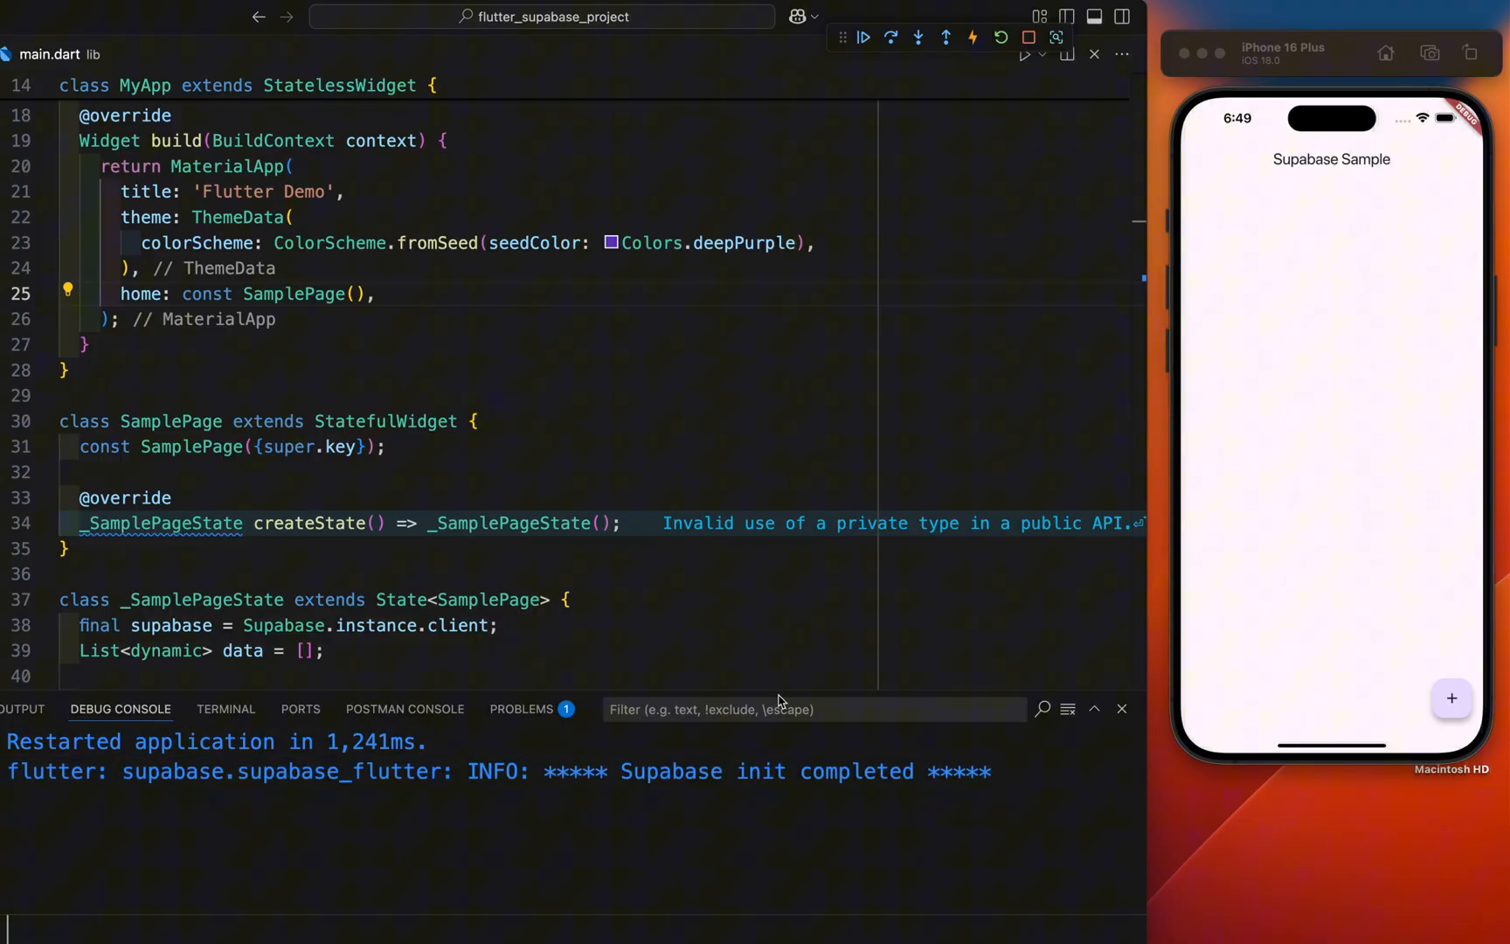
pyautogui.scroll(-3)
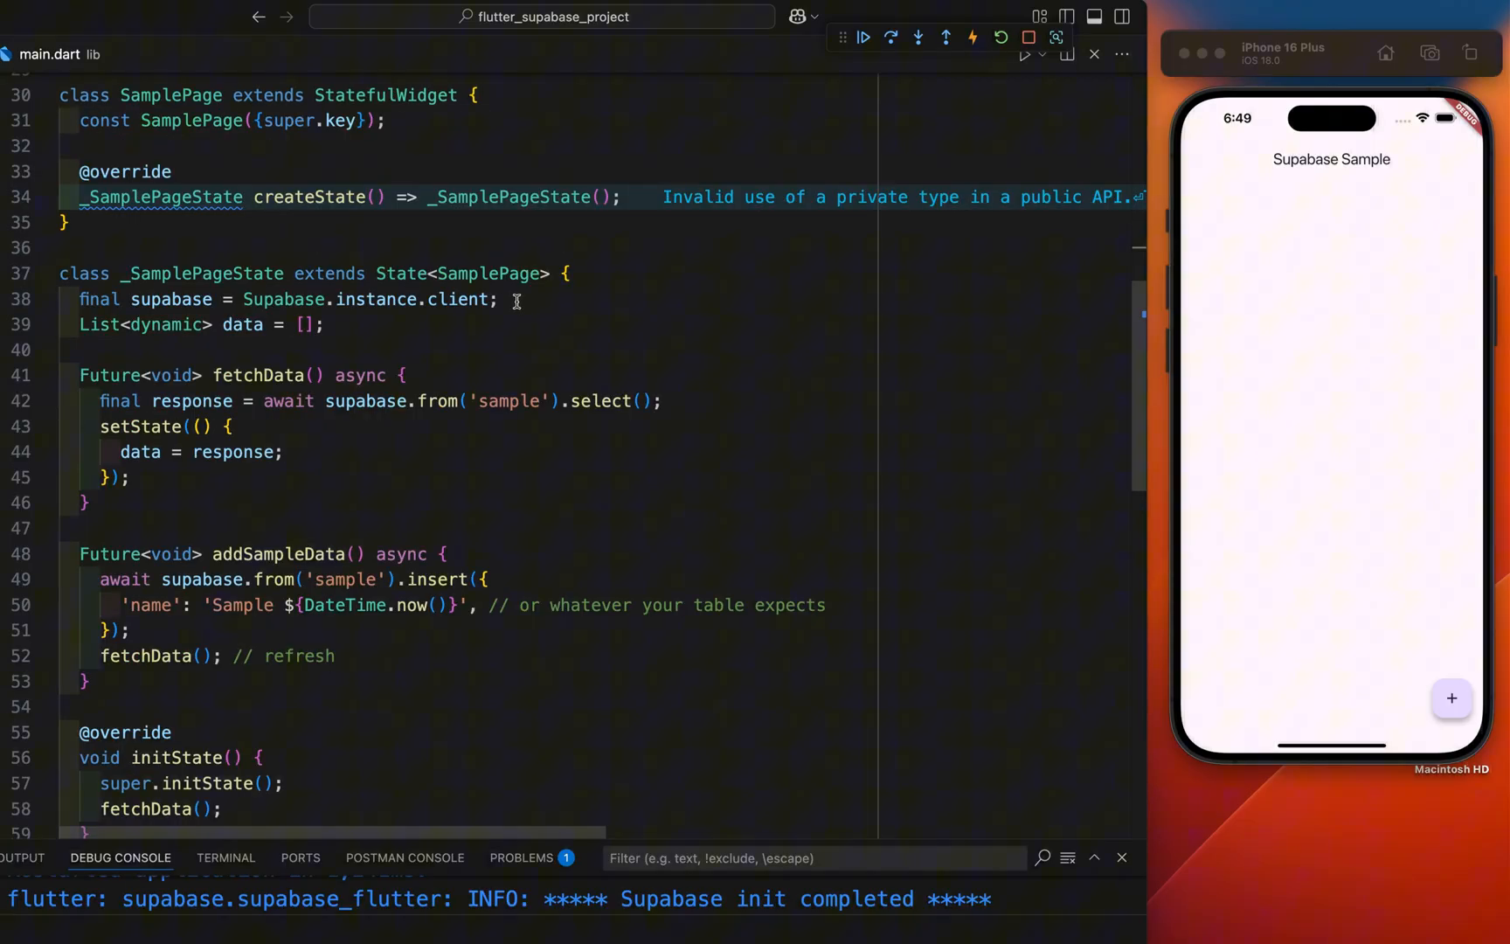
pyautogui.scroll(-3)
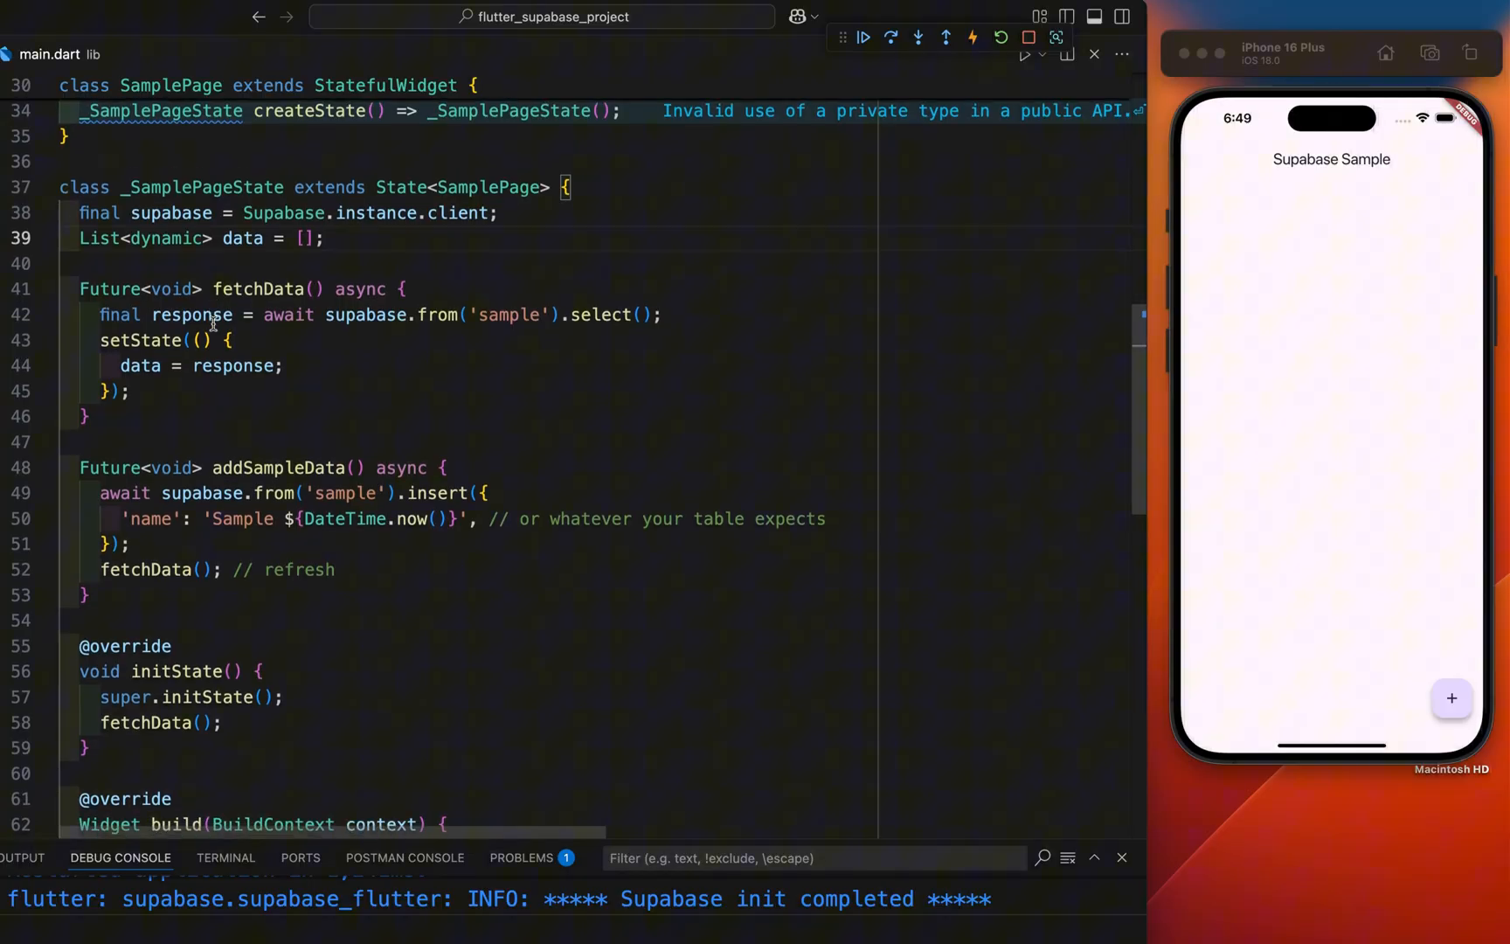
pyautogui.scroll(-3)
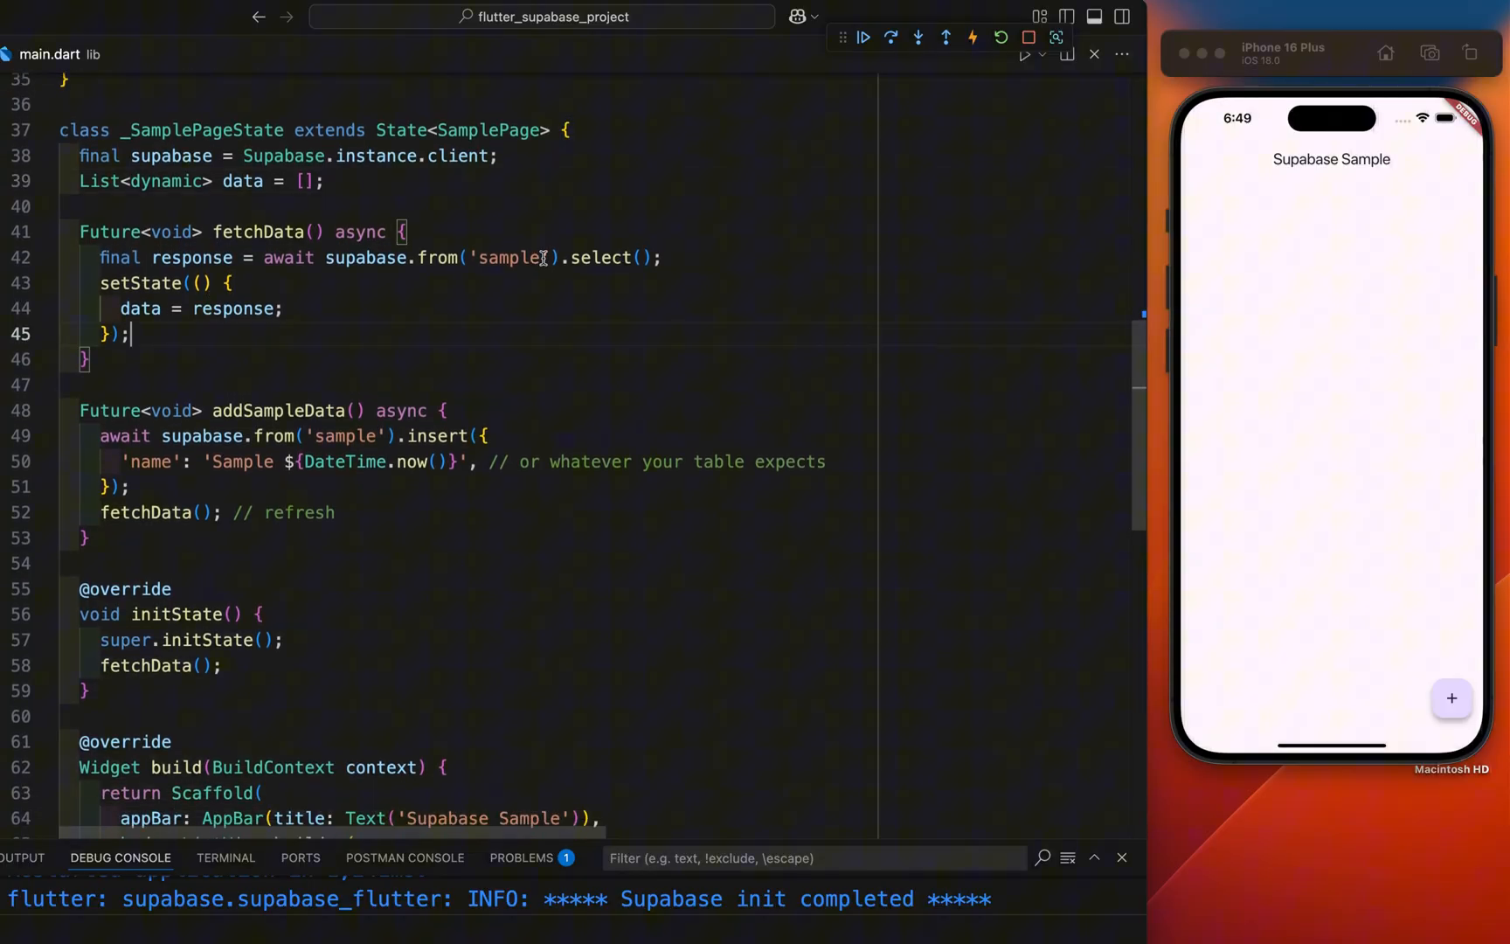
pyautogui.doubleClick(511, 257)
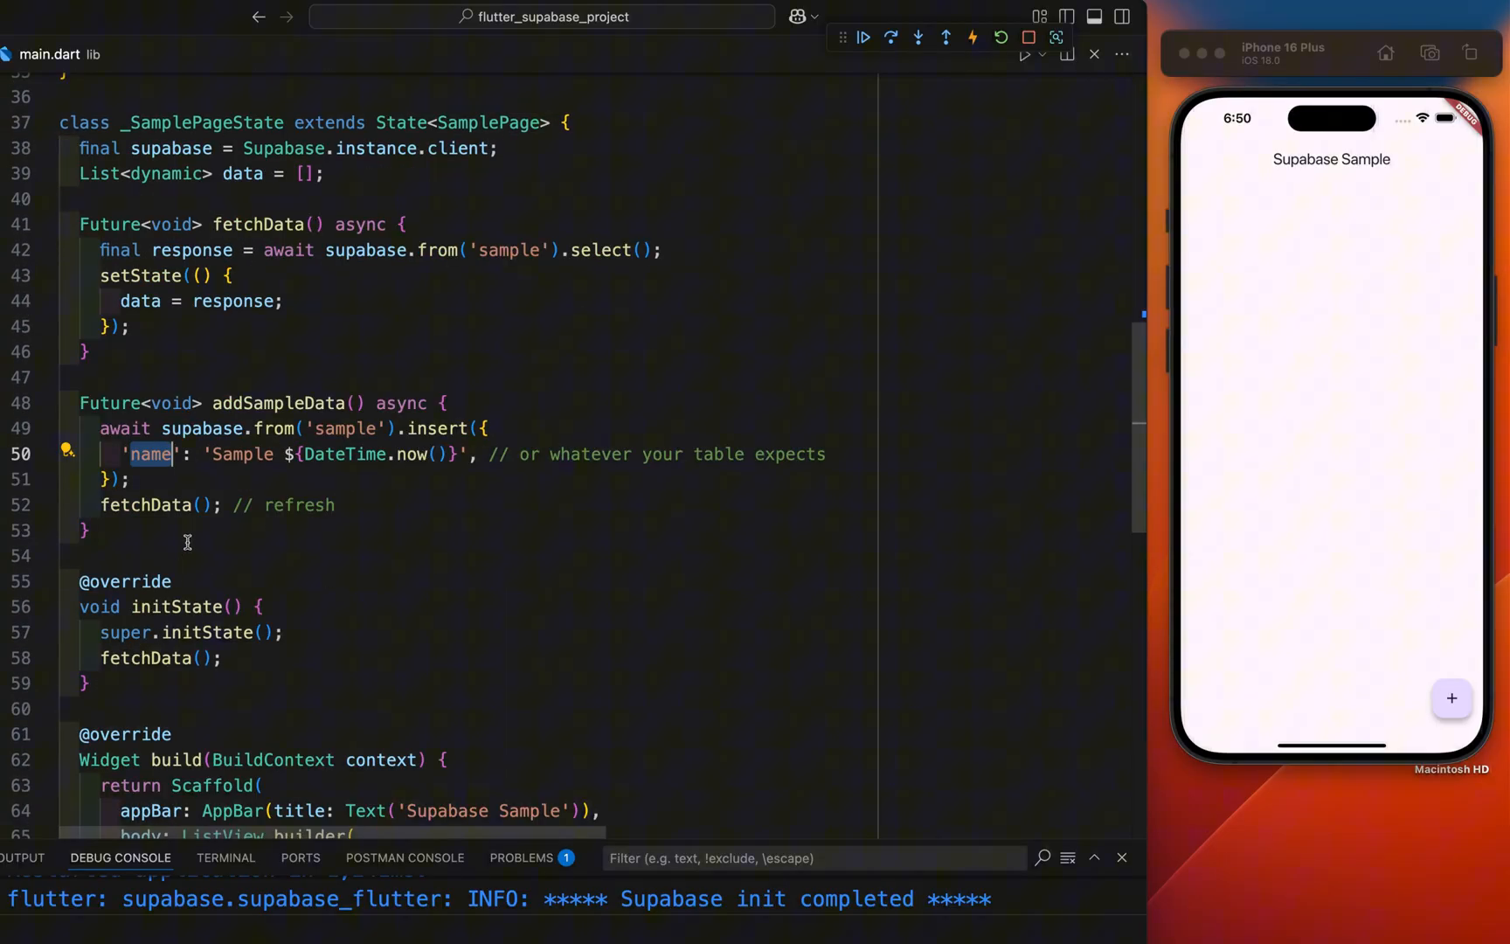
pyautogui.moveTo(82, 403); pyautogui.dragTo(92, 529)
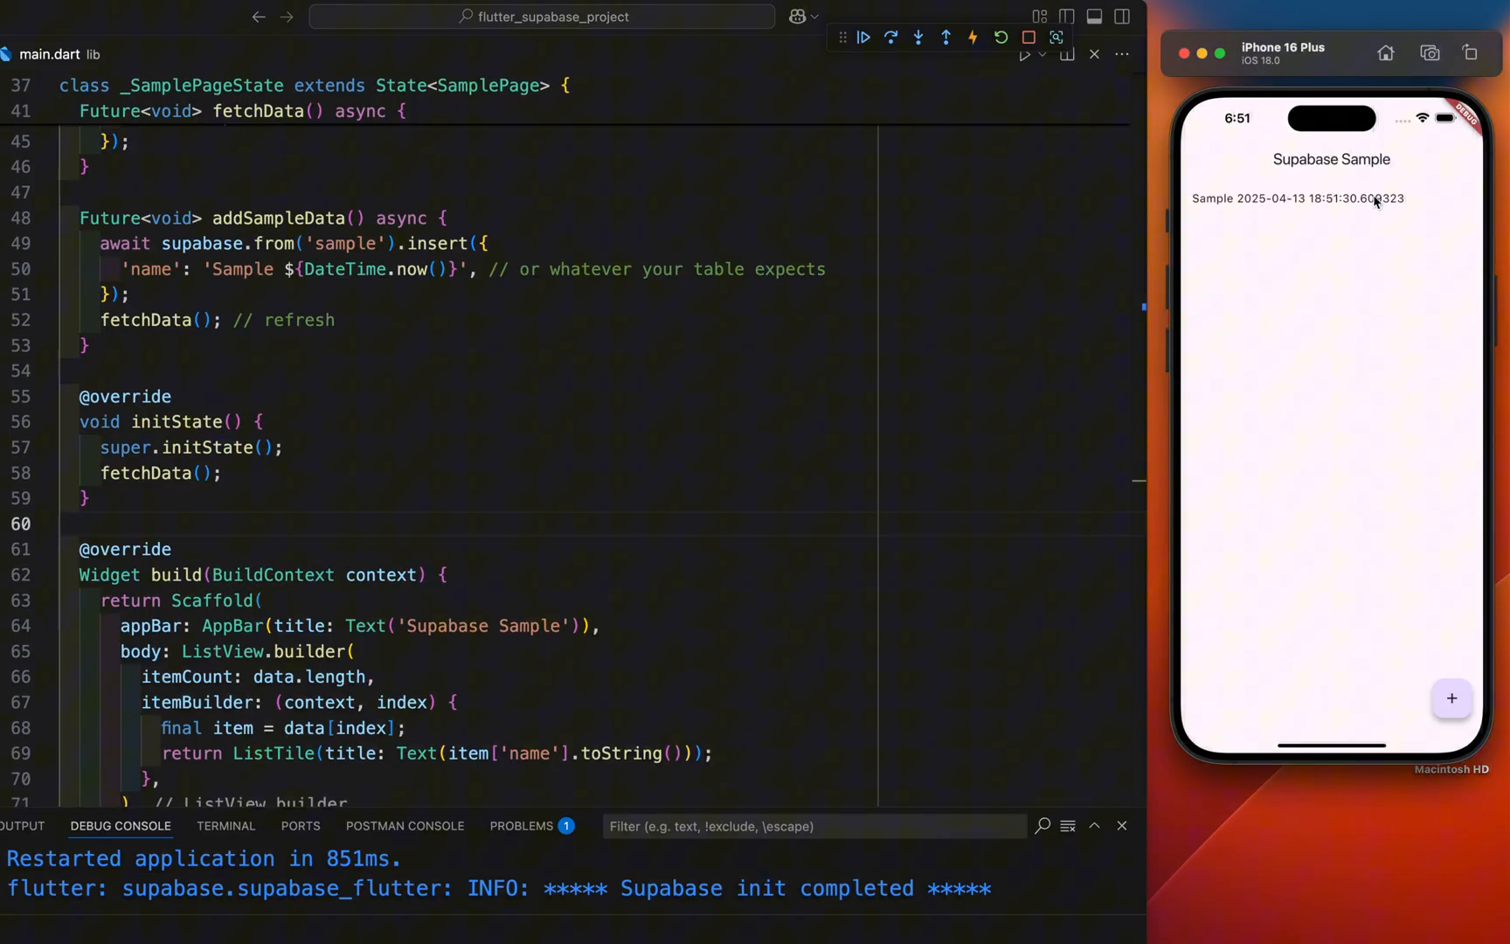
# Step: Tap the simulator's + button to insert a second timestamped sample row
pyautogui.doubleClick(243, 270)
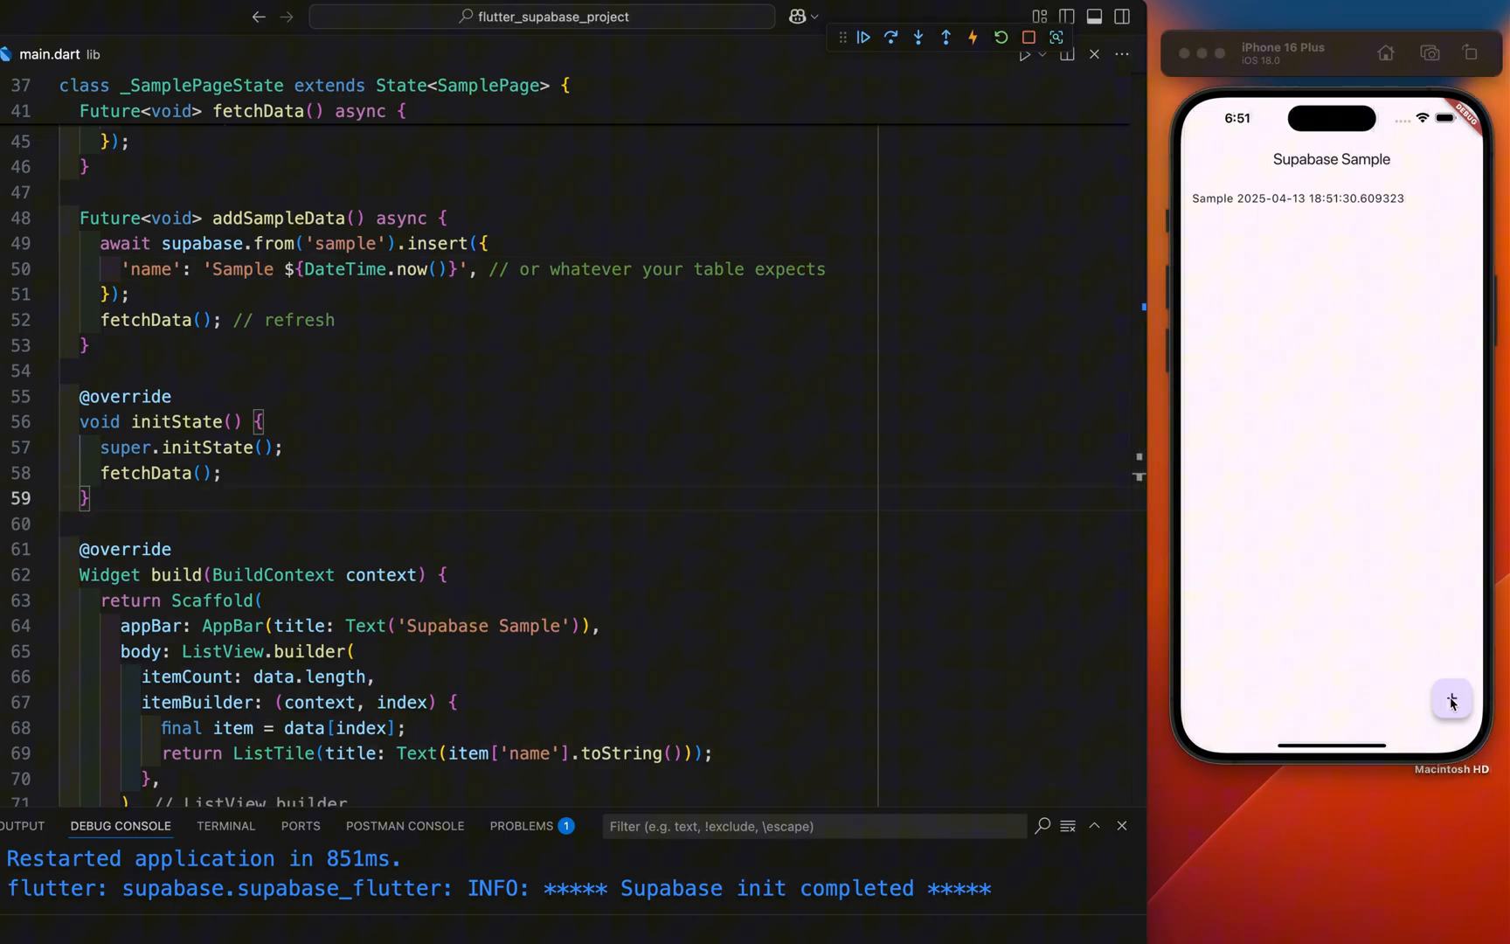
pyautogui.click(1451, 697)
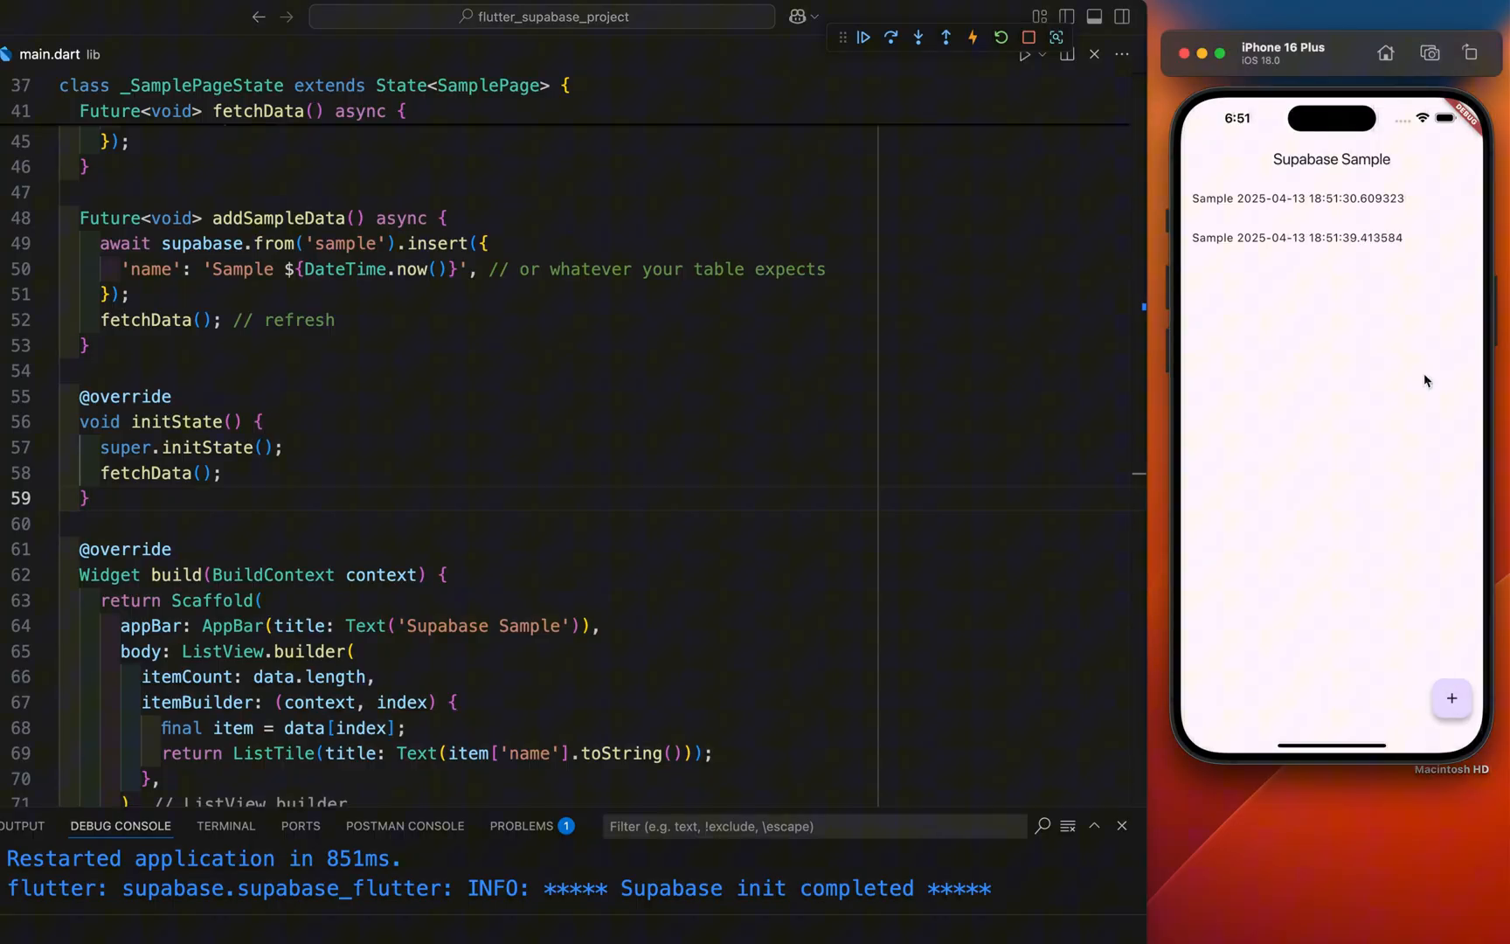
pyautogui.moveTo(669, 423)
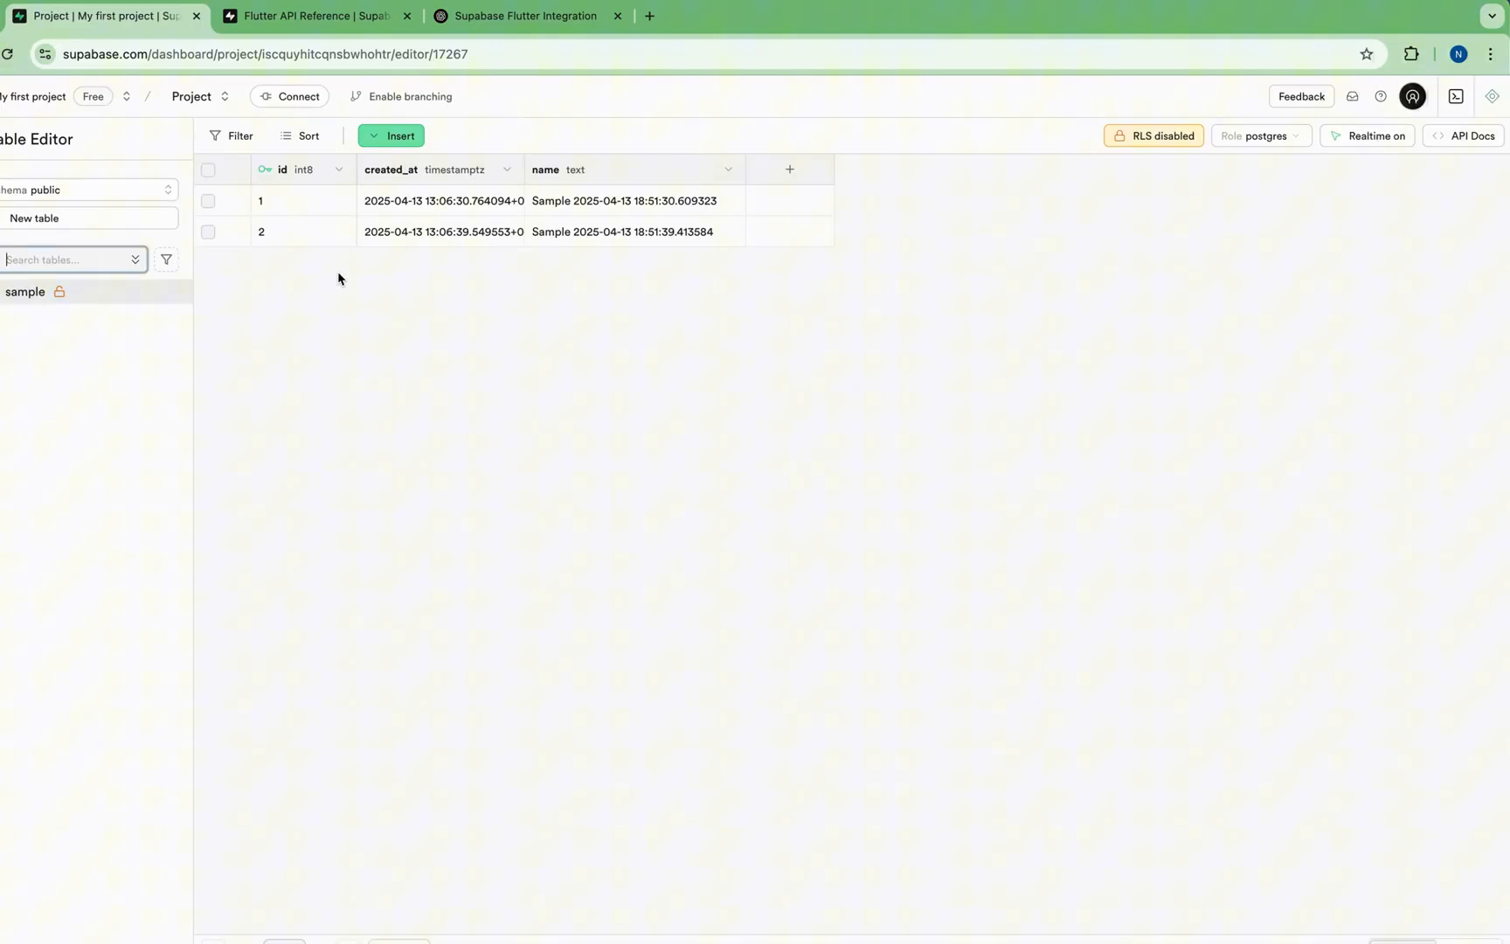
pyautogui.moveTo(554, 283)
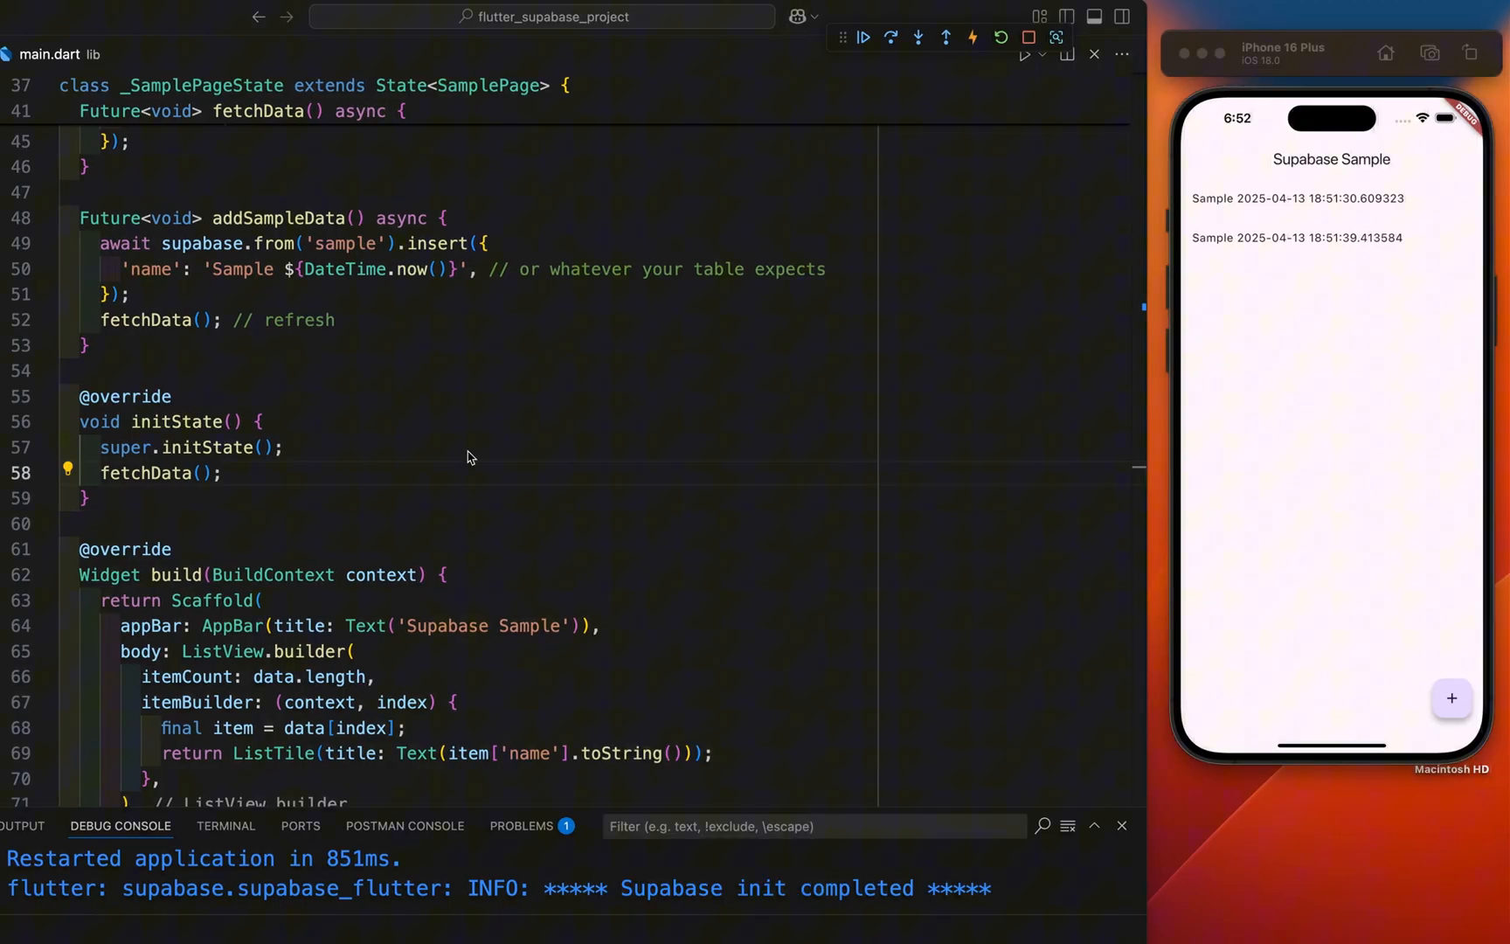
pyautogui.scroll(-3)
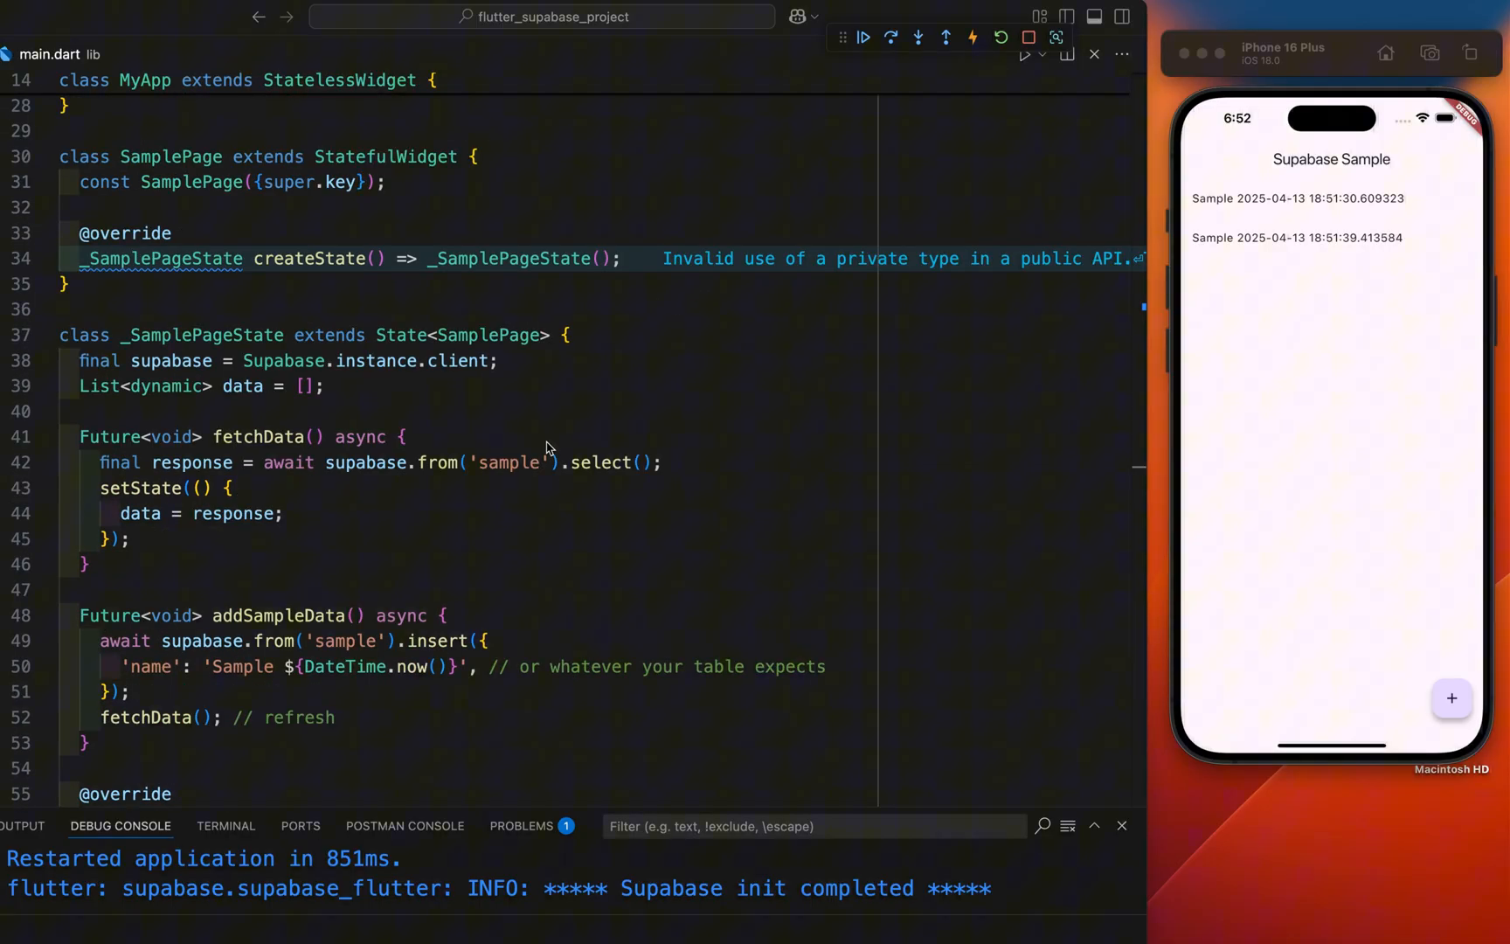
pyautogui.scroll(-3)
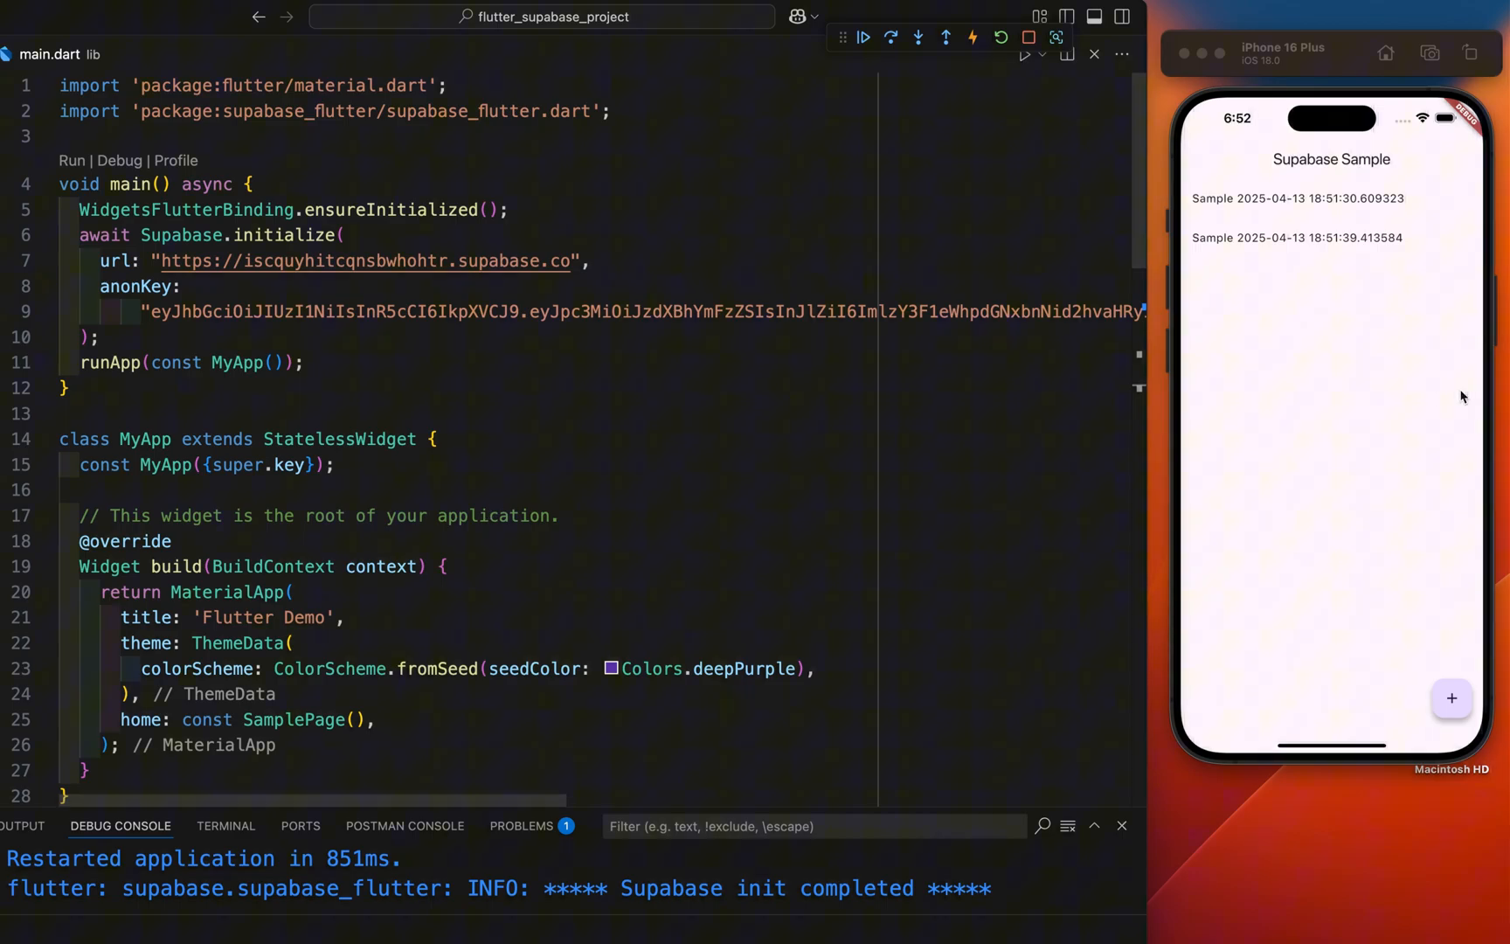
pyautogui.scroll(-3)
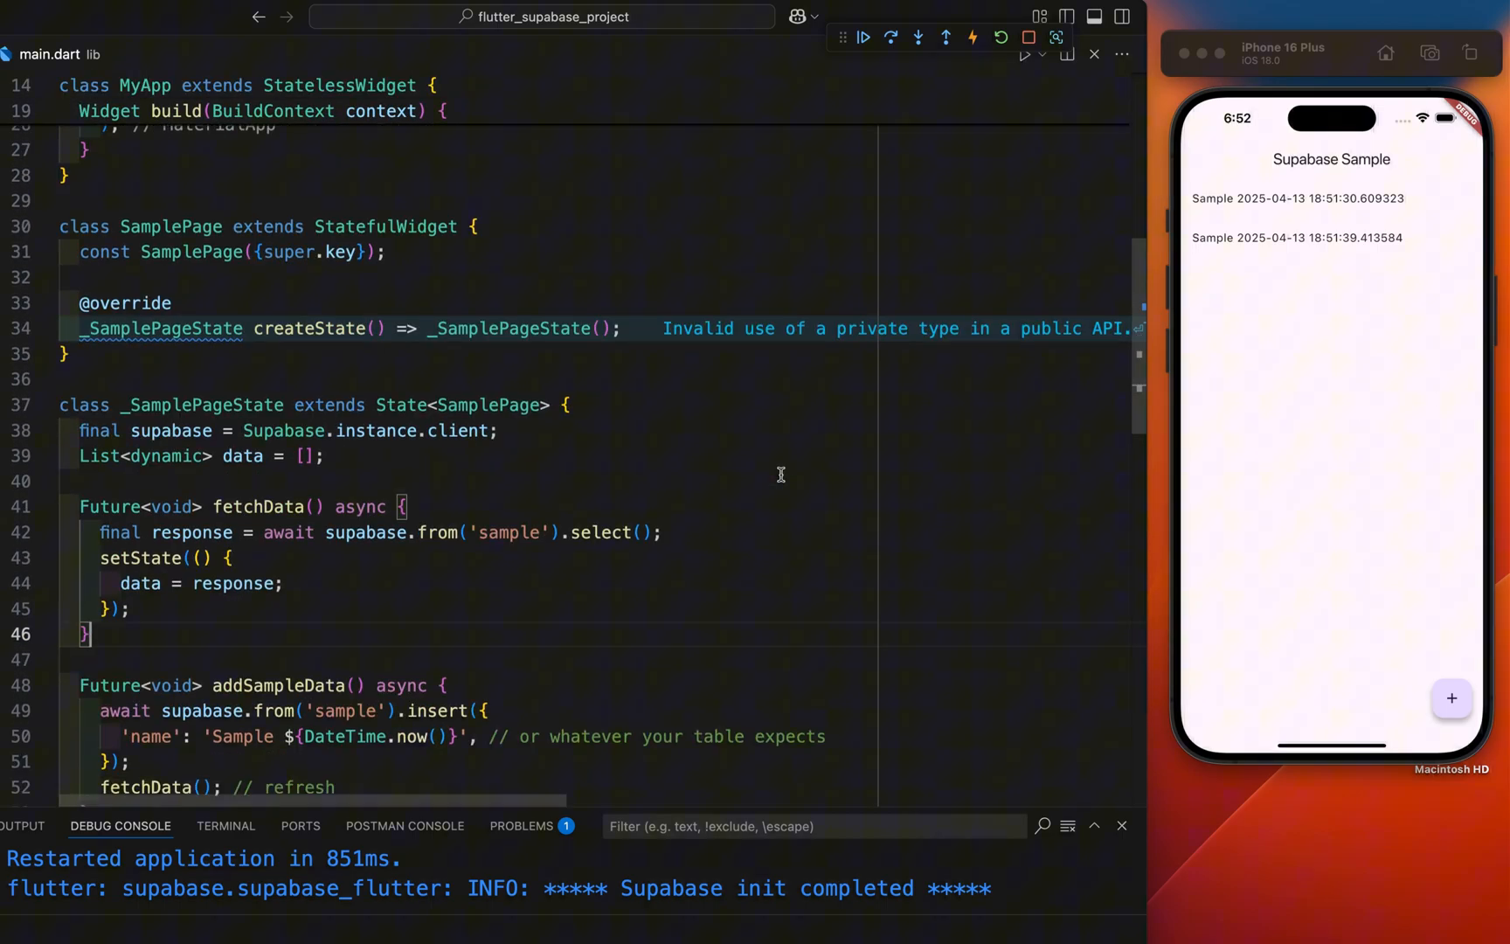
pyautogui.scroll(-3)
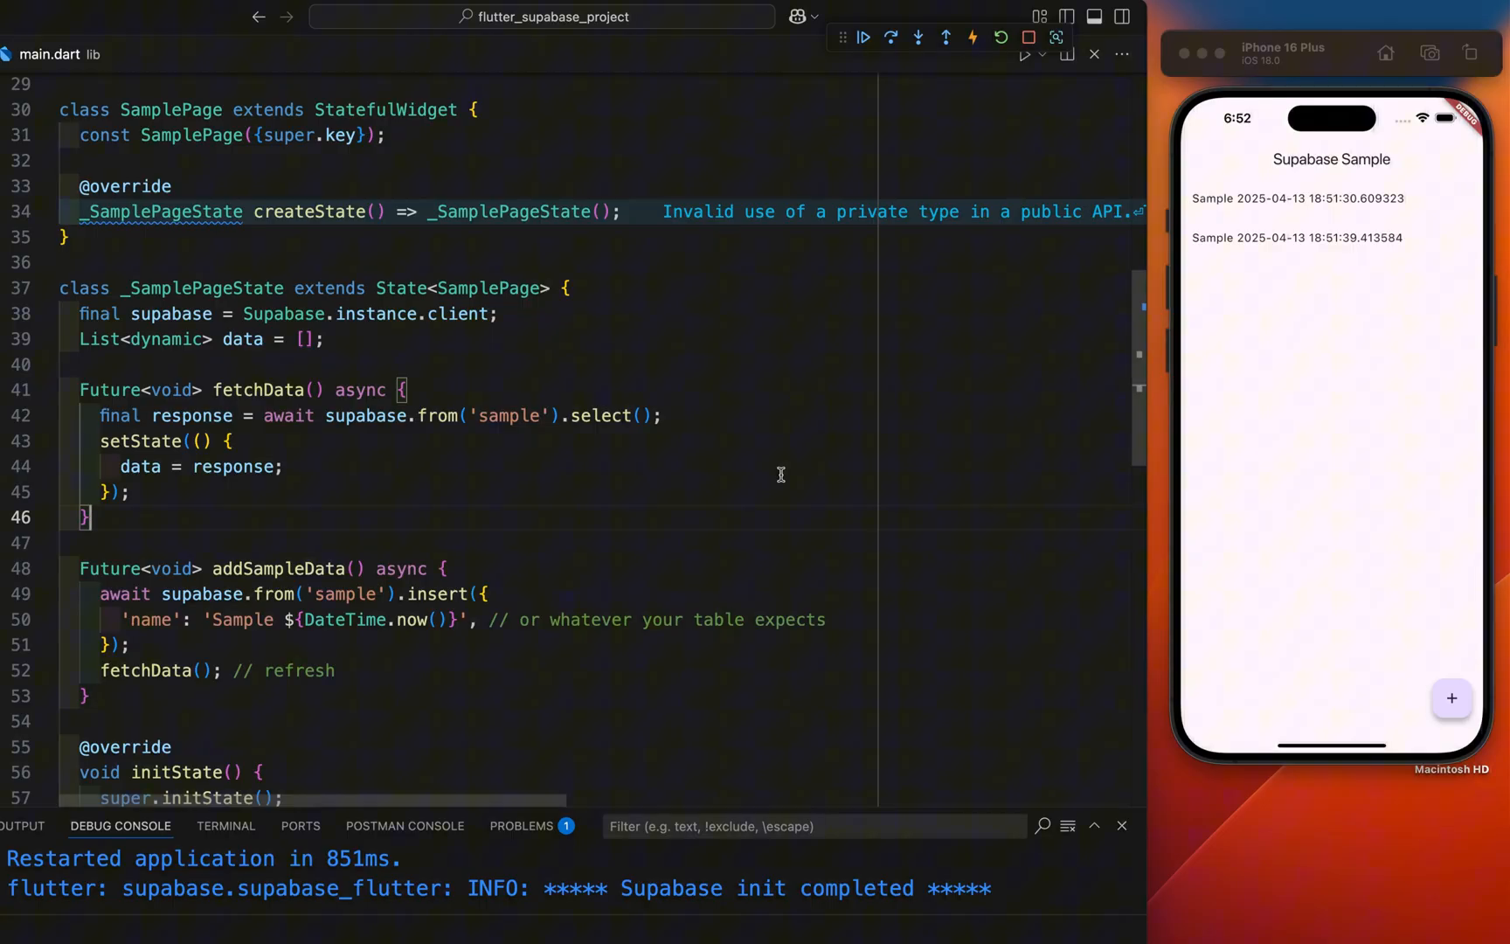
pyautogui.moveTo(632, 452)
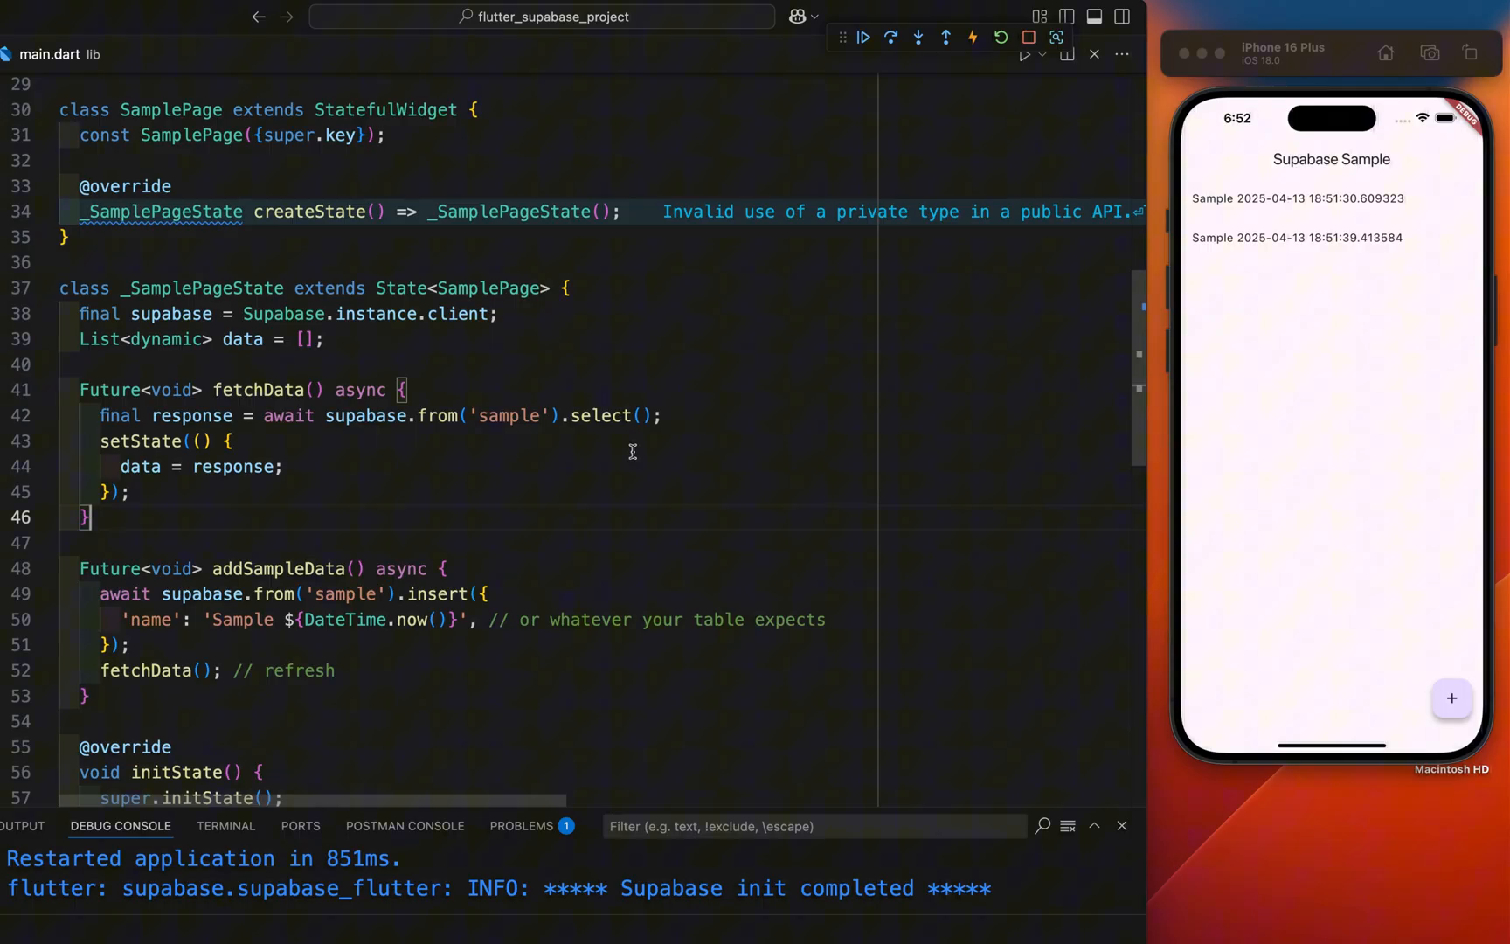